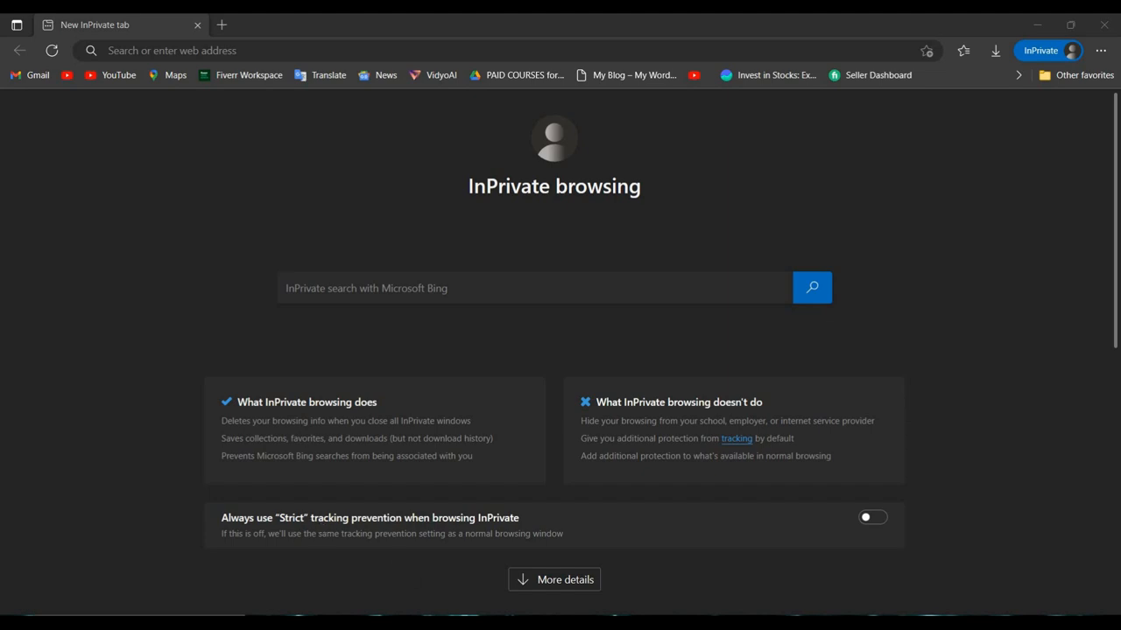
- Search Bing for 'etsy' from the Edge address bar
{"action": "left_click", "coordinate": [351, 49]}
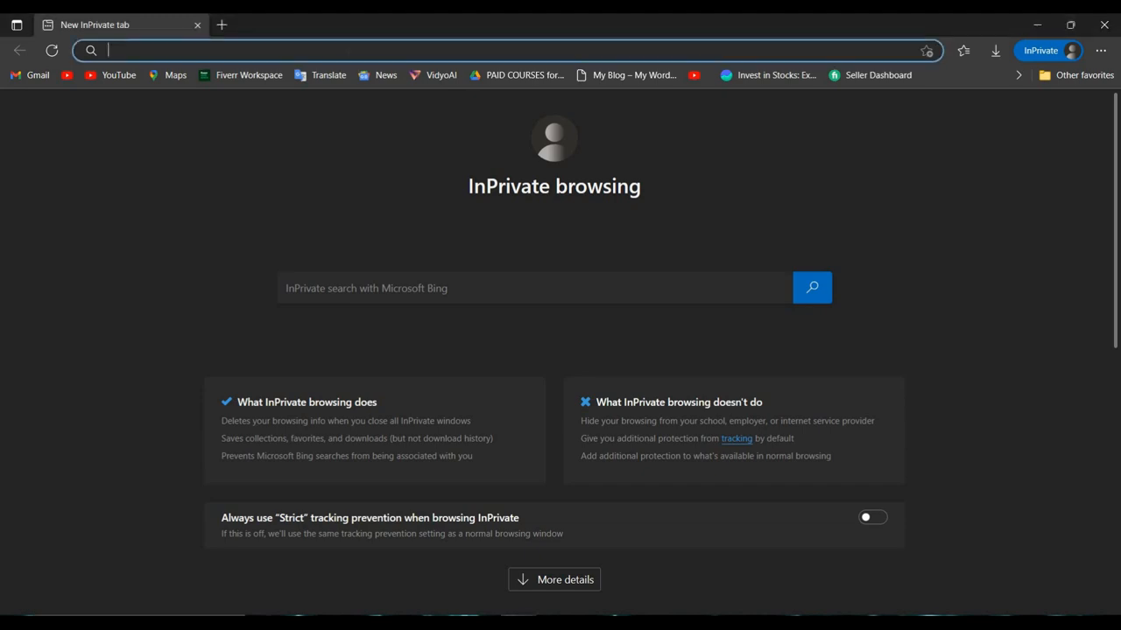
{"action": "type", "text": "et"}
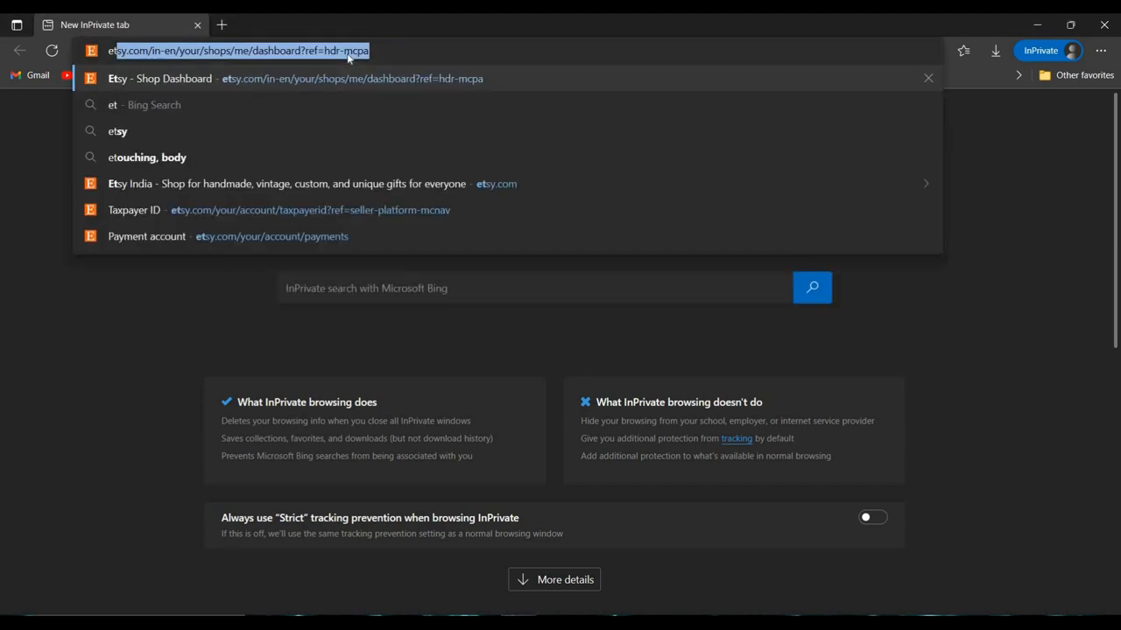
{"action": "type", "text": "etsy"}
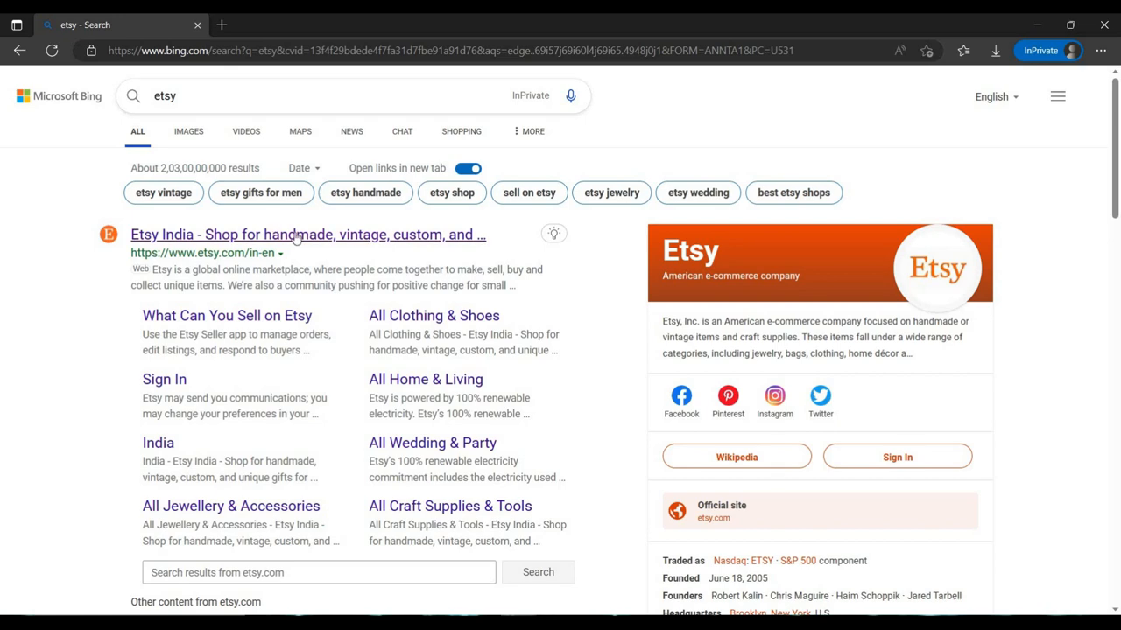
- Open Etsy India, choose Register and start filling the new account's email address
{"action": "left_click", "coordinate": [309, 235]}
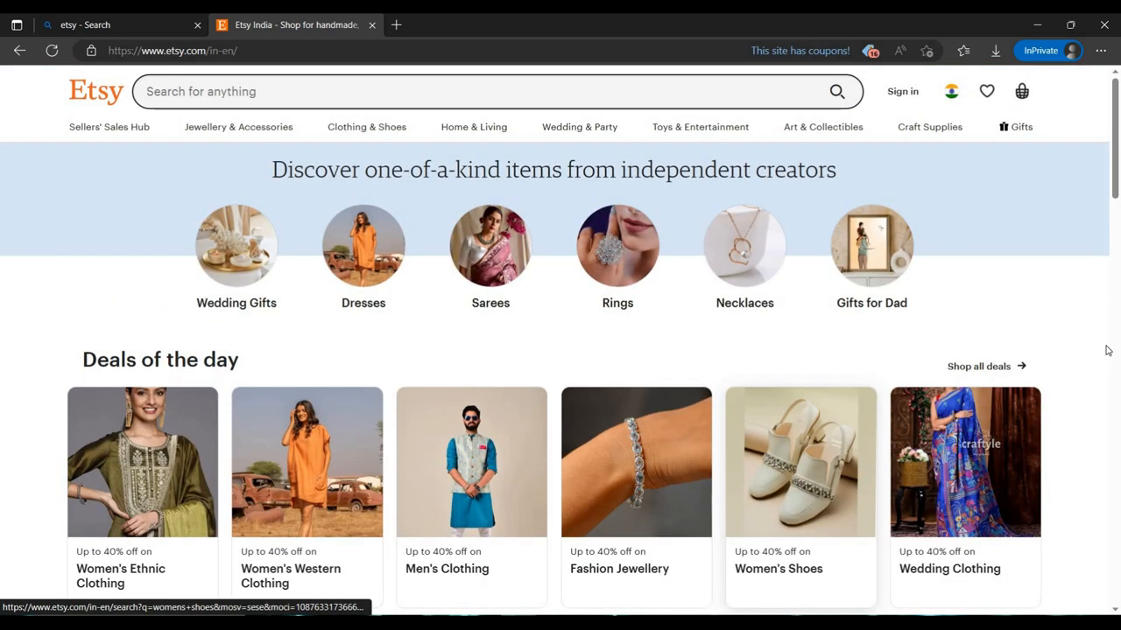
{"action": "scroll", "scroll_direction": "down", "scroll_amount": 3}
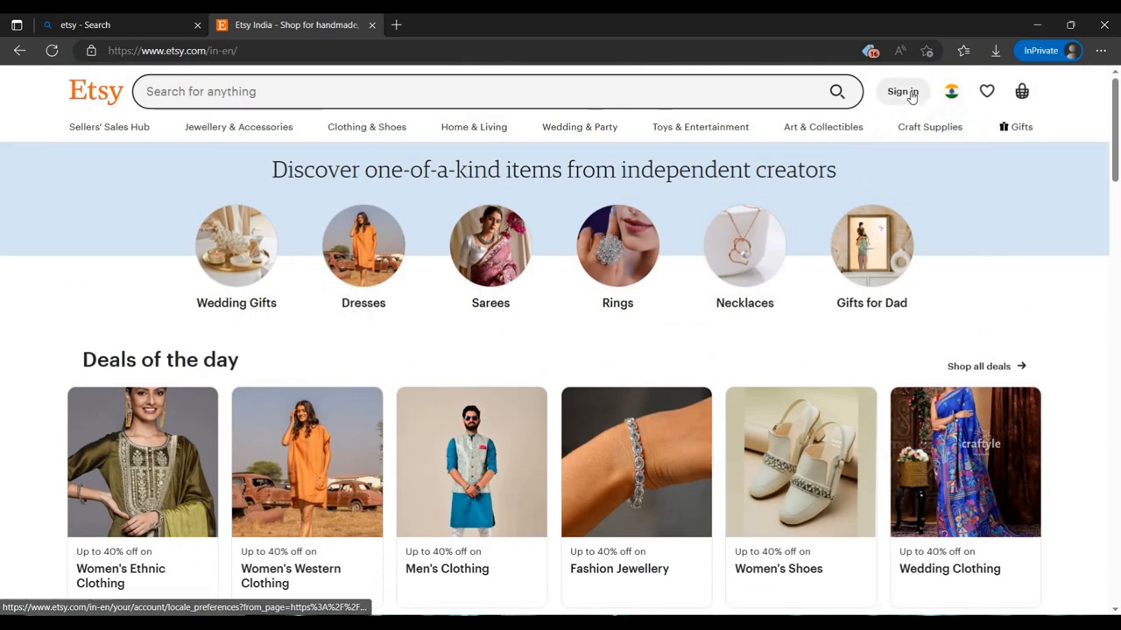
{"action": "left_click", "coordinate": [904, 91]}
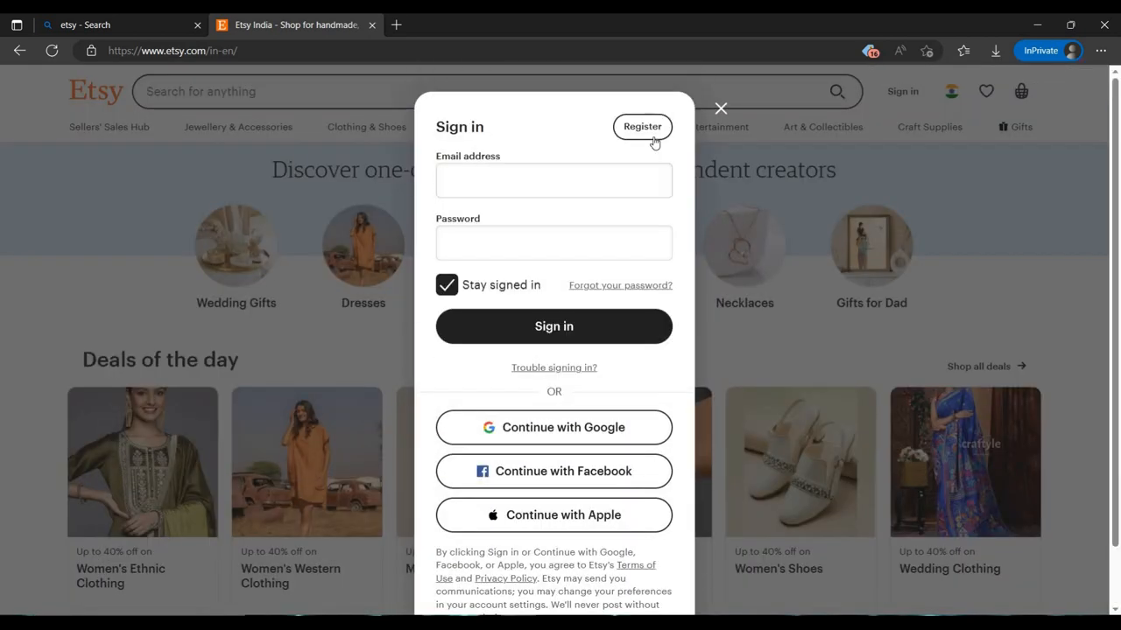
{"action": "left_click", "coordinate": [640, 126]}
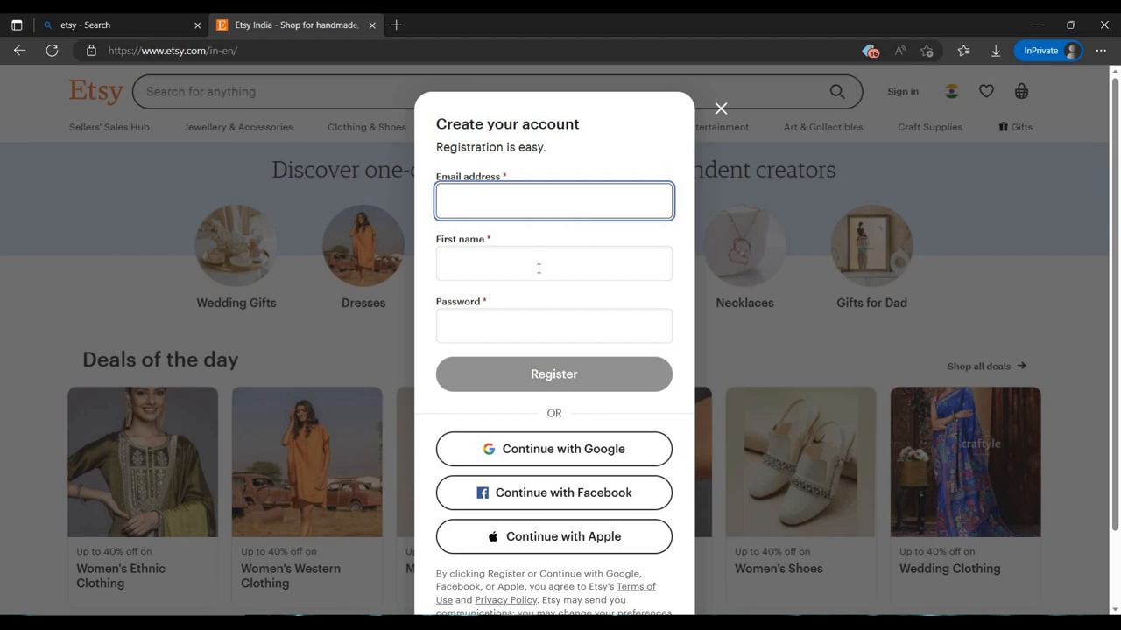
{"action": "left_click", "coordinate": [553, 375]}
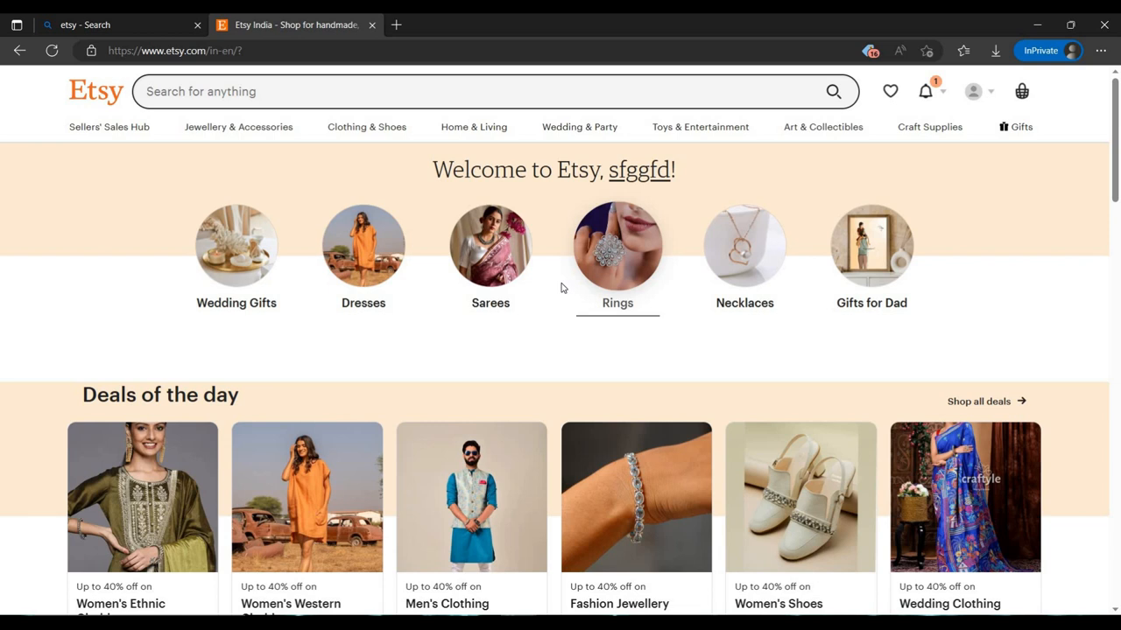
{"action": "mouse_move", "coordinate": [953, 357]}
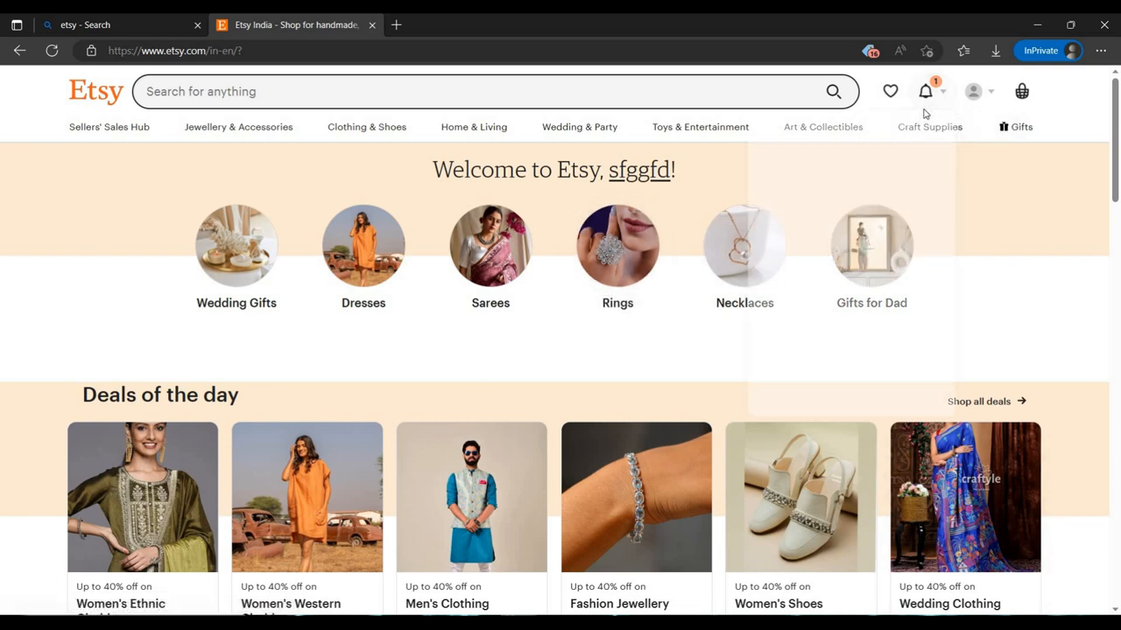
- Check notifications, then choose Sell on Etsy from the profile menu
{"action": "left_click", "coordinate": [925, 91]}
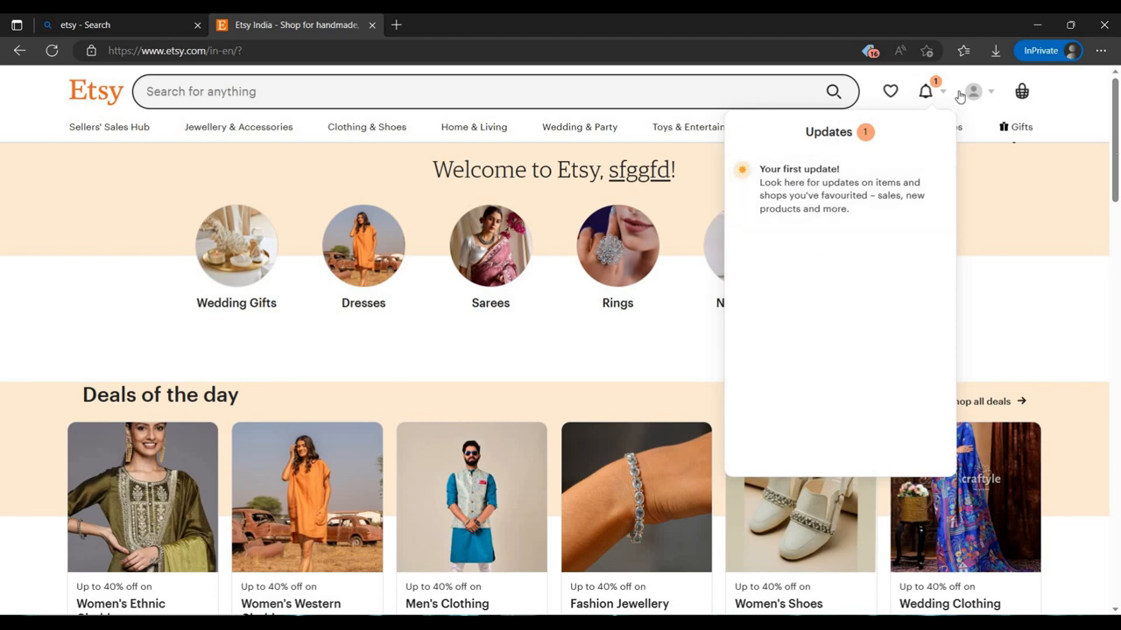
{"action": "left_click", "coordinate": [973, 91]}
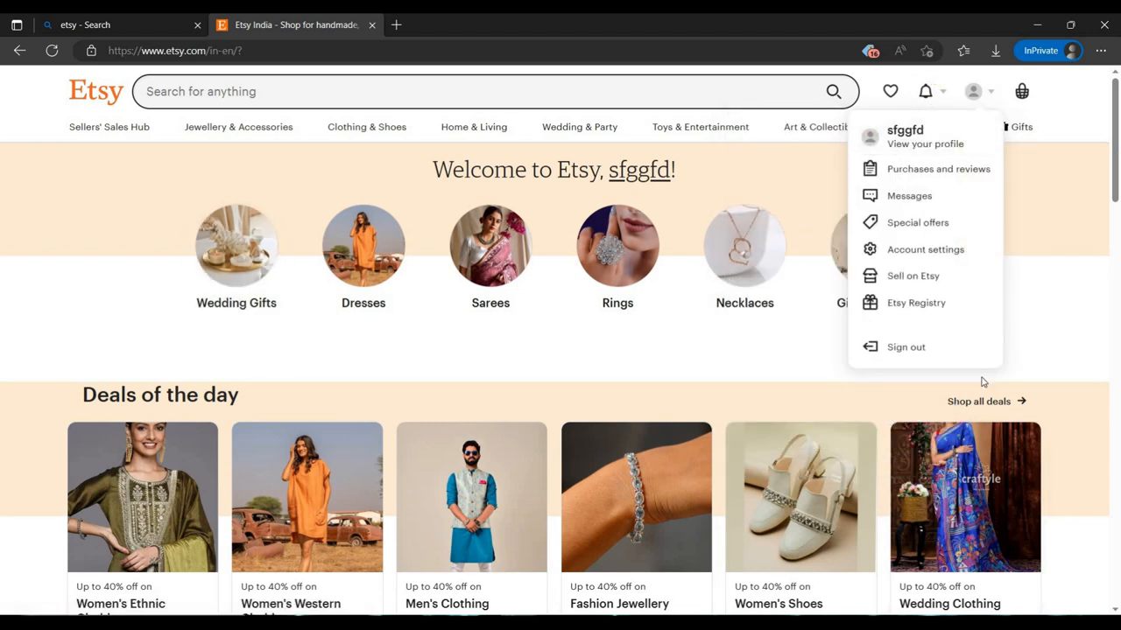
{"action": "left_click", "coordinate": [974, 91]}
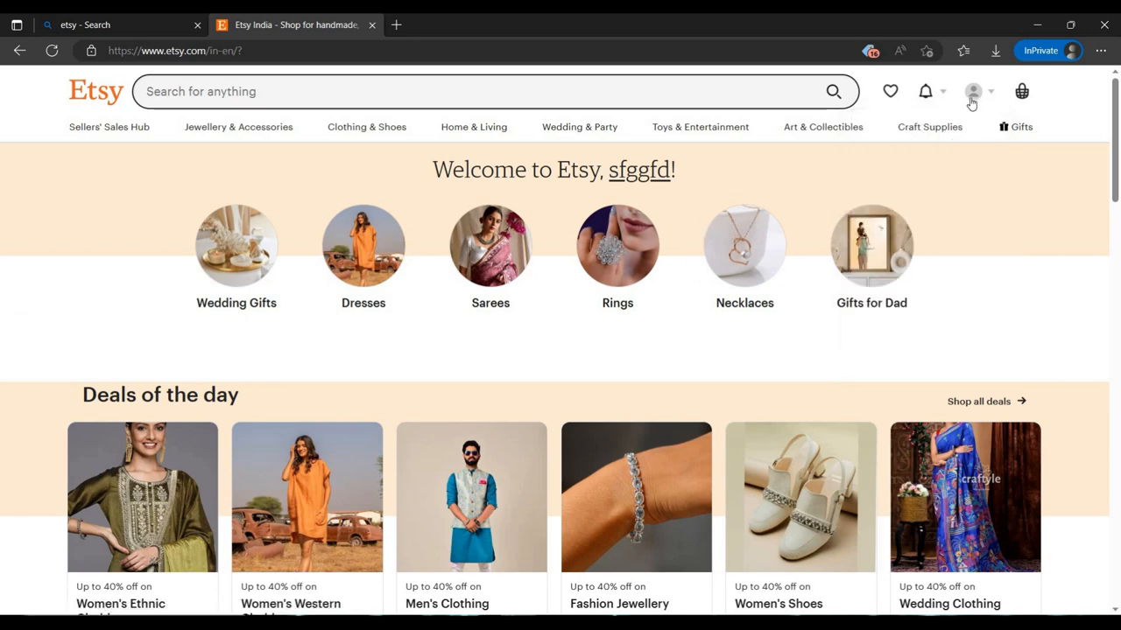
{"action": "left_click", "coordinate": [973, 91]}
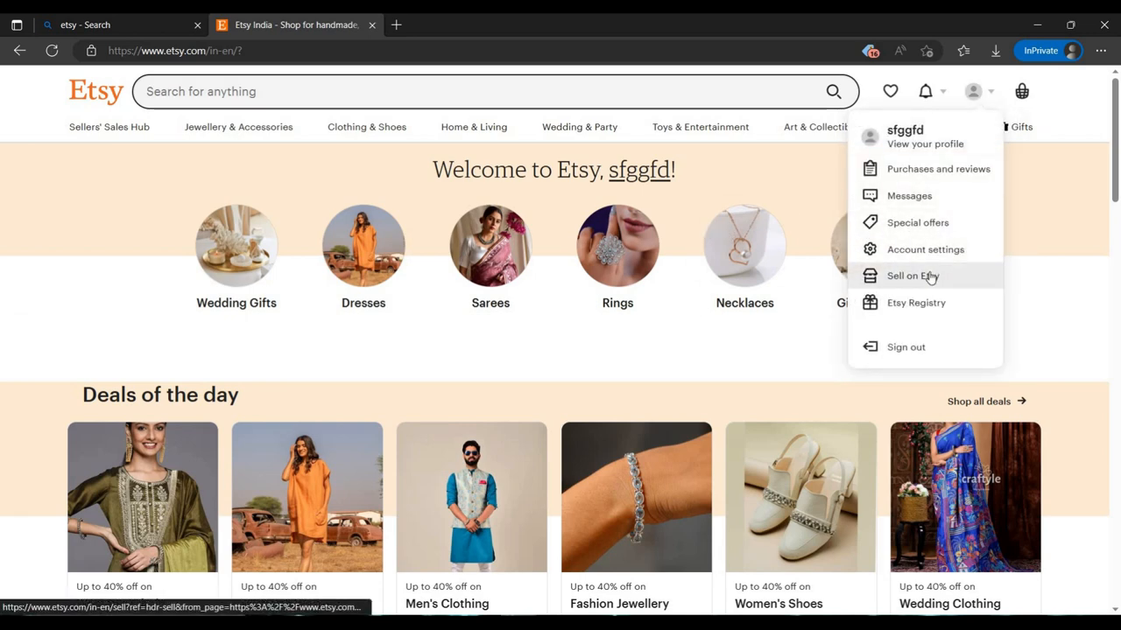
{"action": "left_click", "coordinate": [913, 275]}
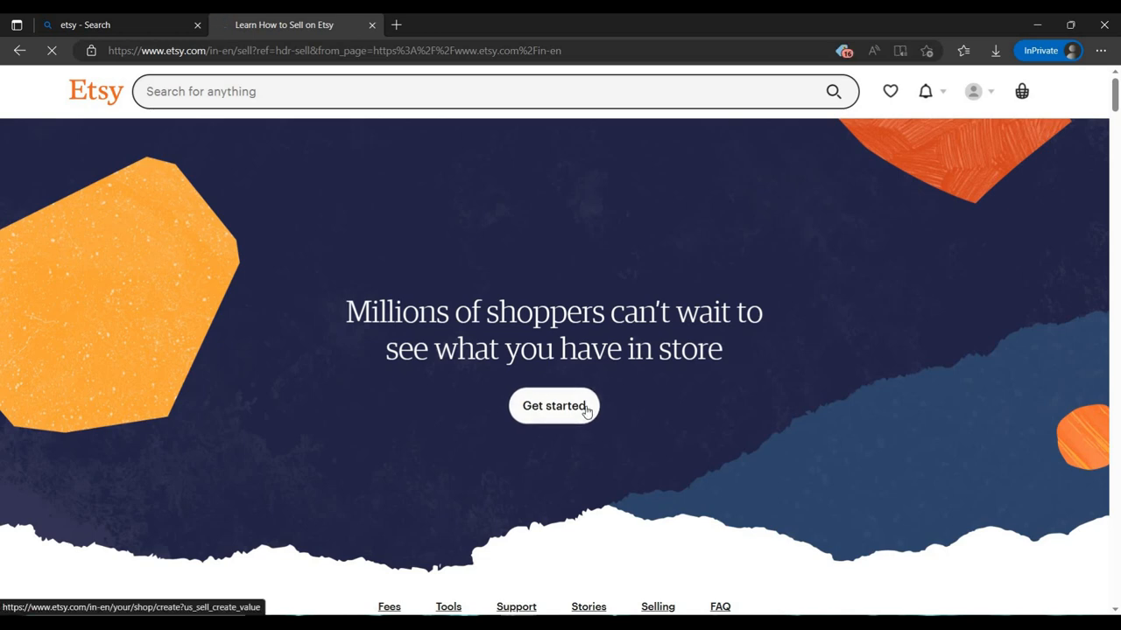
- Start shop setup and answer 'I have a business and want to sell online for the first time'
{"action": "left_click", "coordinate": [553, 406]}
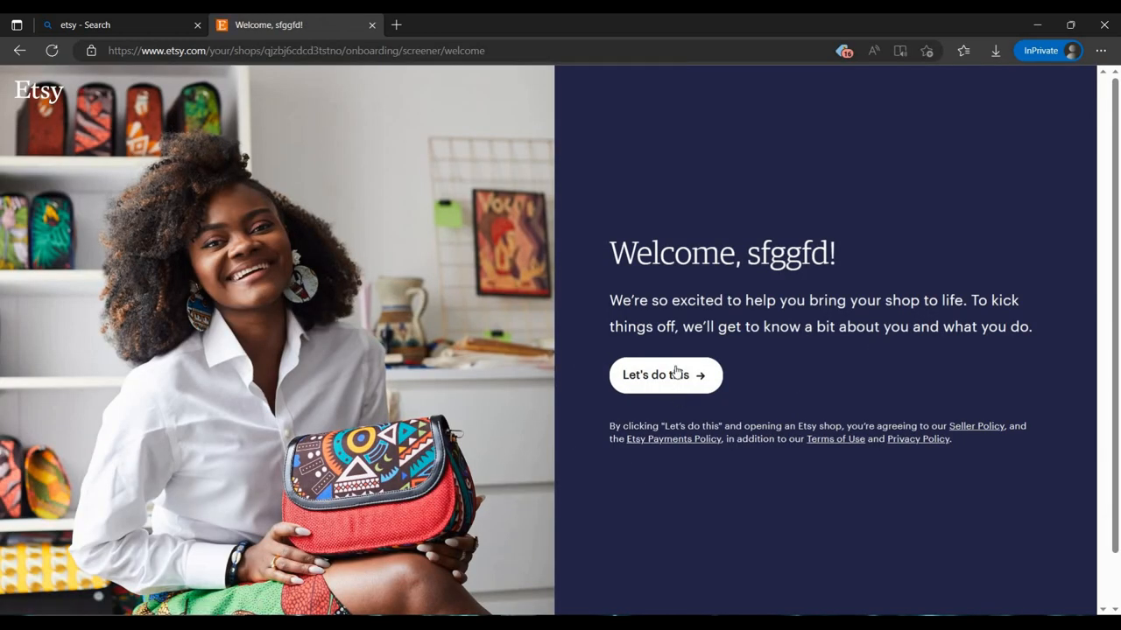
{"action": "left_click", "coordinate": [655, 375]}
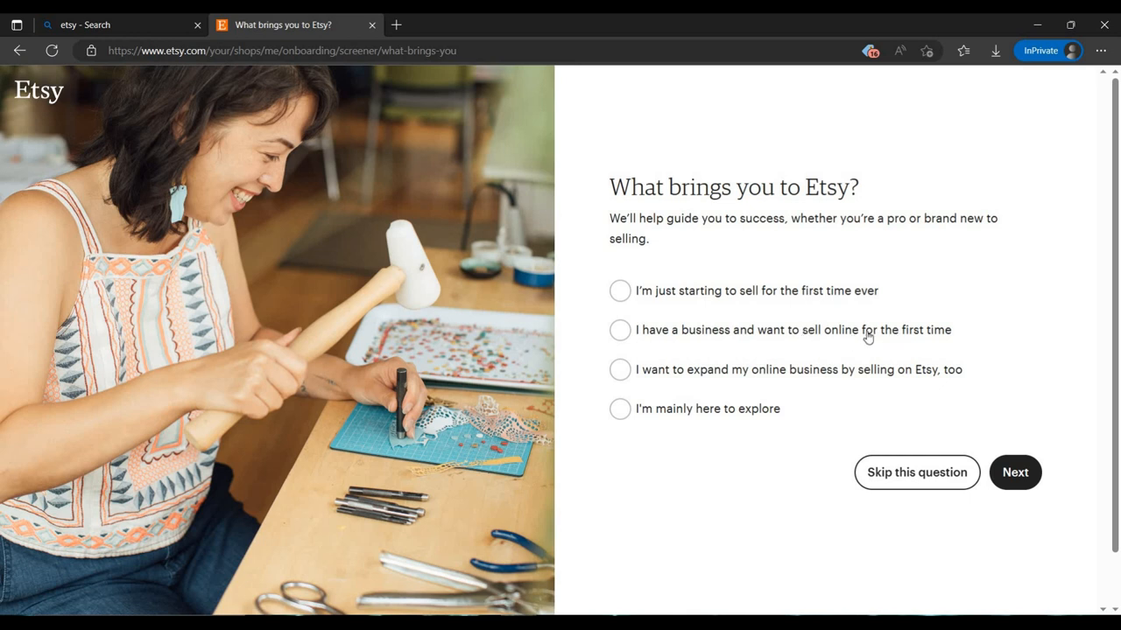
{"action": "left_click", "coordinate": [620, 329]}
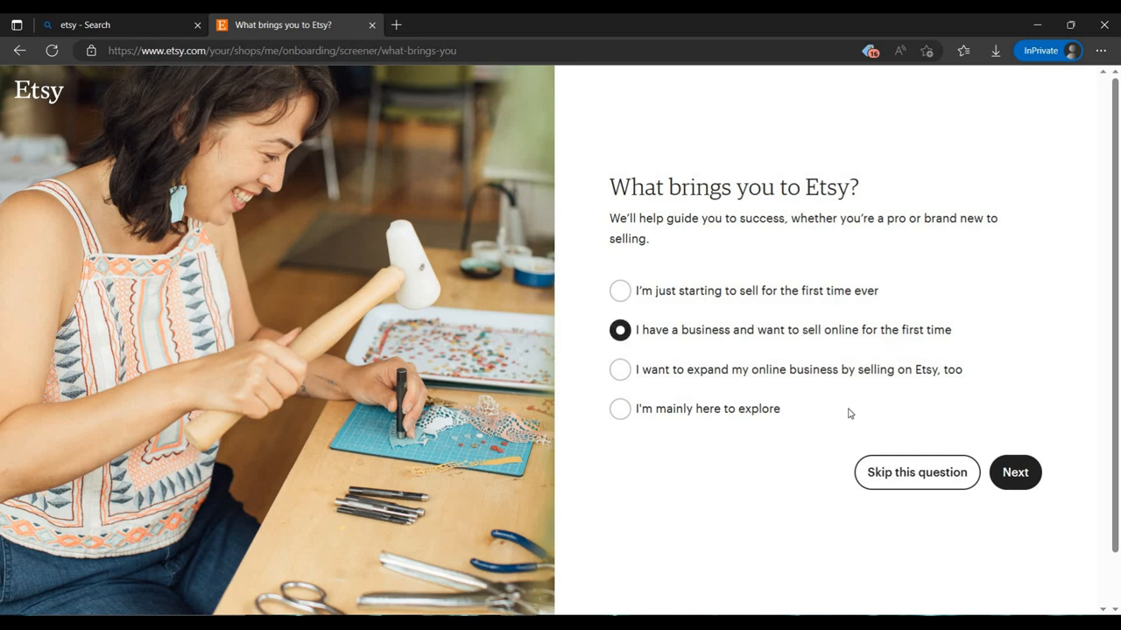
{"action": "mouse_move", "coordinate": [1015, 472]}
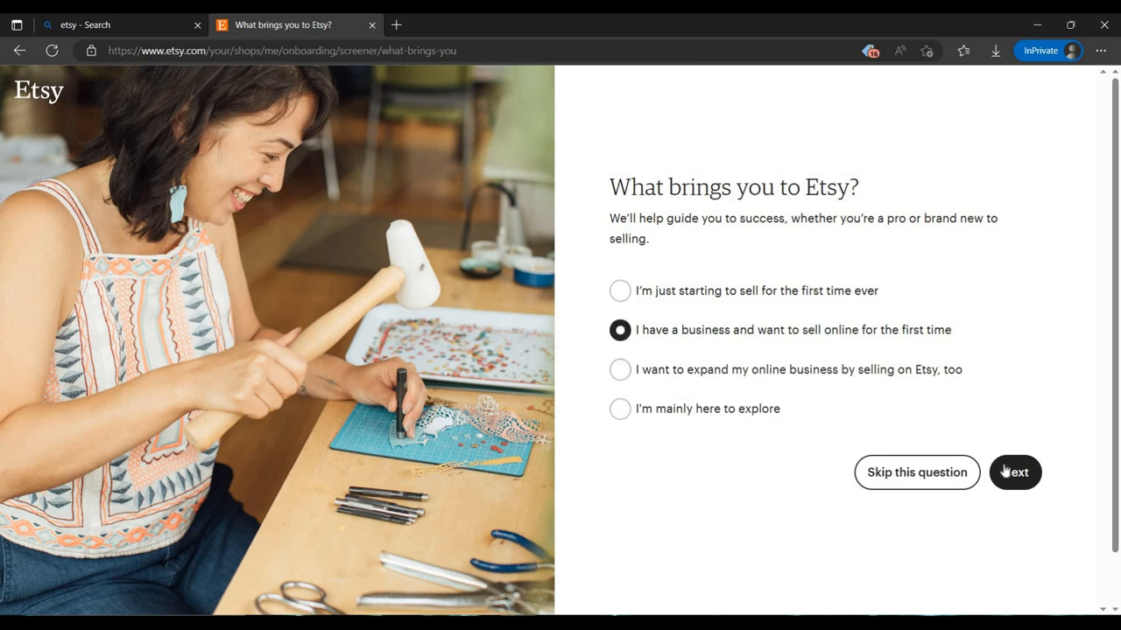
{"action": "left_click", "coordinate": [1015, 473]}
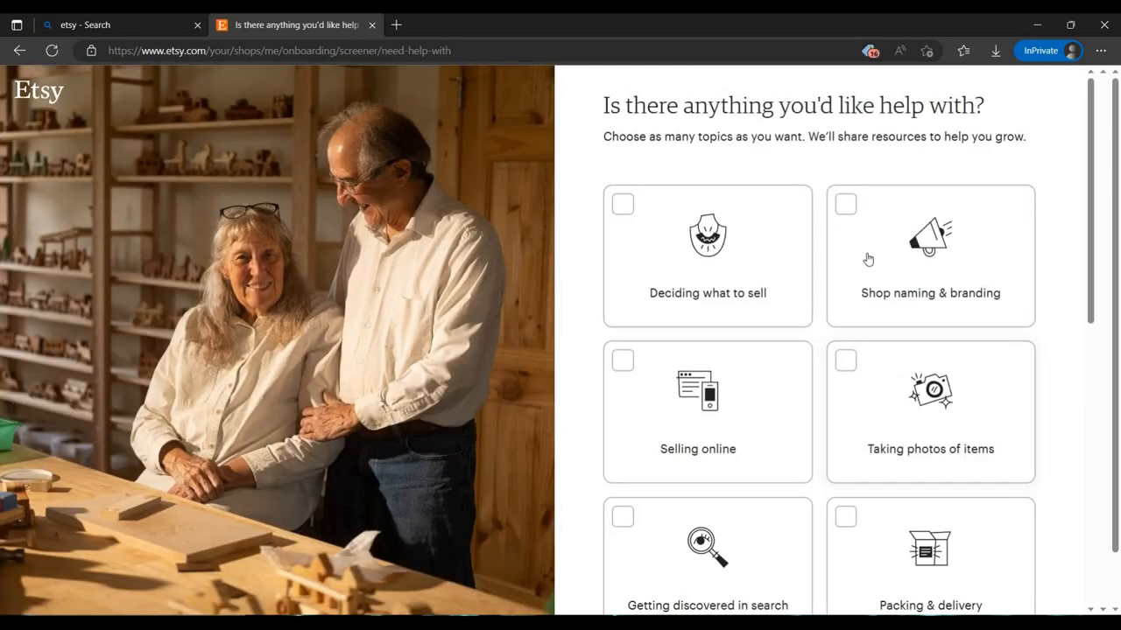
- Pick help topics including Deciding what to sell and submit the answers
{"action": "scroll", "scroll_direction": "down", "scroll_amount": 3}
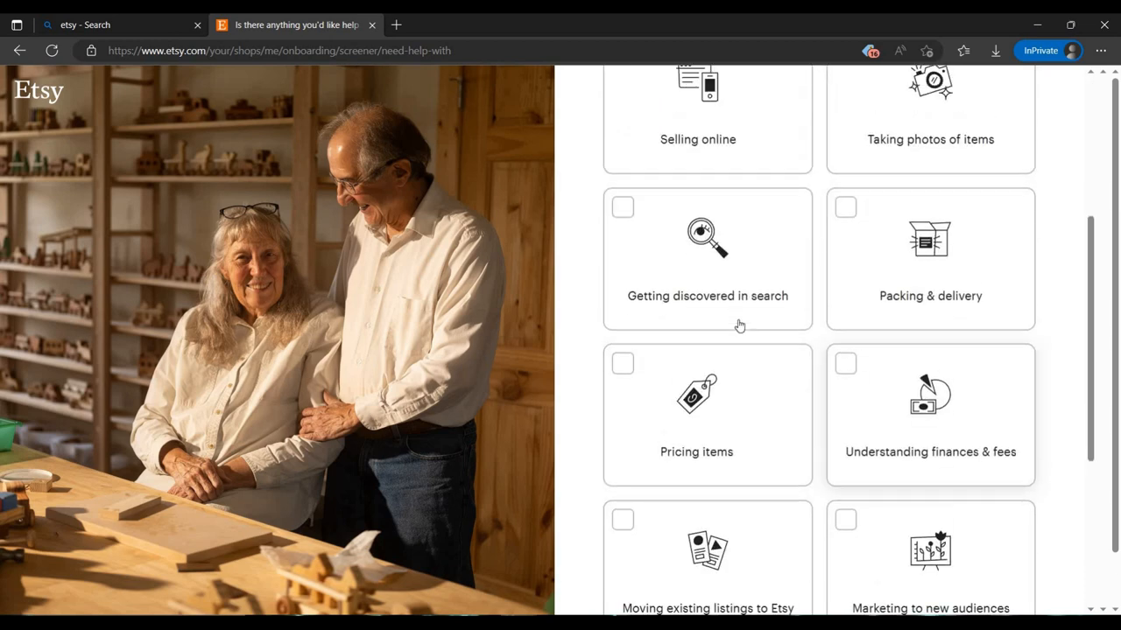
{"action": "scroll", "scroll_direction": "up", "scroll_amount": 3}
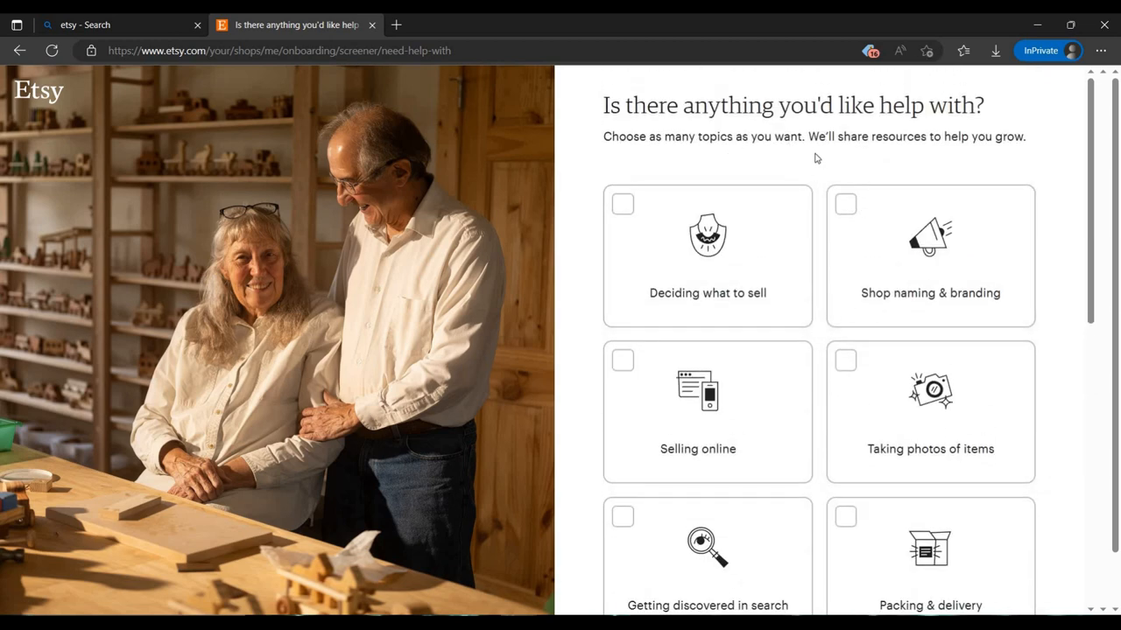
{"action": "scroll", "scroll_direction": "down", "scroll_amount": 3}
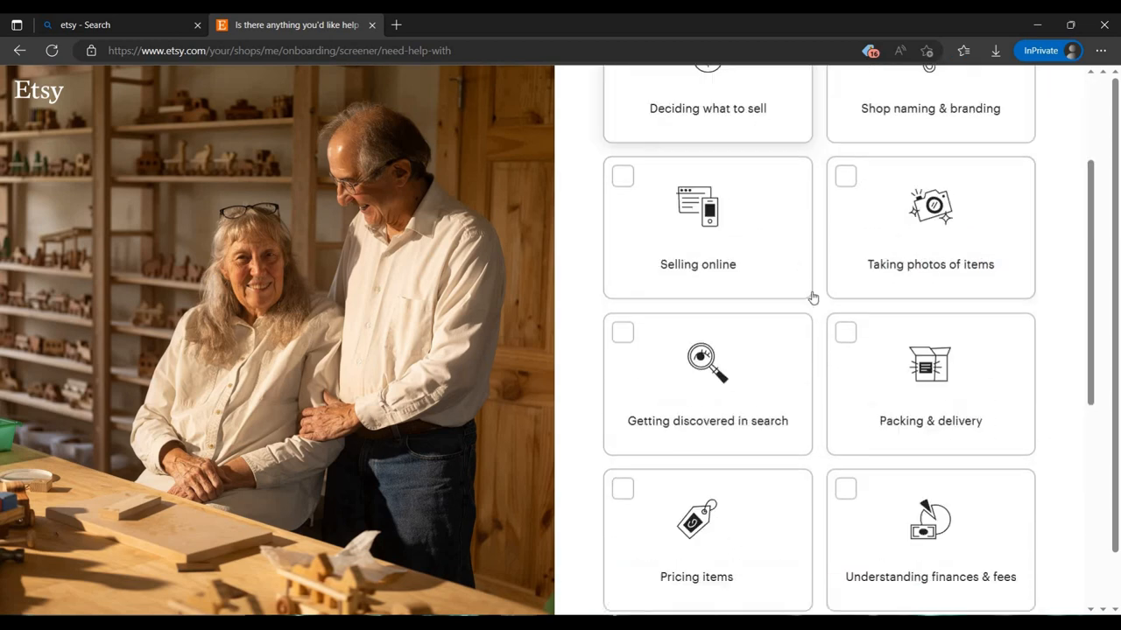
{"action": "scroll", "scroll_direction": "up", "scroll_amount": 3}
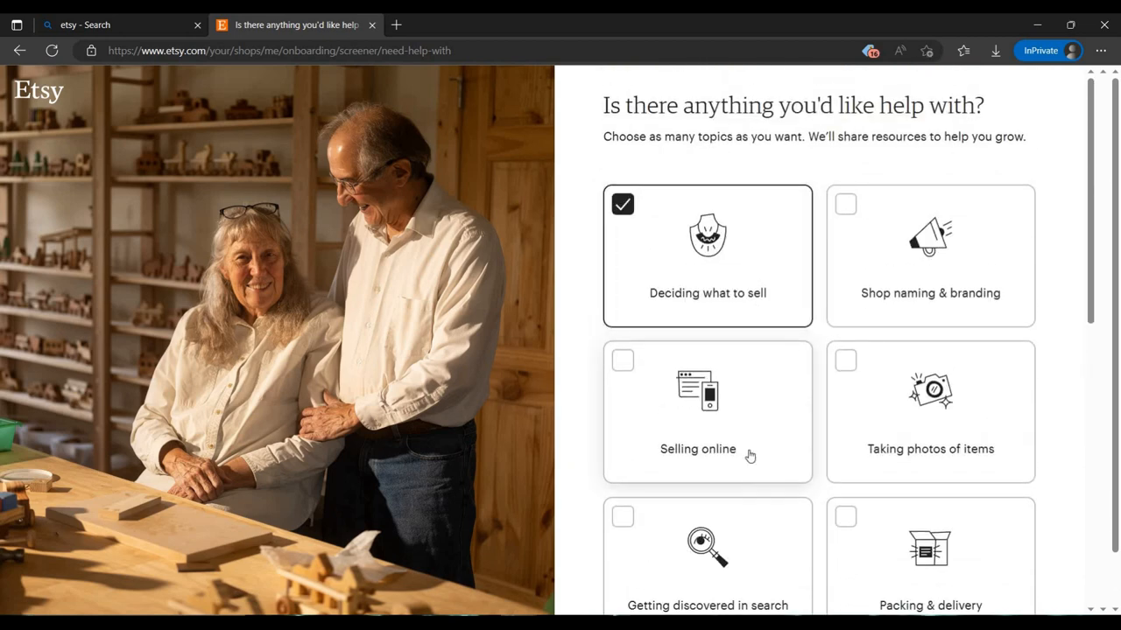
{"action": "scroll", "scroll_direction": "down", "scroll_amount": 3}
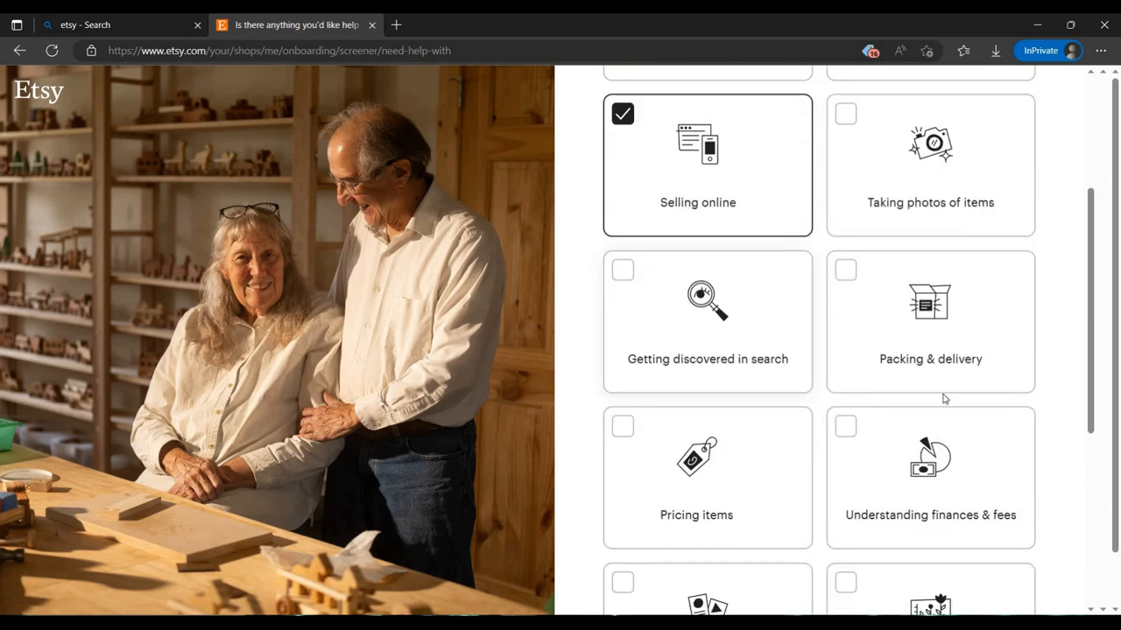
{"action": "left_click", "coordinate": [930, 320]}
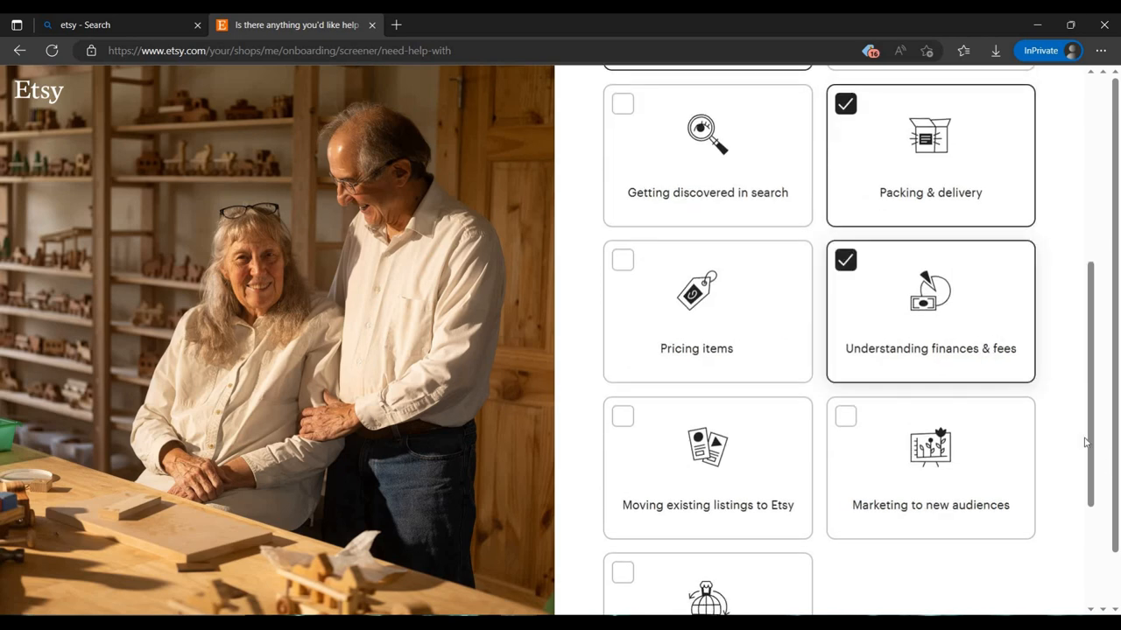
{"action": "scroll", "scroll_direction": "down", "scroll_amount": 3}
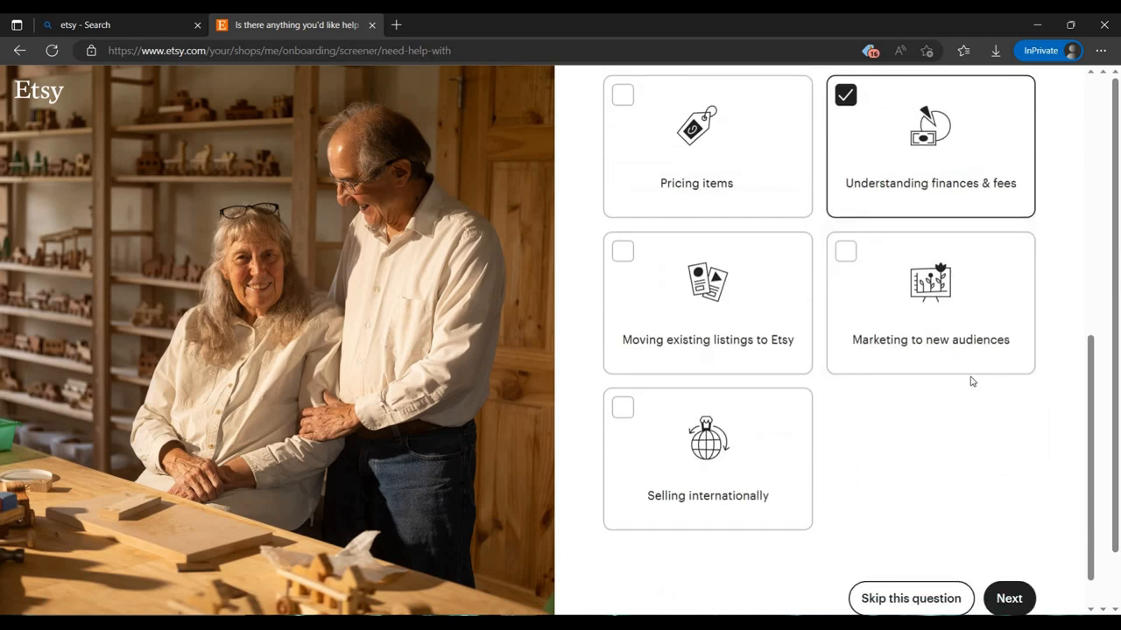
{"action": "mouse_move", "coordinate": [959, 582]}
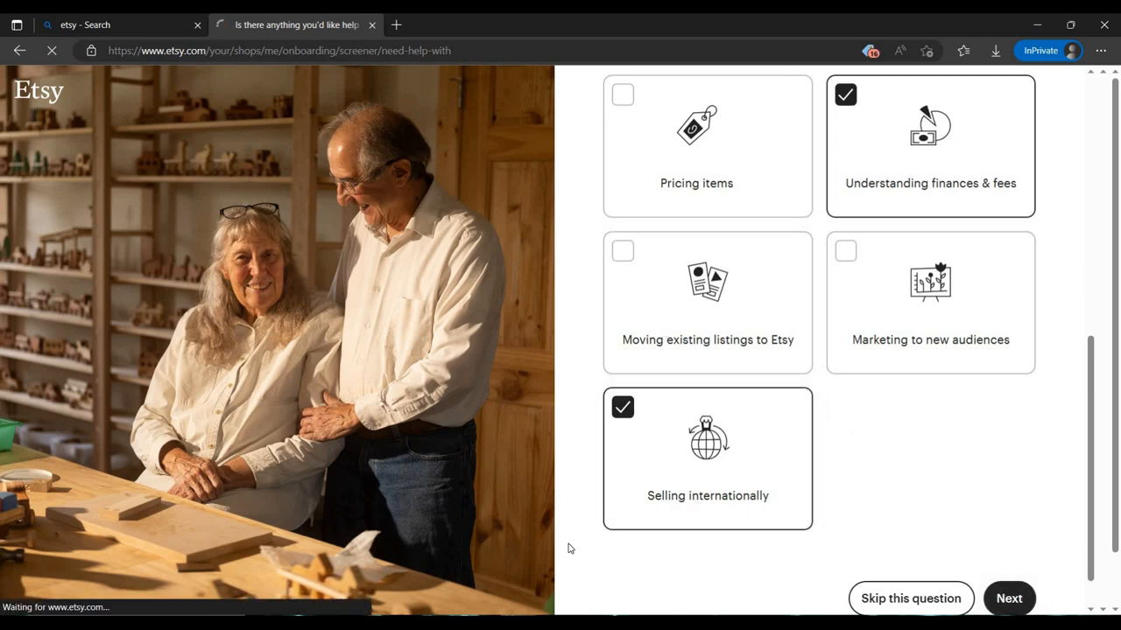
{"action": "left_click", "coordinate": [1009, 599]}
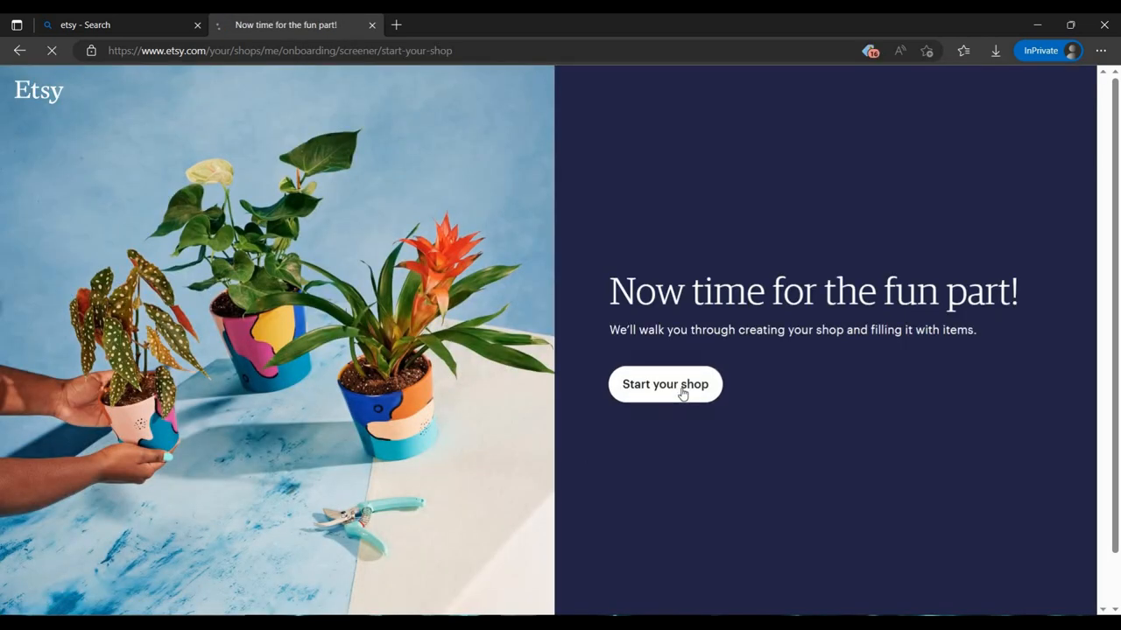
- Start the shop, save preferences as Deutsch, India and Indian Rupee, then go back to review them
{"action": "left_click", "coordinate": [665, 385]}
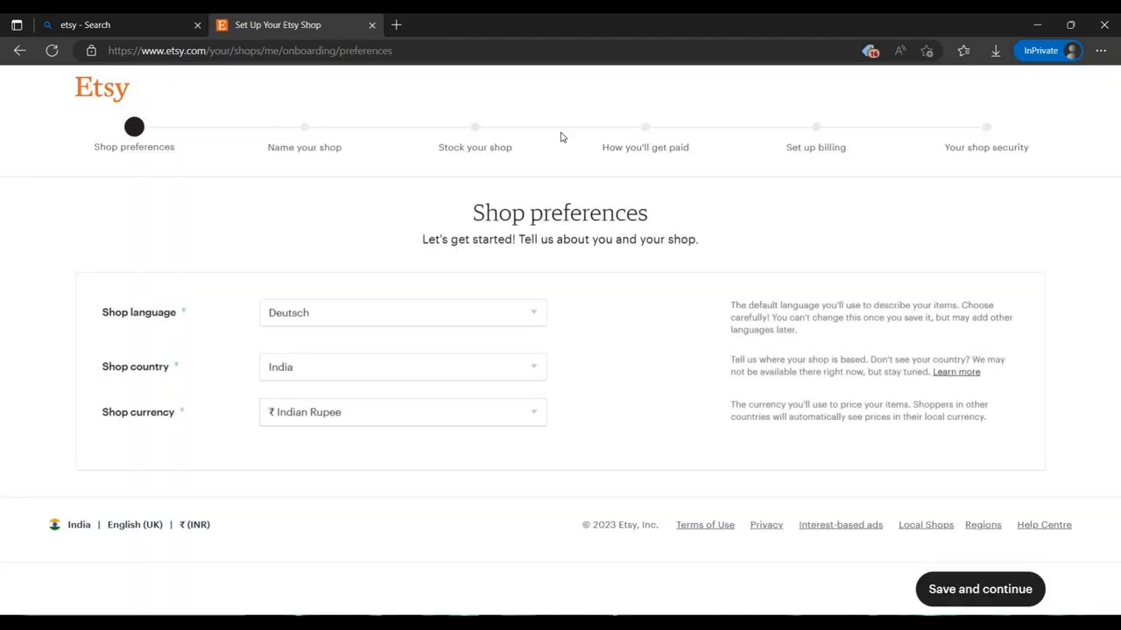
{"action": "mouse_move", "coordinate": [267, 375]}
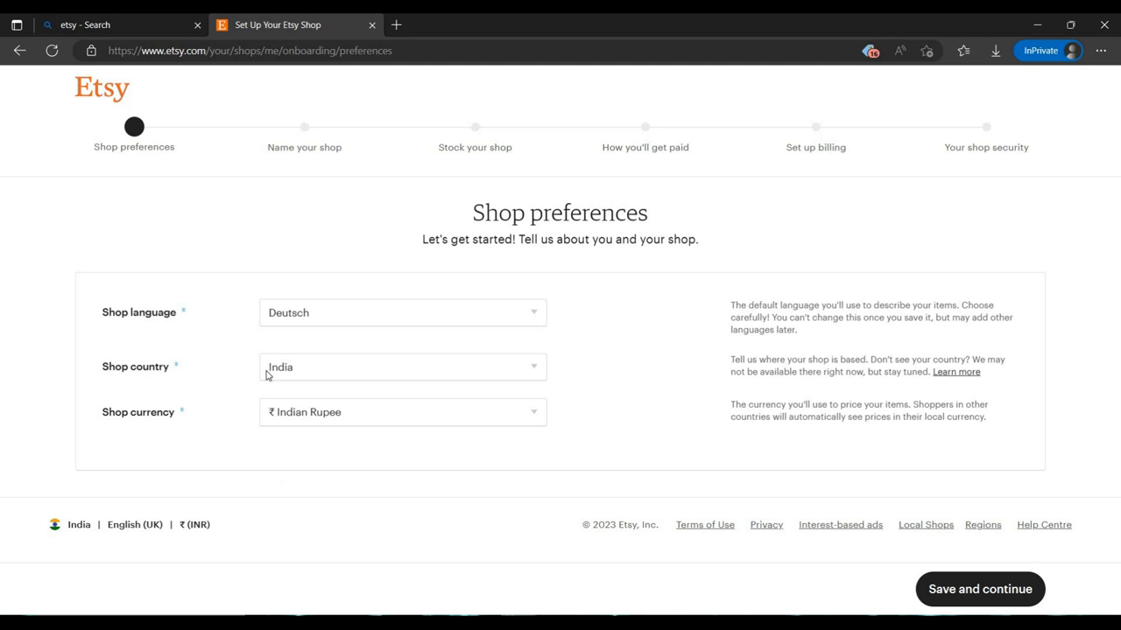
{"action": "mouse_move", "coordinate": [336, 426]}
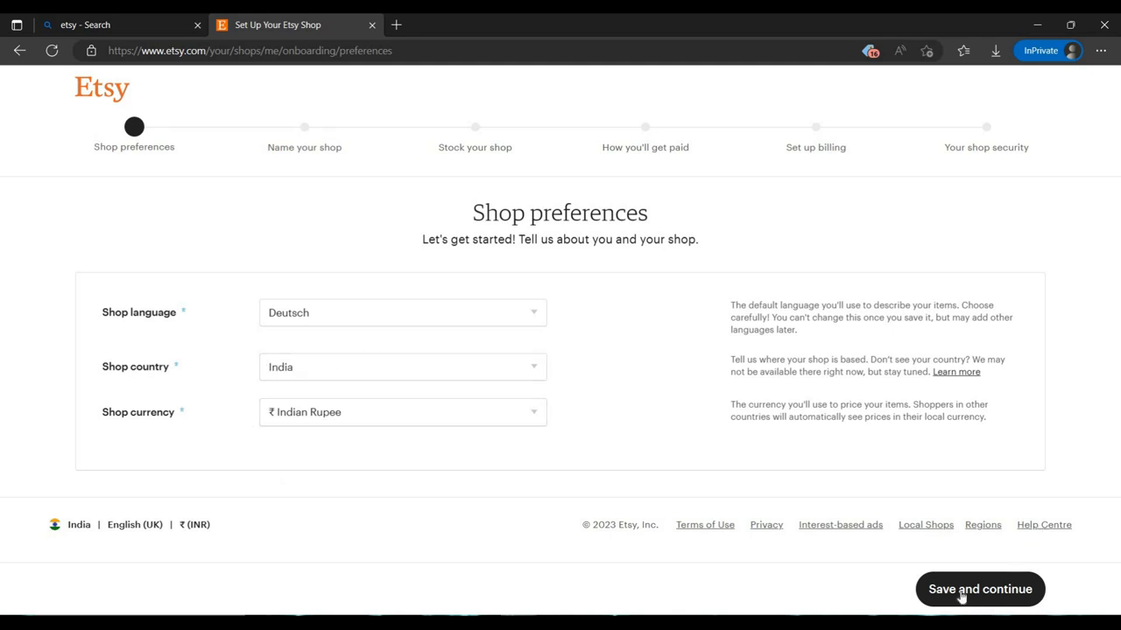
{"action": "left_click", "coordinate": [981, 589]}
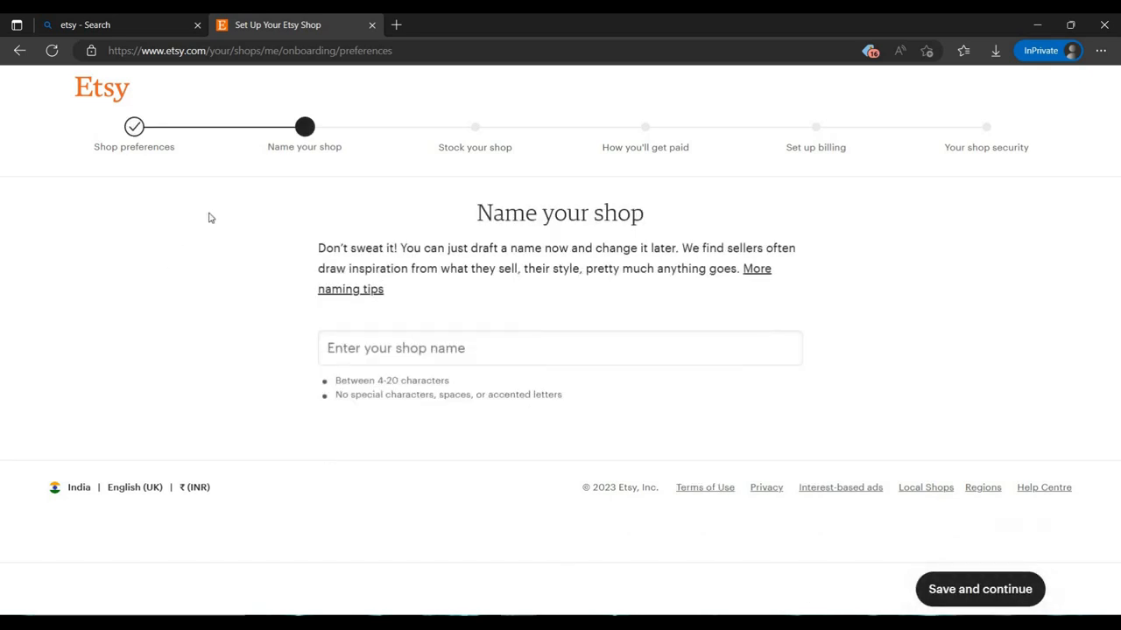
{"action": "left_click", "coordinate": [133, 126]}
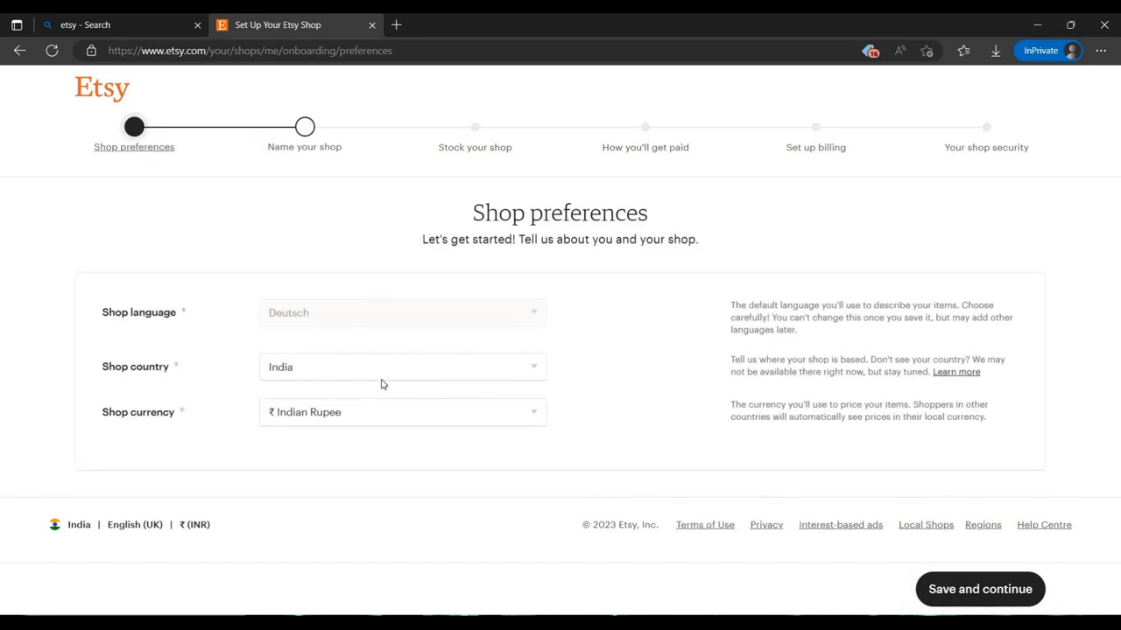
{"action": "mouse_move", "coordinate": [343, 354]}
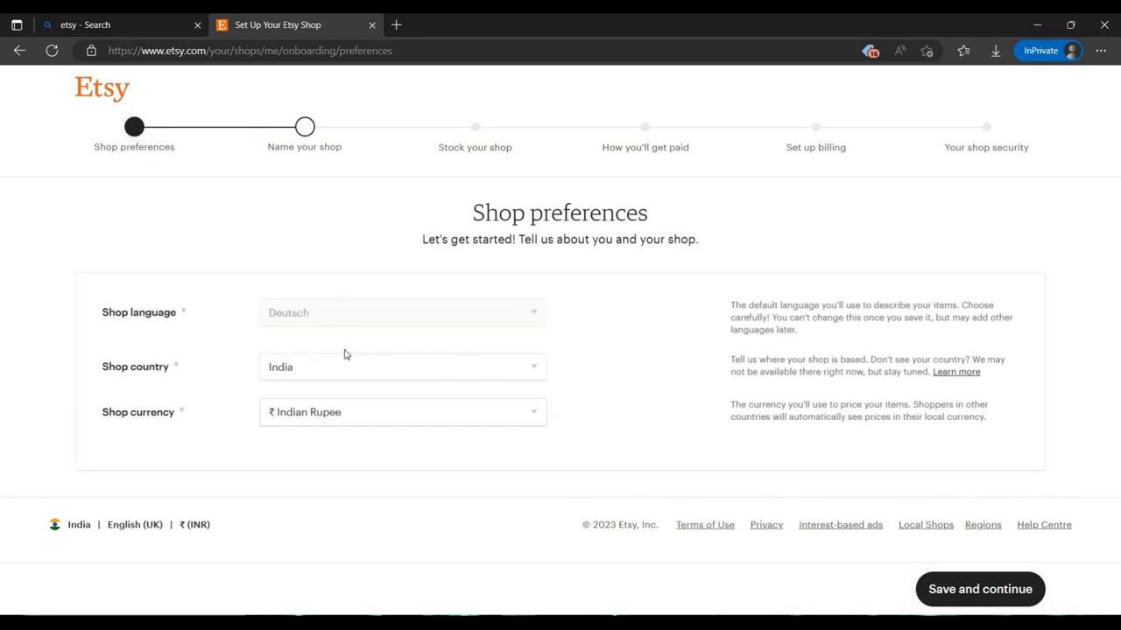
{"action": "mouse_move", "coordinate": [296, 154]}
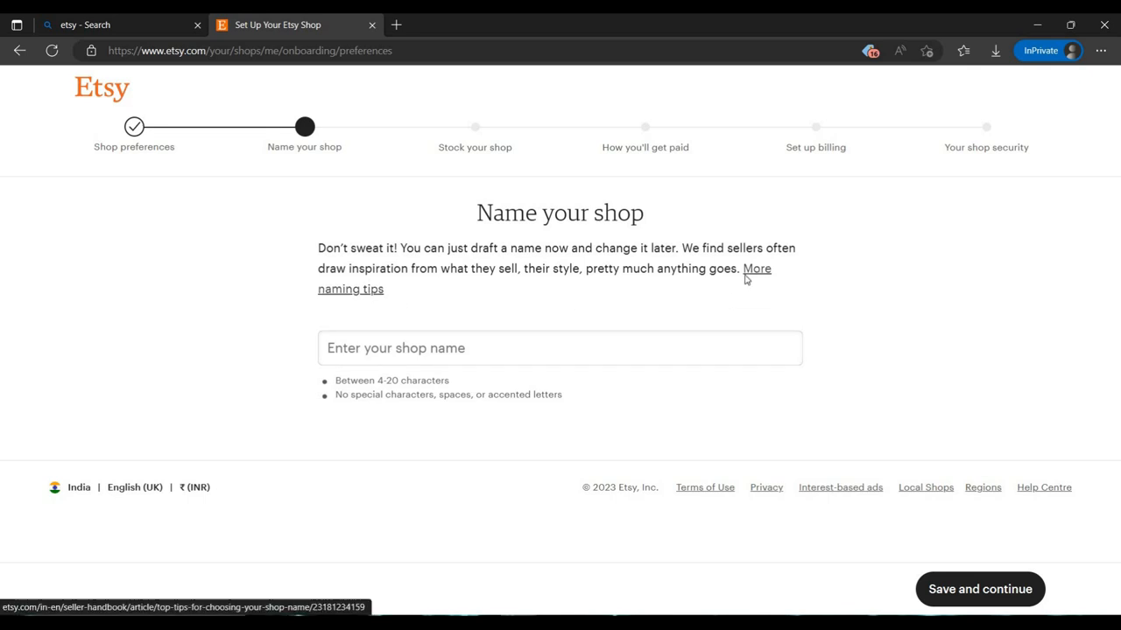
- Read the Seller Handbook shop-naming tips article and return to the shop setup tab
{"action": "left_click", "coordinate": [757, 269]}
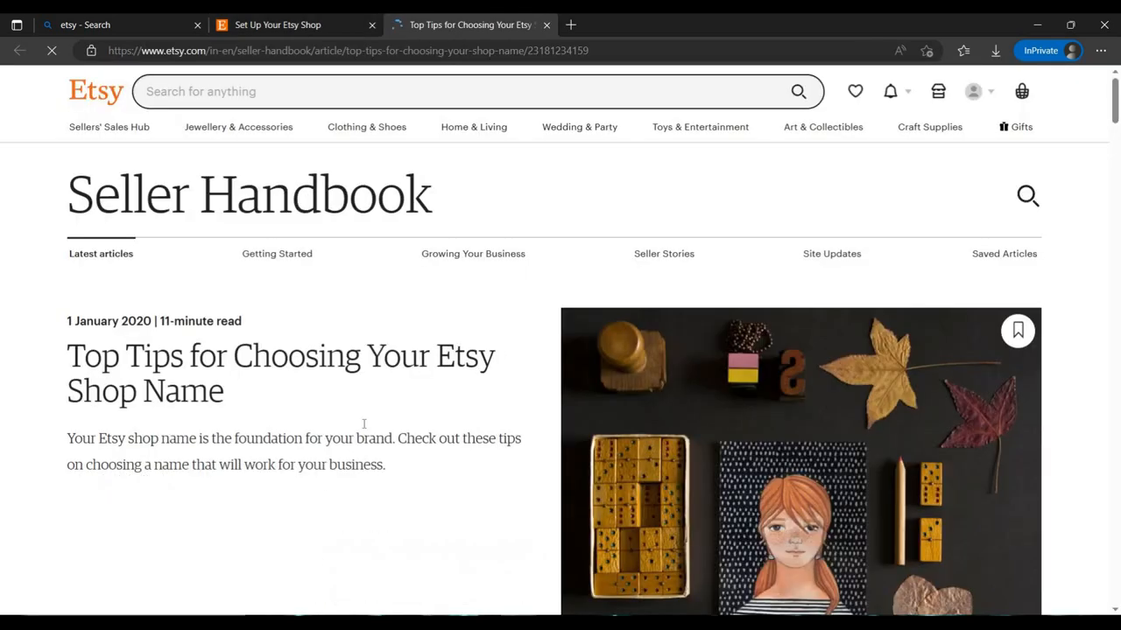
{"action": "scroll", "scroll_direction": "down", "scroll_amount": 3}
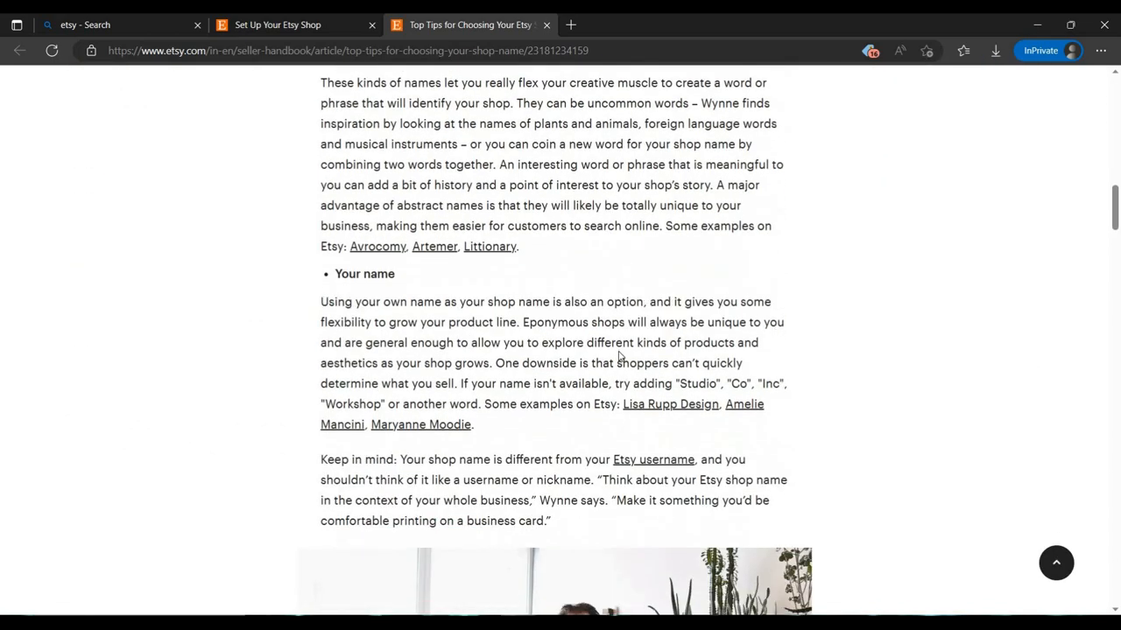
{"action": "scroll", "scroll_direction": "down", "scroll_amount": 3}
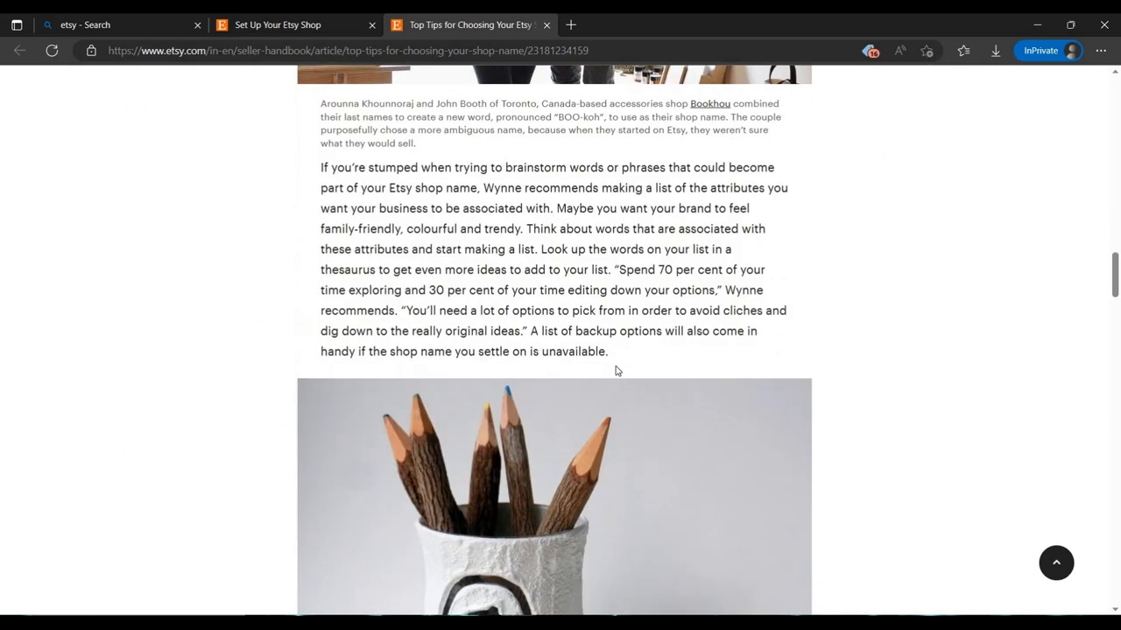
{"action": "scroll", "scroll_direction": "down", "scroll_amount": 3}
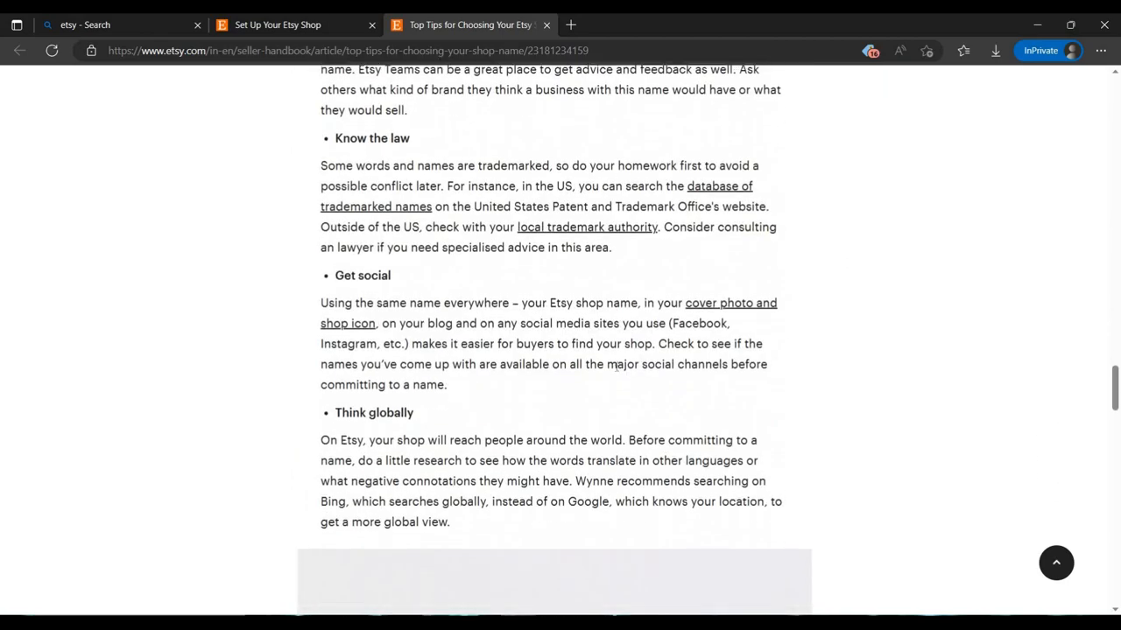
{"action": "scroll", "scroll_direction": "down", "scroll_amount": 3}
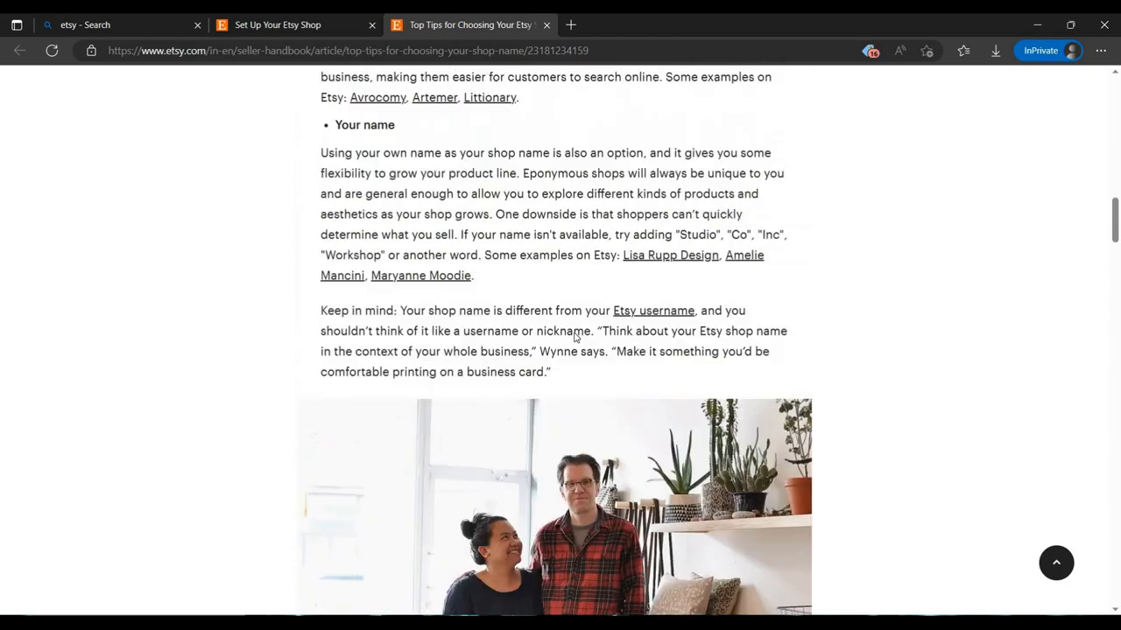
{"action": "scroll", "scroll_direction": "up", "scroll_amount": 3}
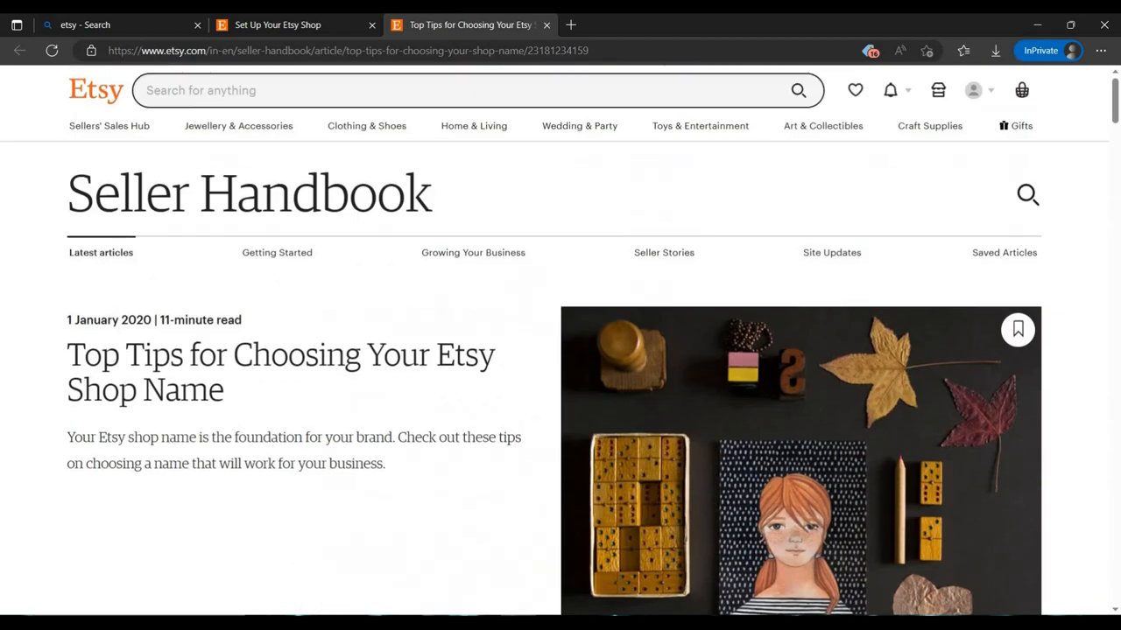
{"action": "left_click", "coordinate": [277, 24]}
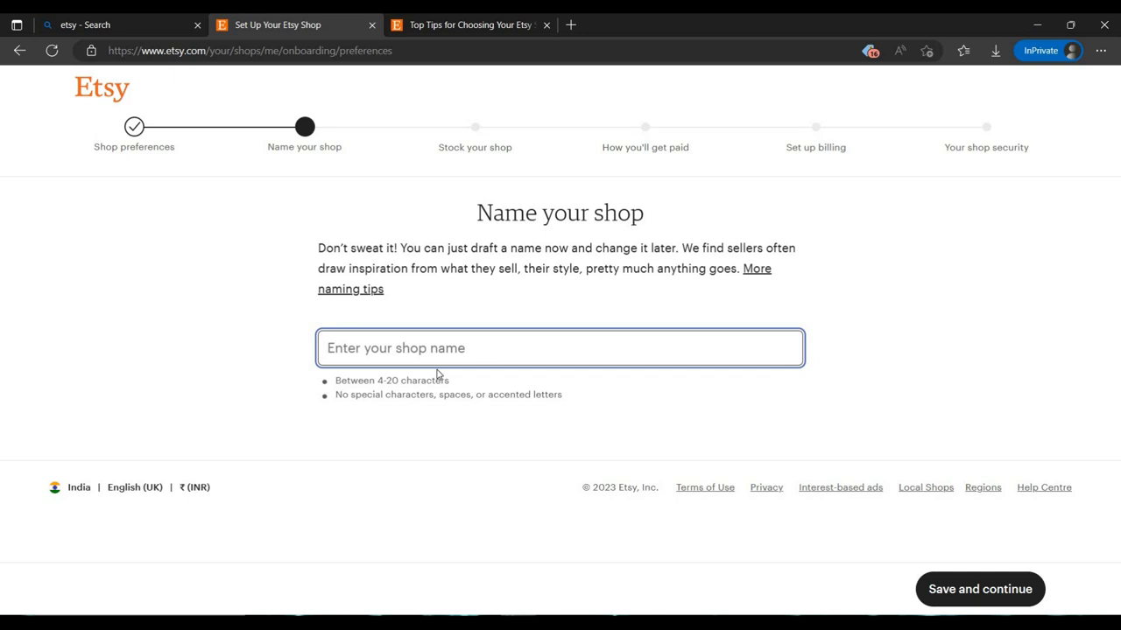
- Name the shop SmartBySfgg from a suggested available name and save it
{"action": "type", "text": "sam"}
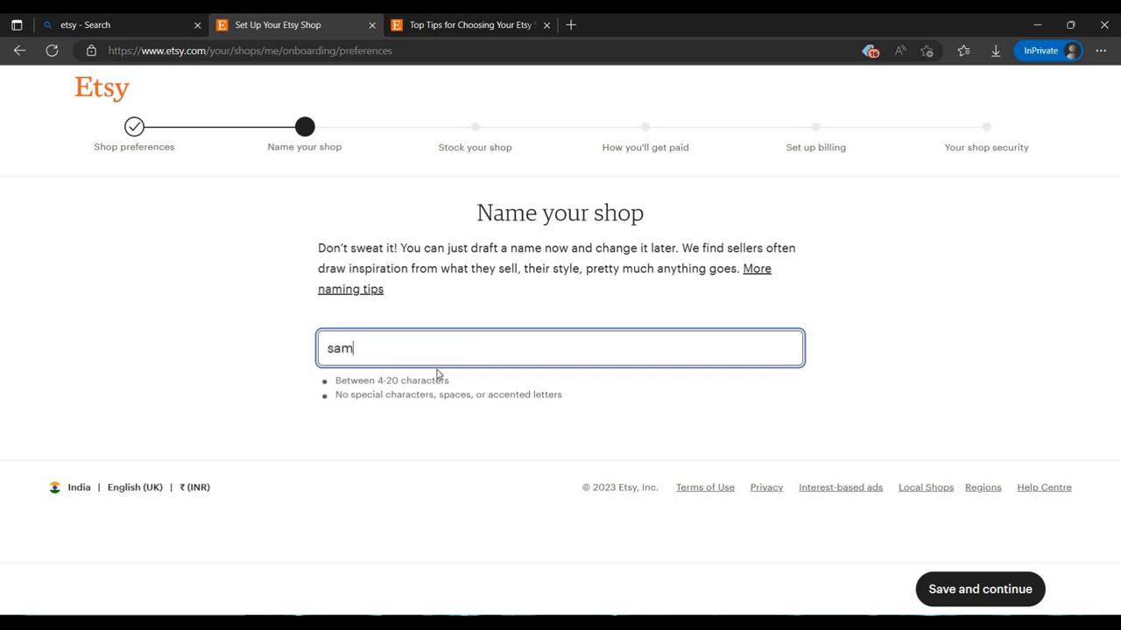
{"action": "key", "text": "Backspace"}
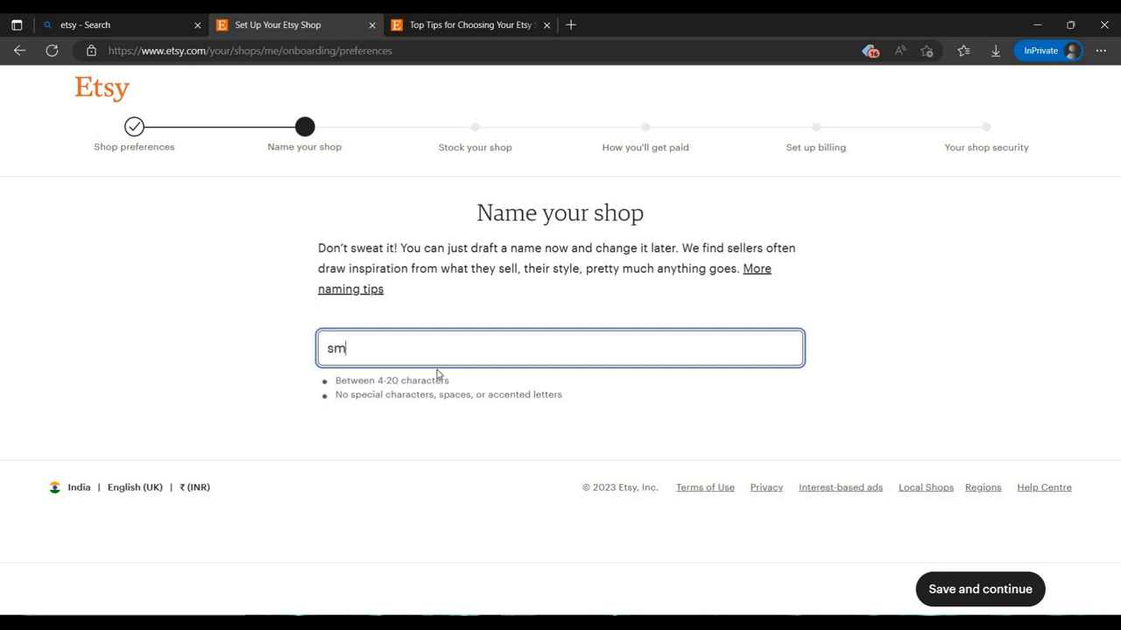
{"action": "type", "text": "art"}
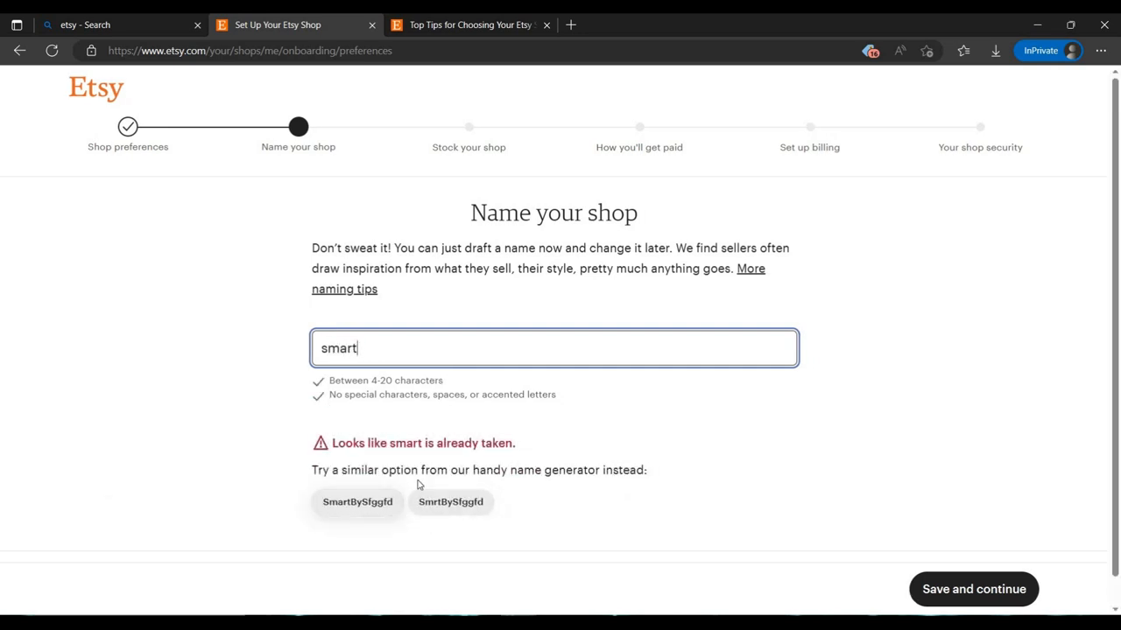
{"action": "left_click", "coordinate": [358, 501]}
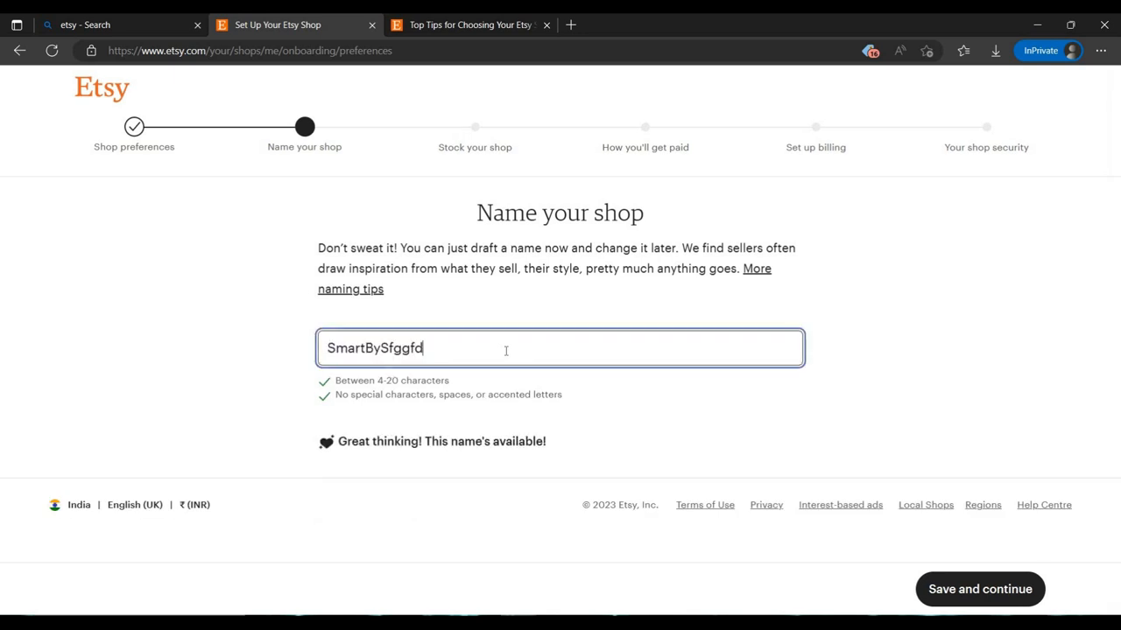
{"action": "key", "text": "Backspace"}
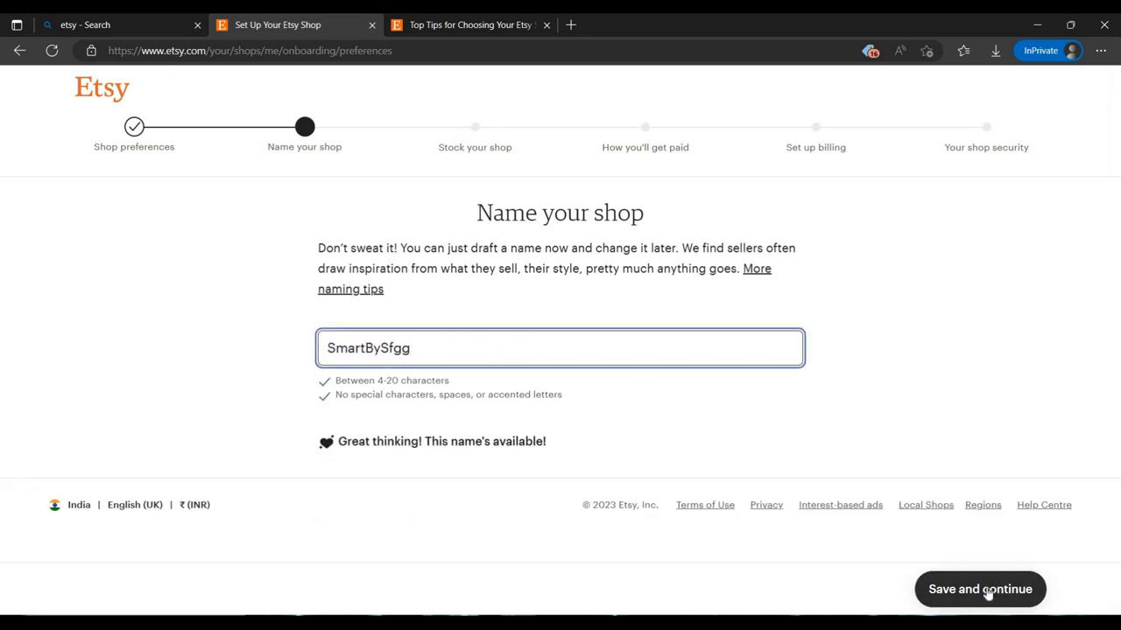
{"action": "left_click", "coordinate": [979, 589]}
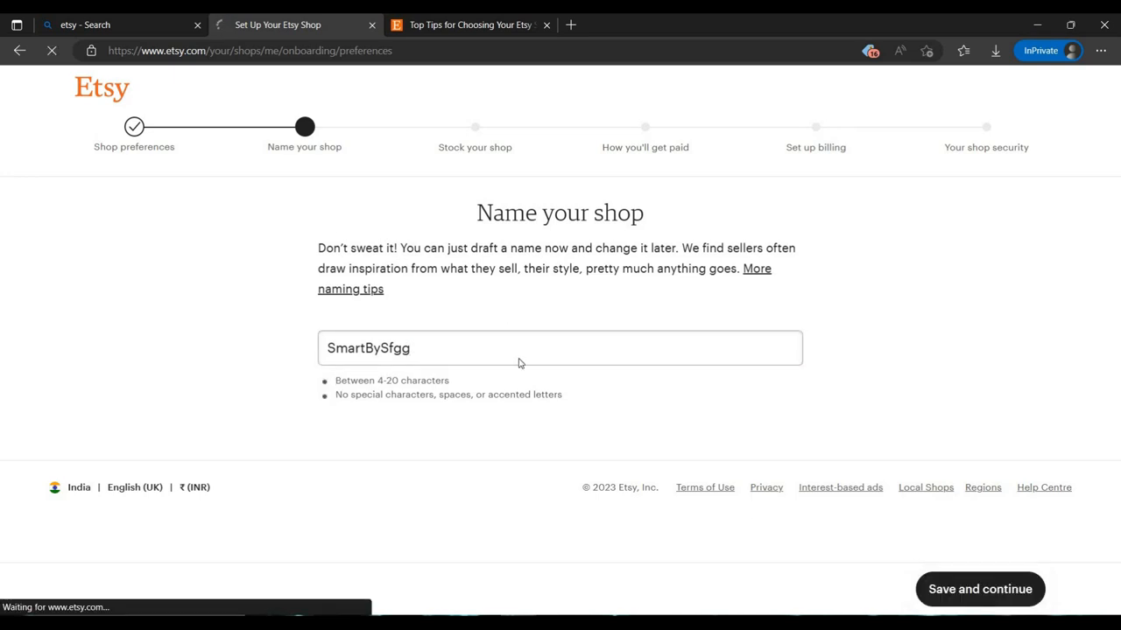
{"action": "left_click", "coordinate": [980, 588]}
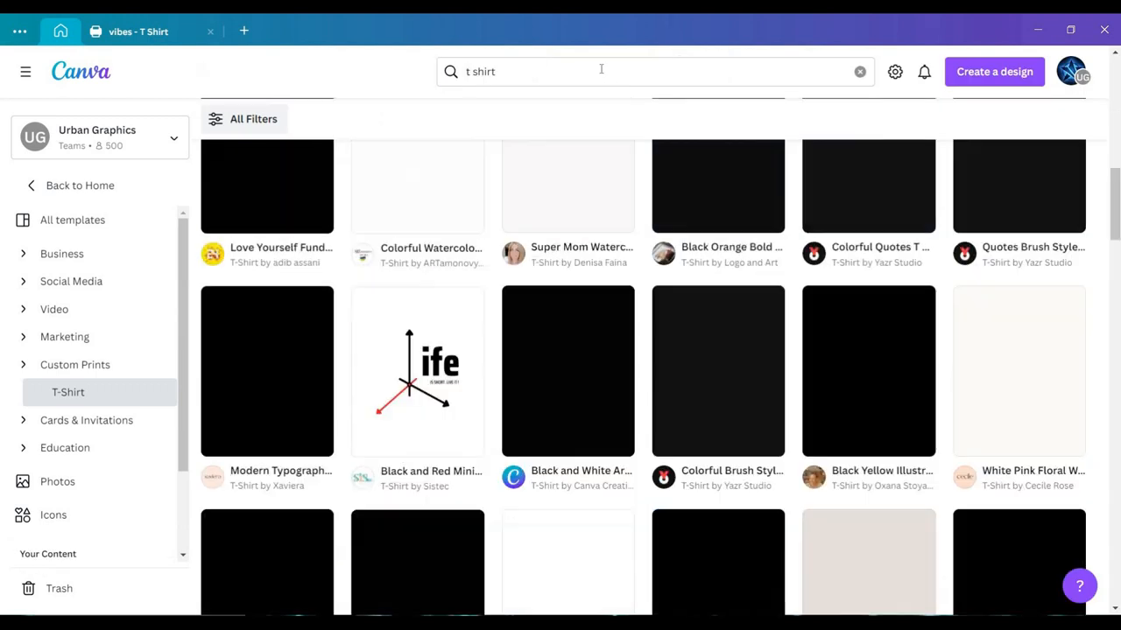
- Search Canva for 't shirt' templates and start customizing the Be Brave lion template
{"action": "left_click", "coordinate": [569, 70]}
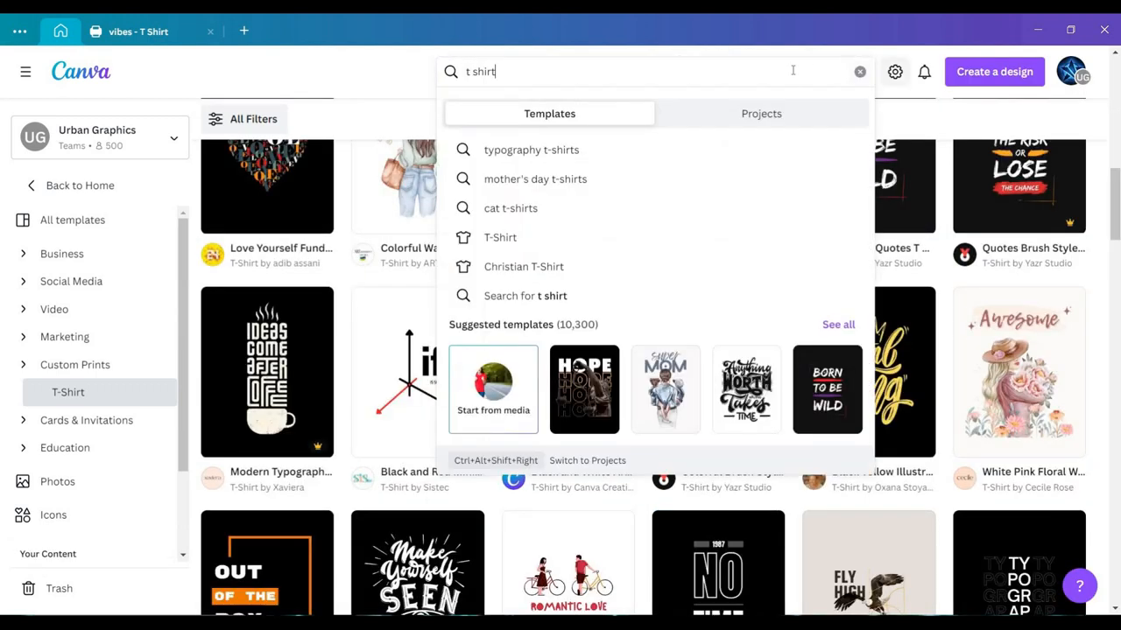
{"action": "key", "text": "Enter"}
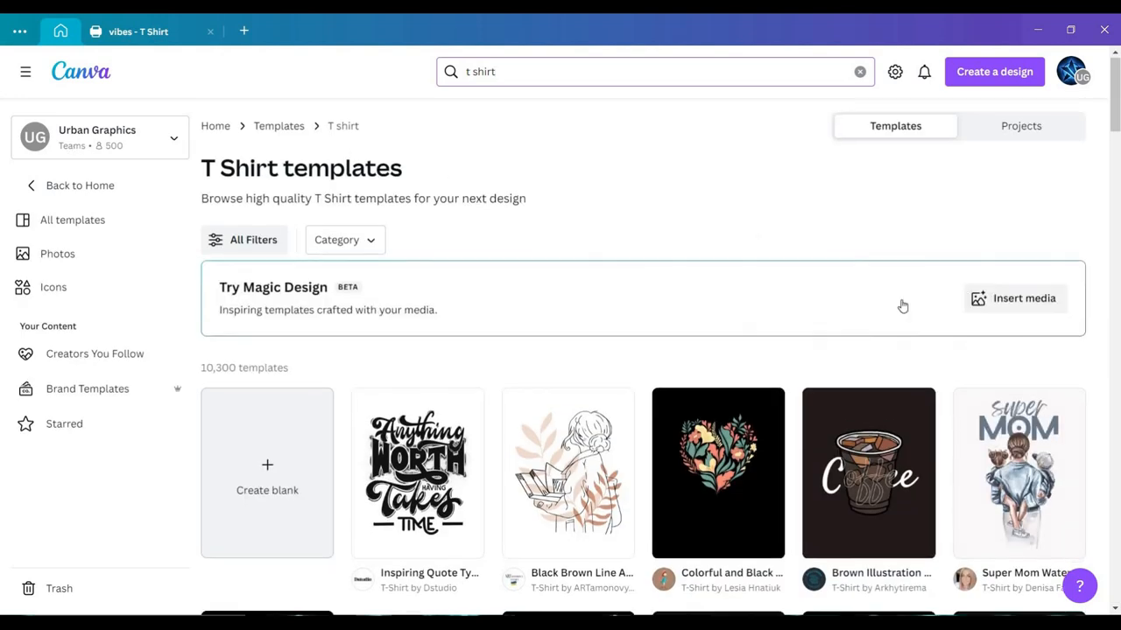
{"action": "scroll", "scroll_direction": "down", "scroll_amount": 3}
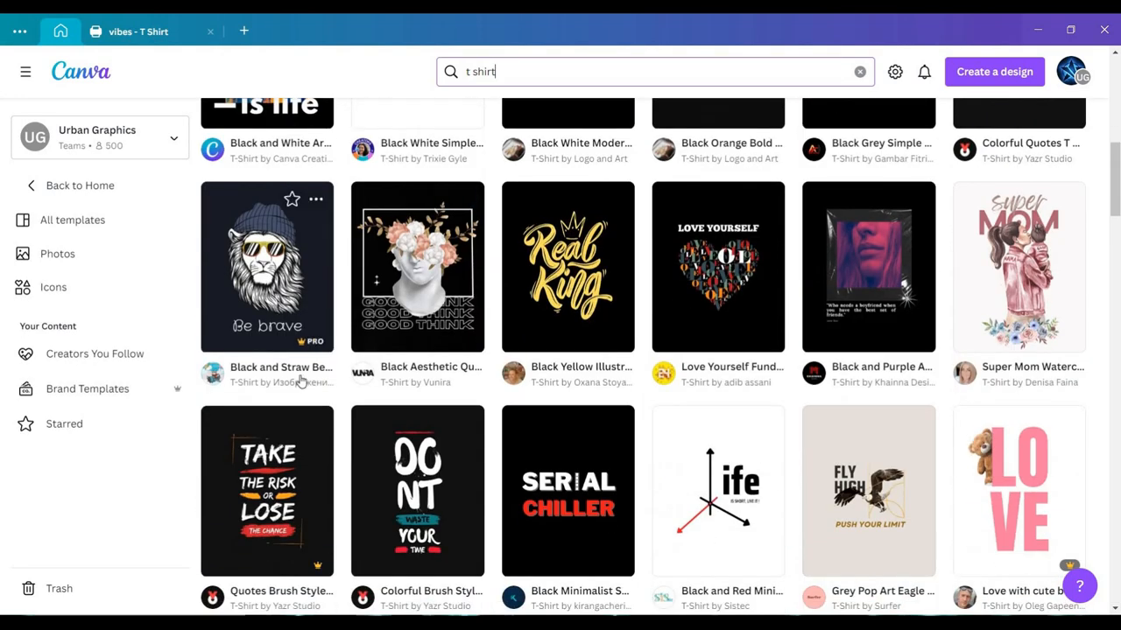
{"action": "left_click", "coordinate": [266, 266]}
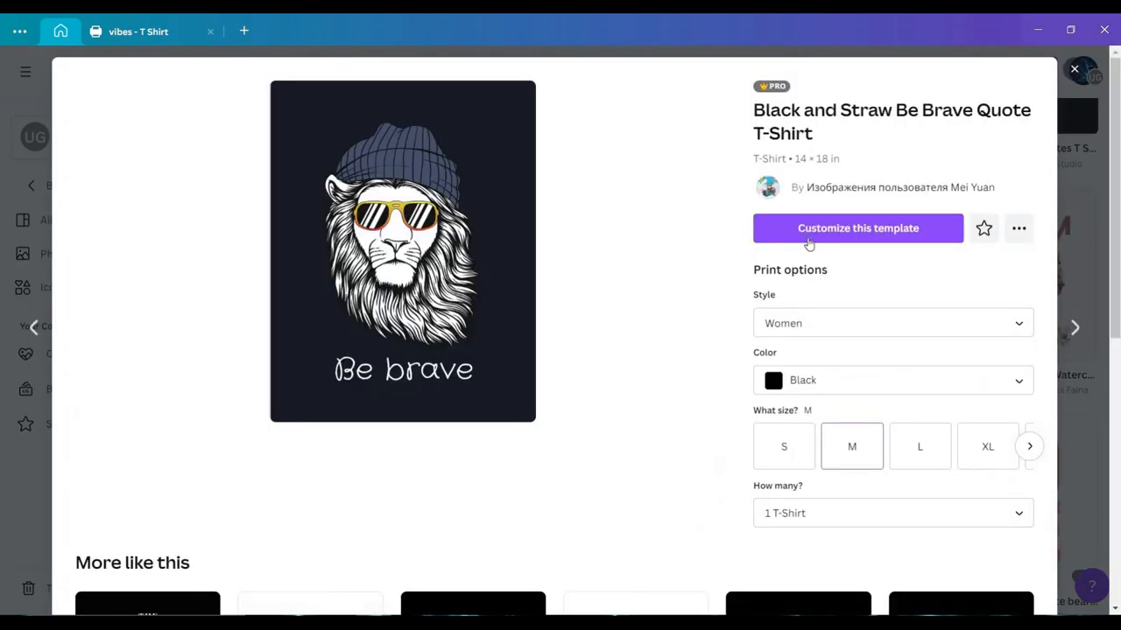
{"action": "left_click", "coordinate": [858, 227]}
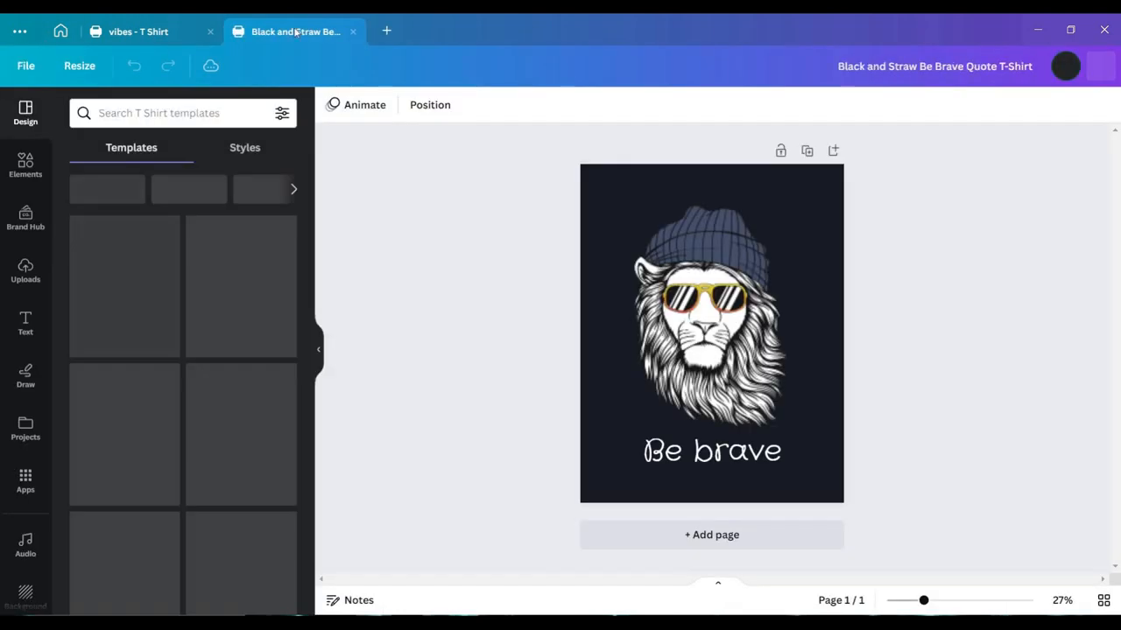
- Close the Be Brave lion design and return to the Etsy listing form
{"action": "left_click", "coordinate": [711, 319]}
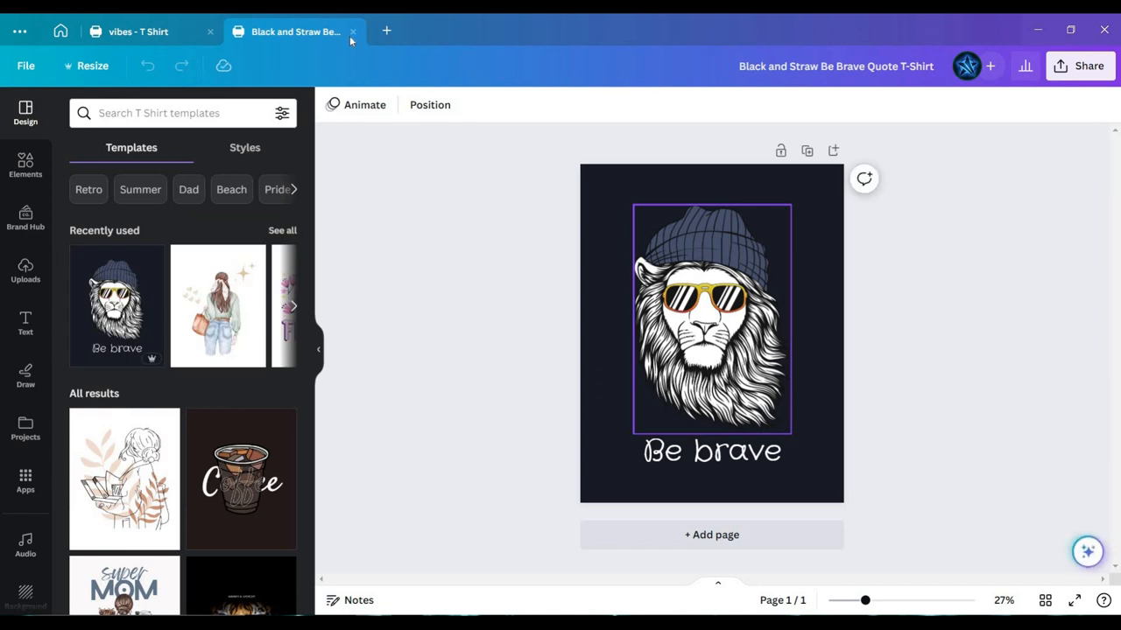
{"action": "mouse_move", "coordinate": [294, 31]}
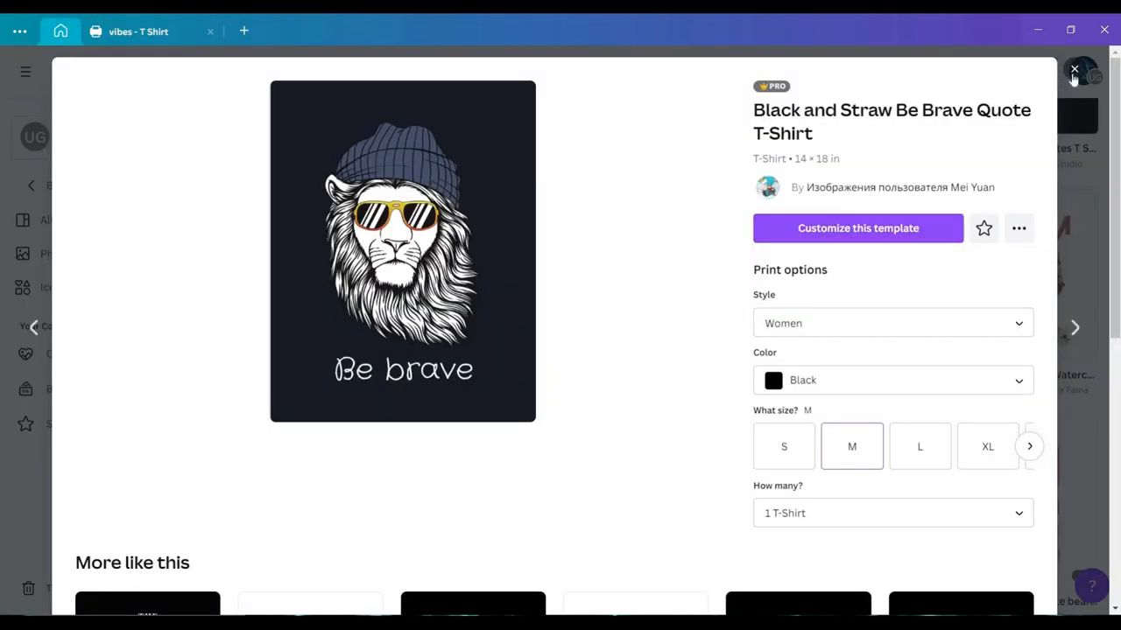
{"action": "left_click", "coordinate": [1075, 70]}
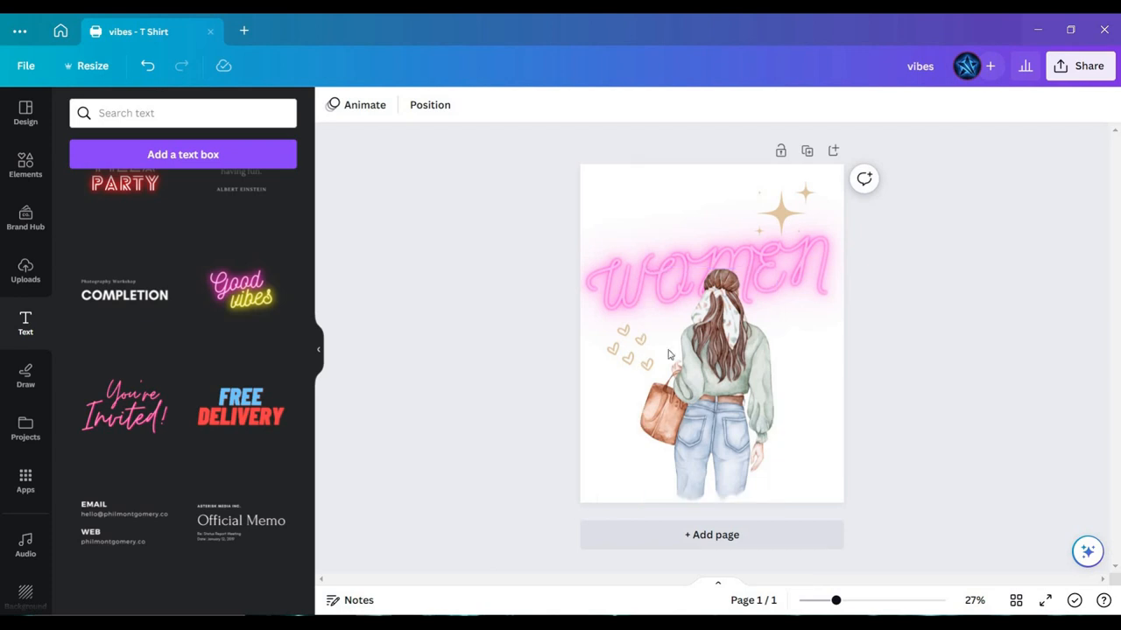
{"action": "left_click", "coordinate": [669, 353]}
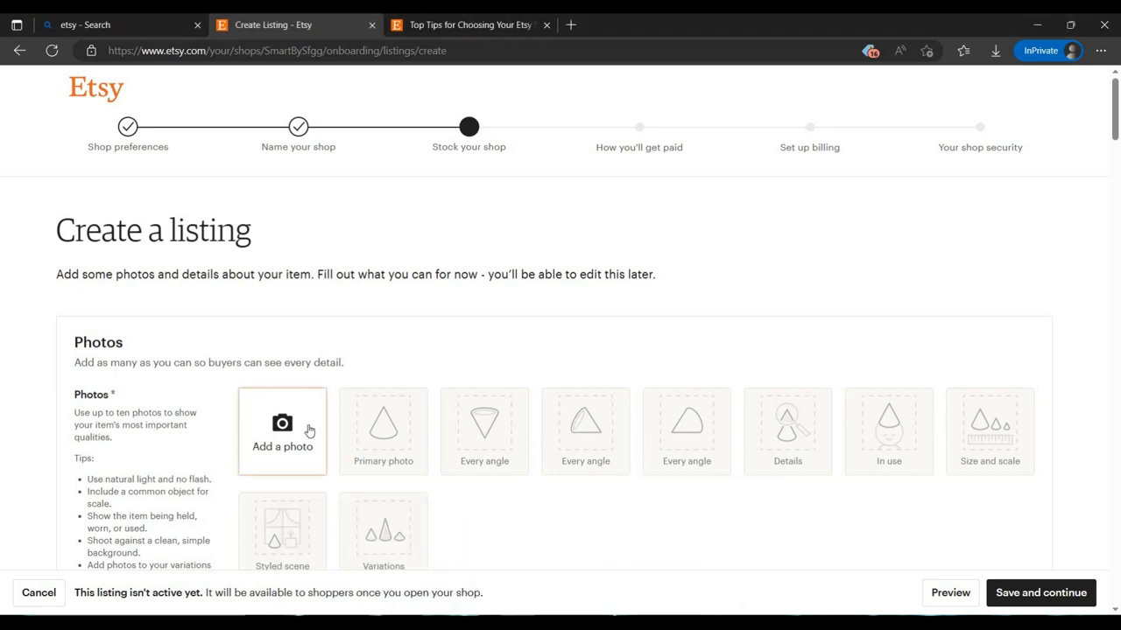
- Upload the SAMPLE image from Downloads as the listing's first photo
{"action": "left_click", "coordinate": [282, 430]}
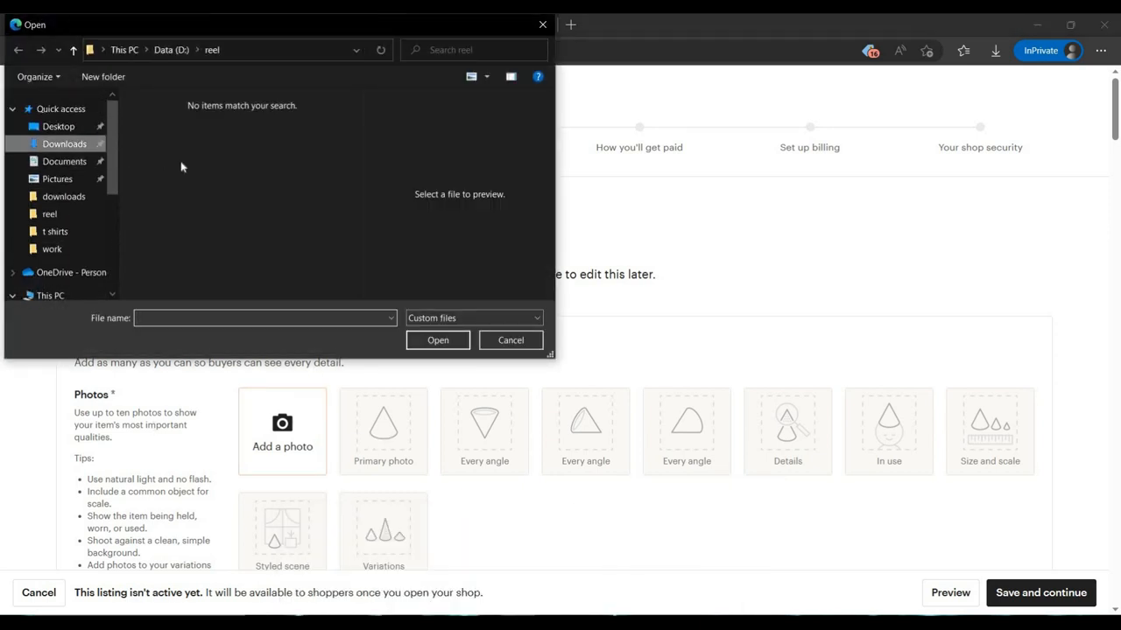
{"action": "left_click", "coordinate": [63, 144]}
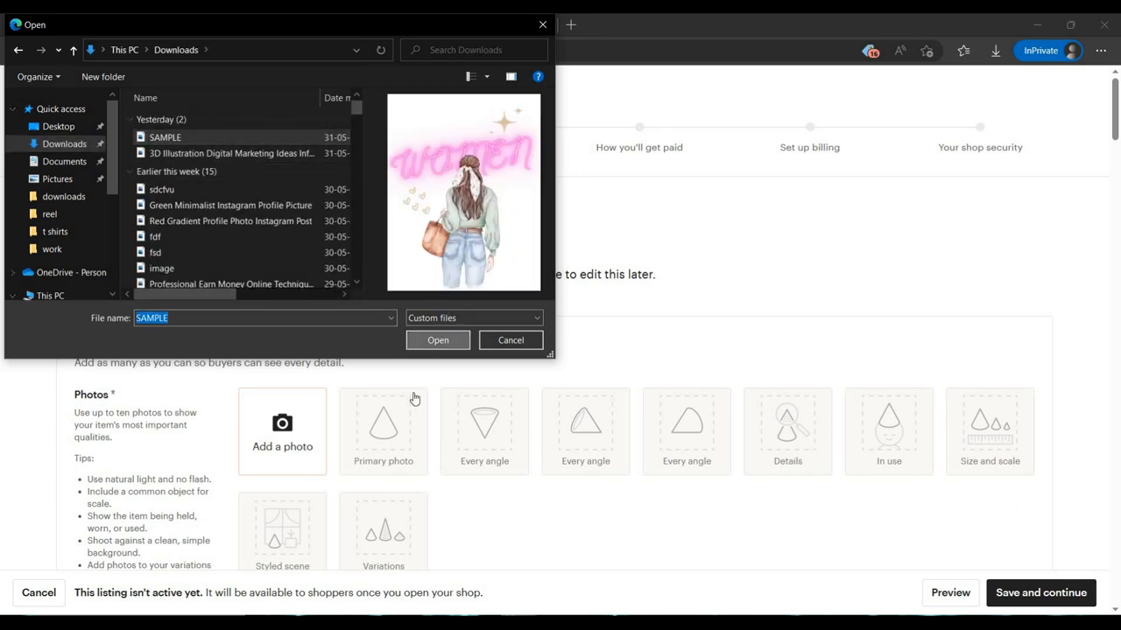
{"action": "left_click", "coordinate": [437, 339]}
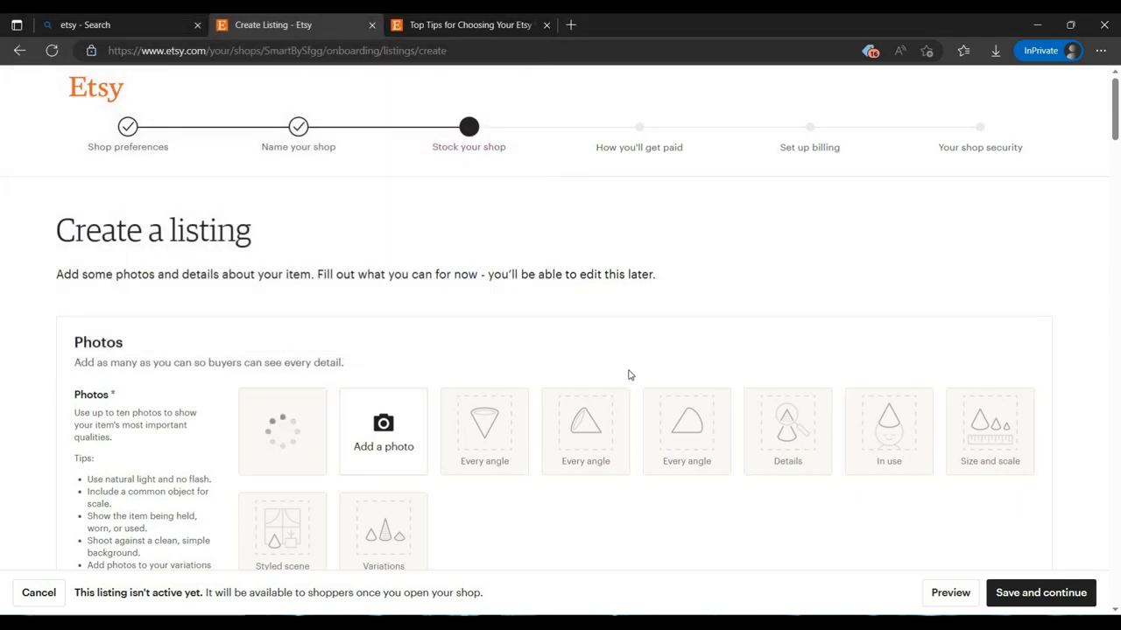
- Title the listing 'Women T-shirt with love'
{"action": "scroll", "scroll_direction": "down", "scroll_amount": 3}
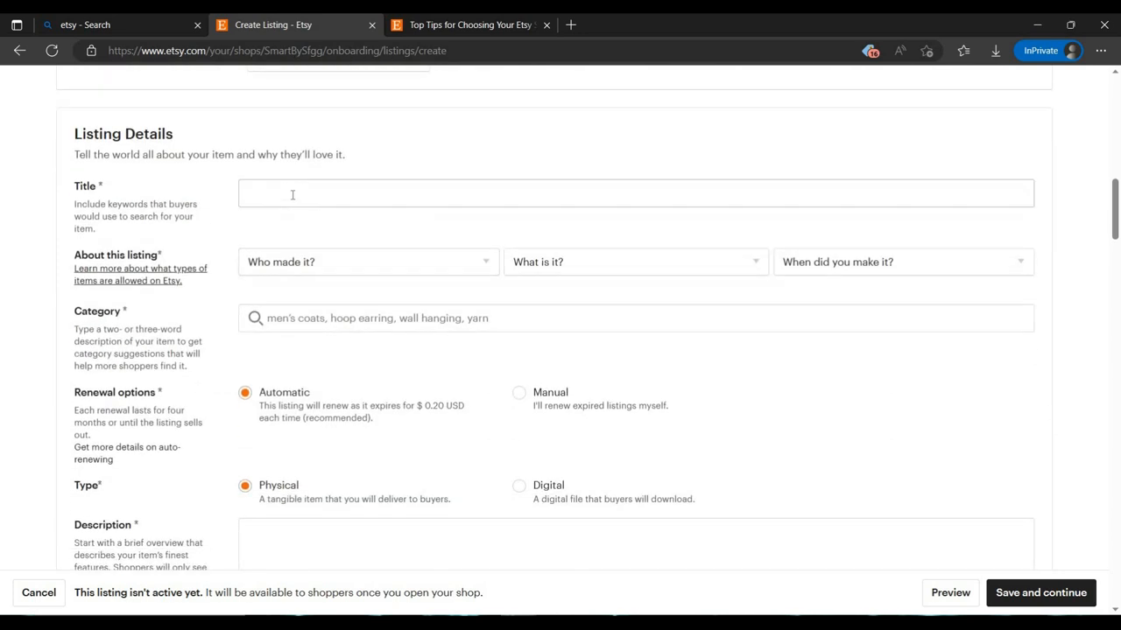
{"action": "type", "text": "W"}
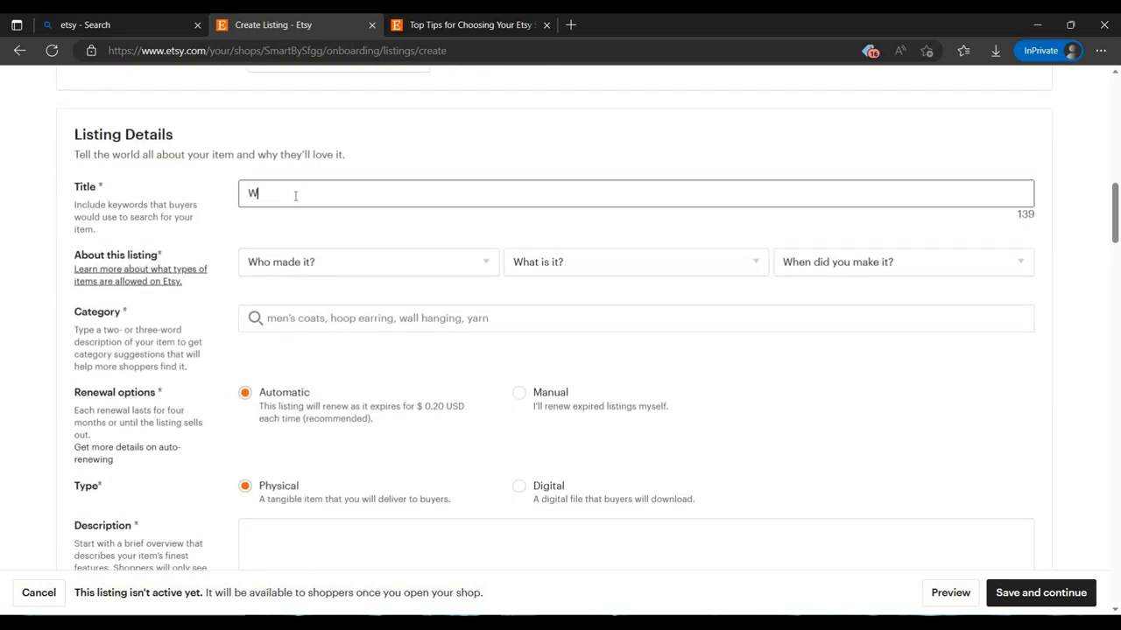
{"action": "type", "text": "omen T-shirt"}
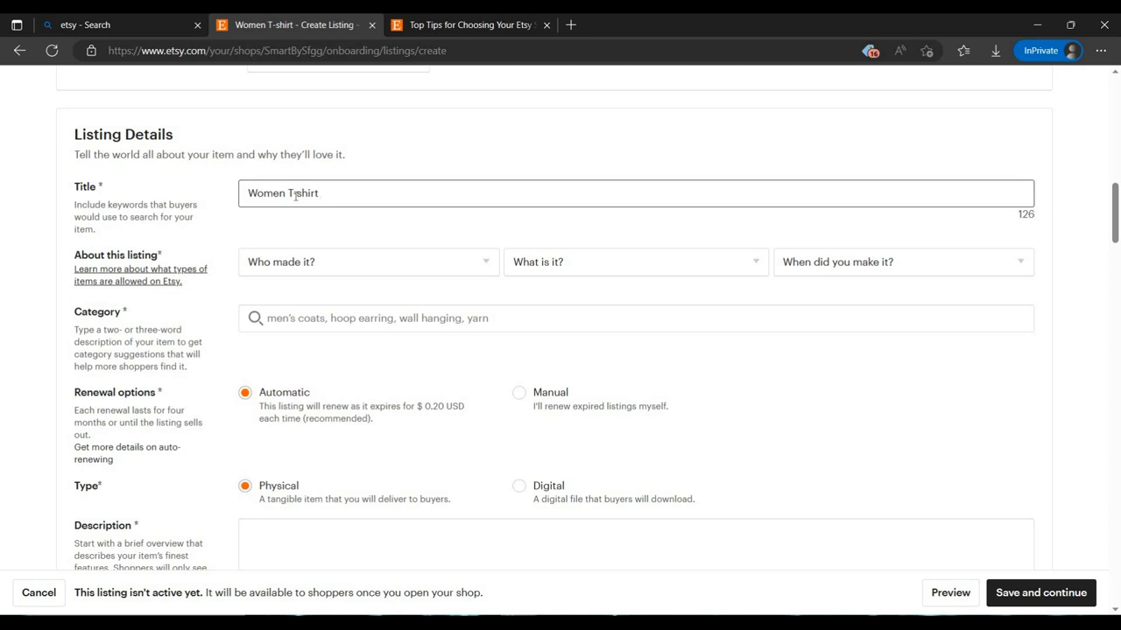
{"action": "type", "text": "ewith"}
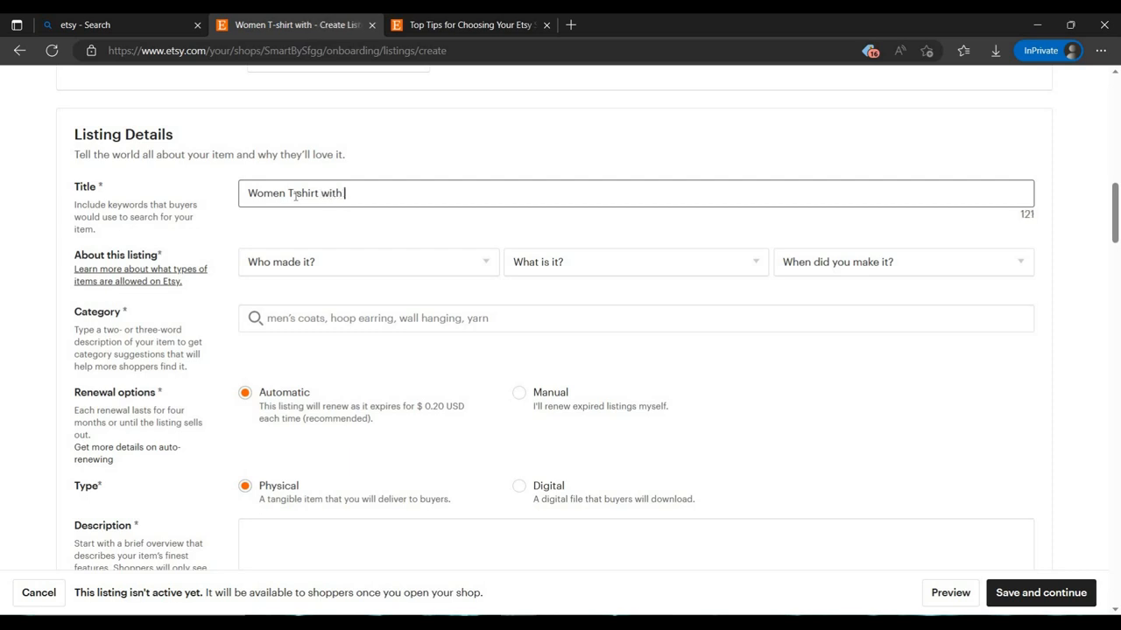
{"action": "type", "text": "love"}
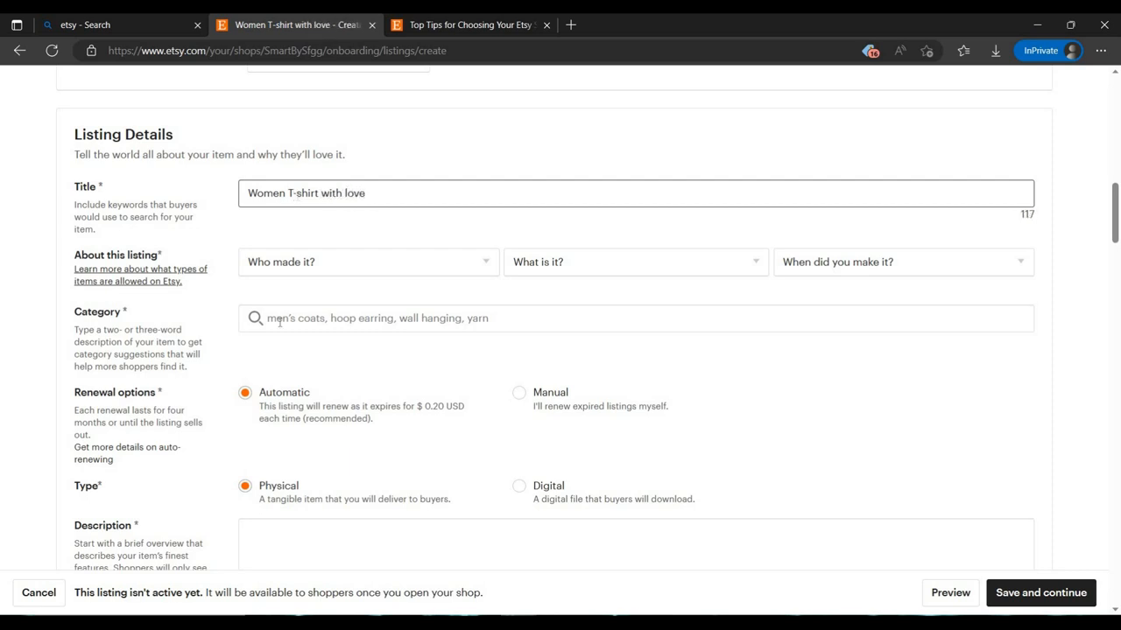
- Set About details: I did, a finished product, made 2020 - 2023
{"action": "left_click", "coordinate": [368, 262]}
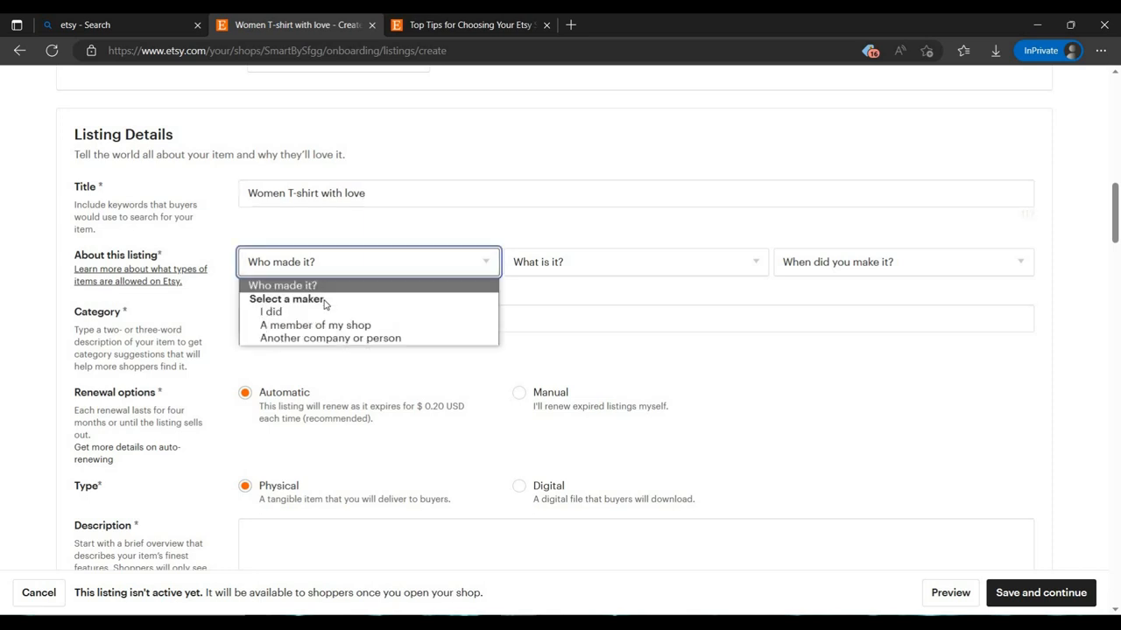
{"action": "left_click", "coordinate": [270, 312]}
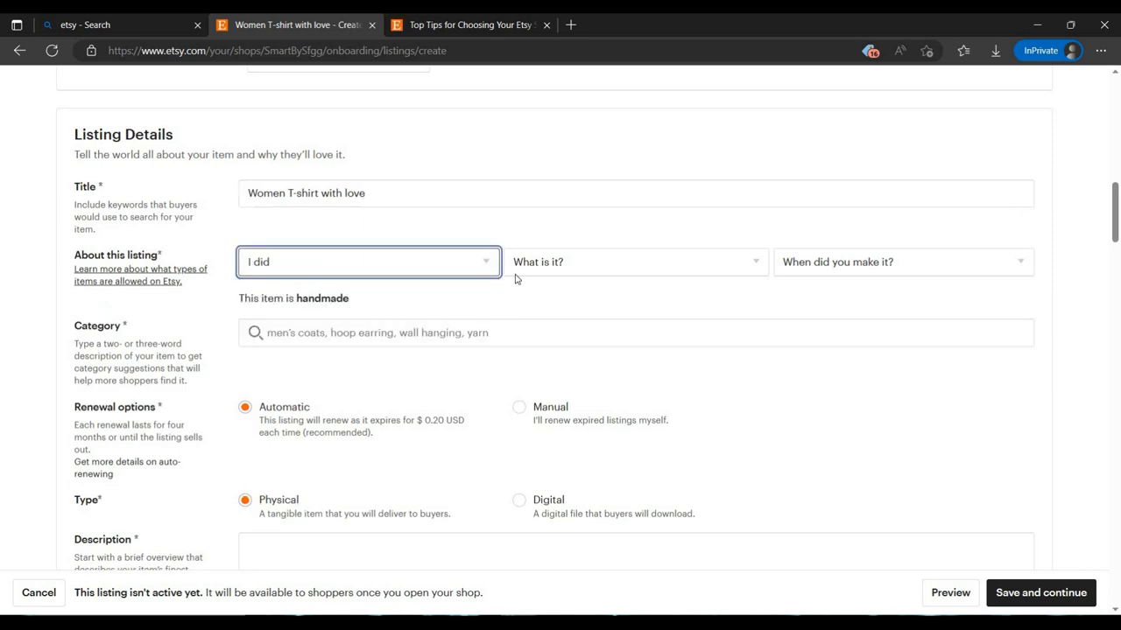
{"action": "left_click", "coordinate": [634, 263]}
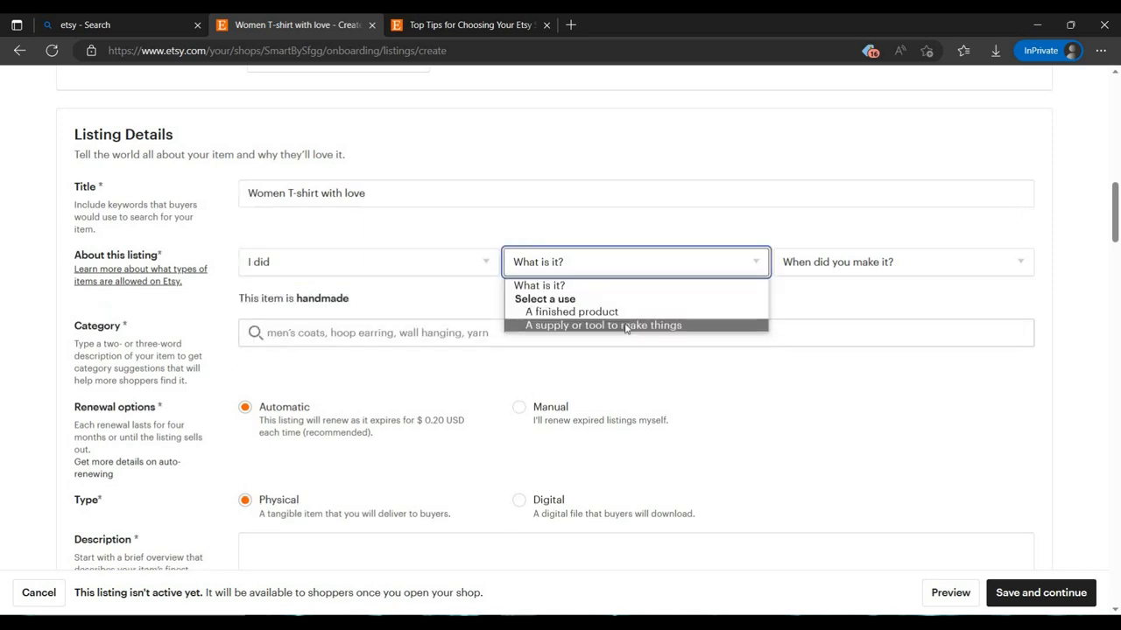
{"action": "left_click", "coordinate": [570, 312]}
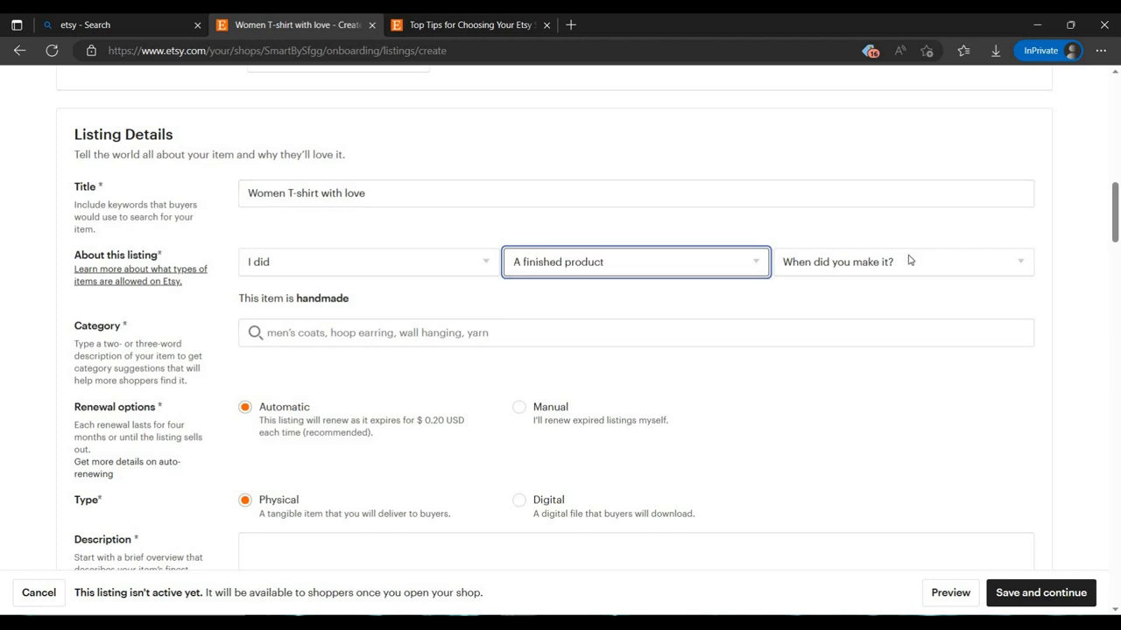
{"action": "left_click", "coordinate": [902, 263]}
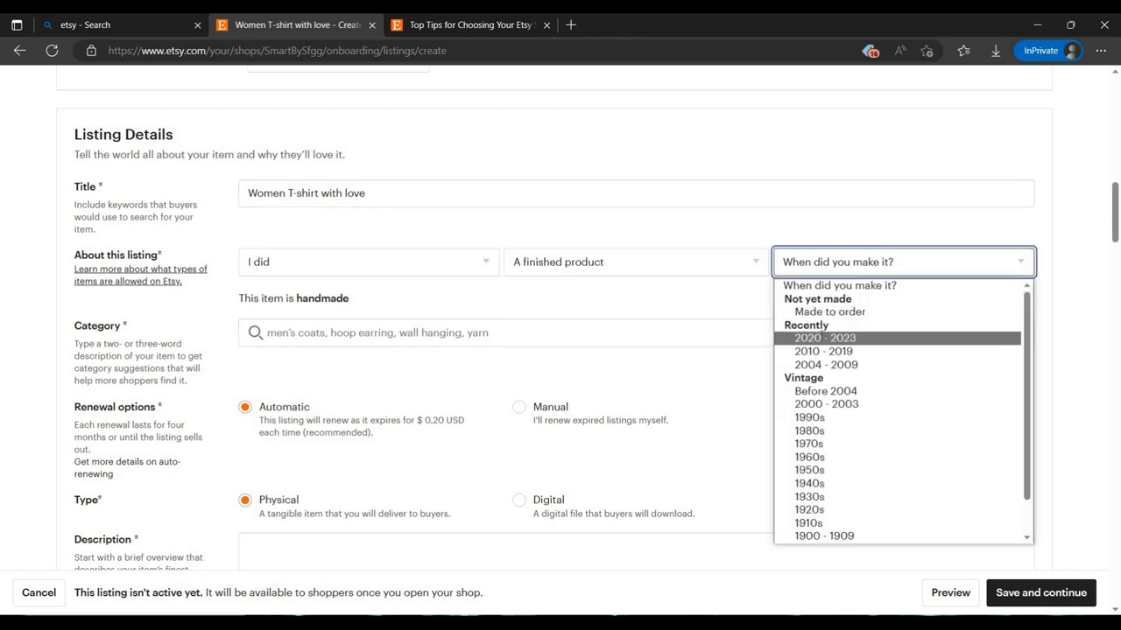
{"action": "left_click", "coordinate": [823, 338]}
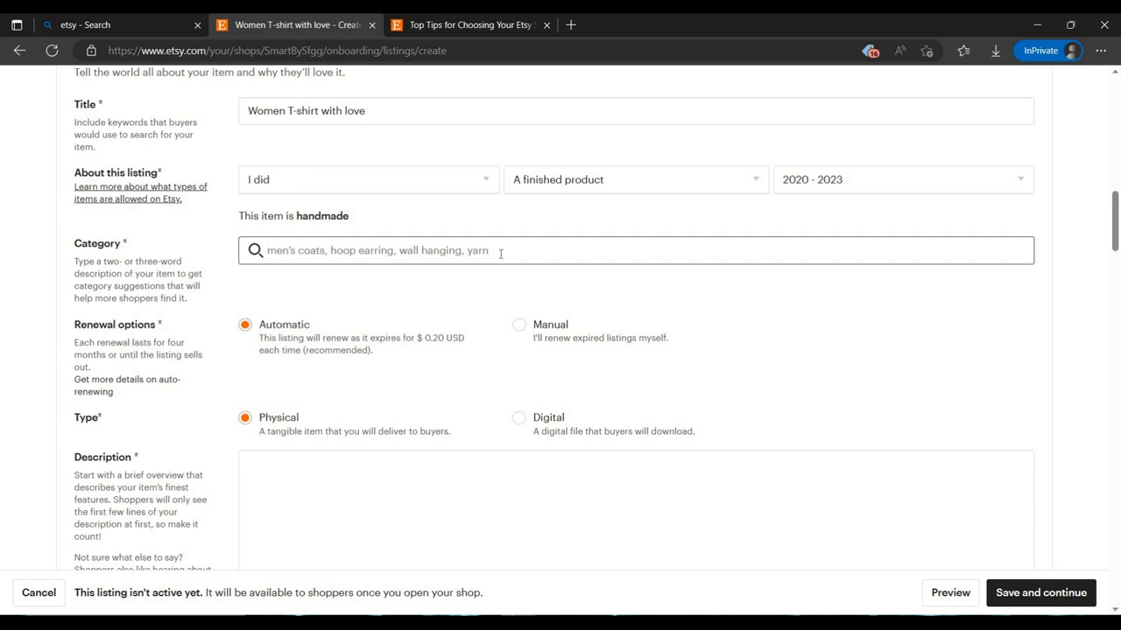
- Search 'cloth' and set the listing category to Fabric
{"action": "type", "text": "cloth"}
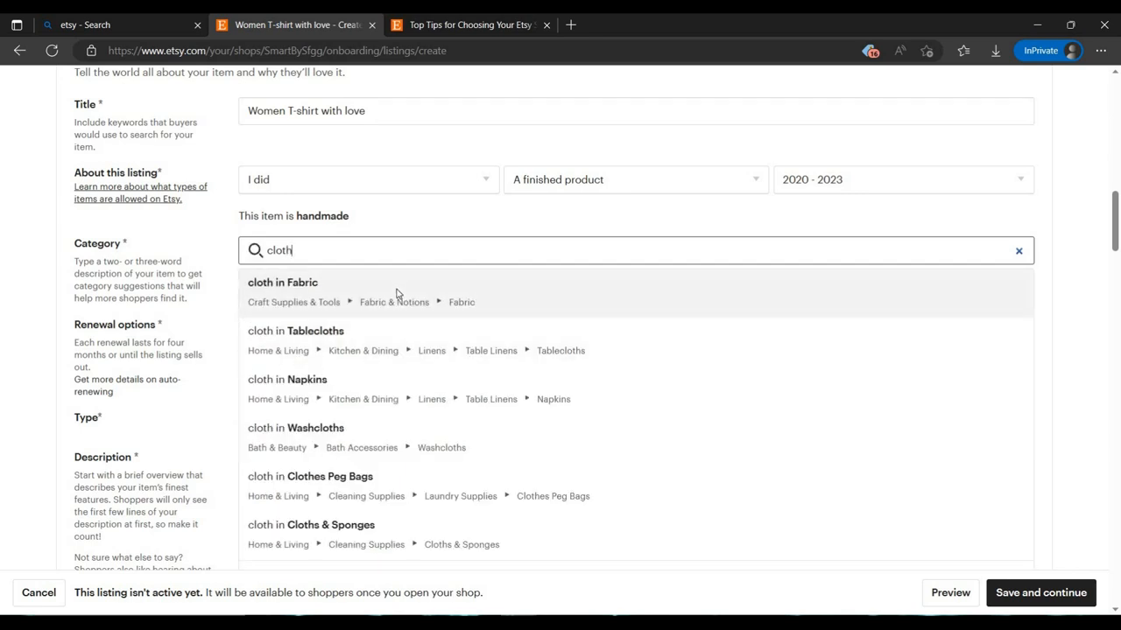
{"action": "left_click", "coordinate": [282, 282]}
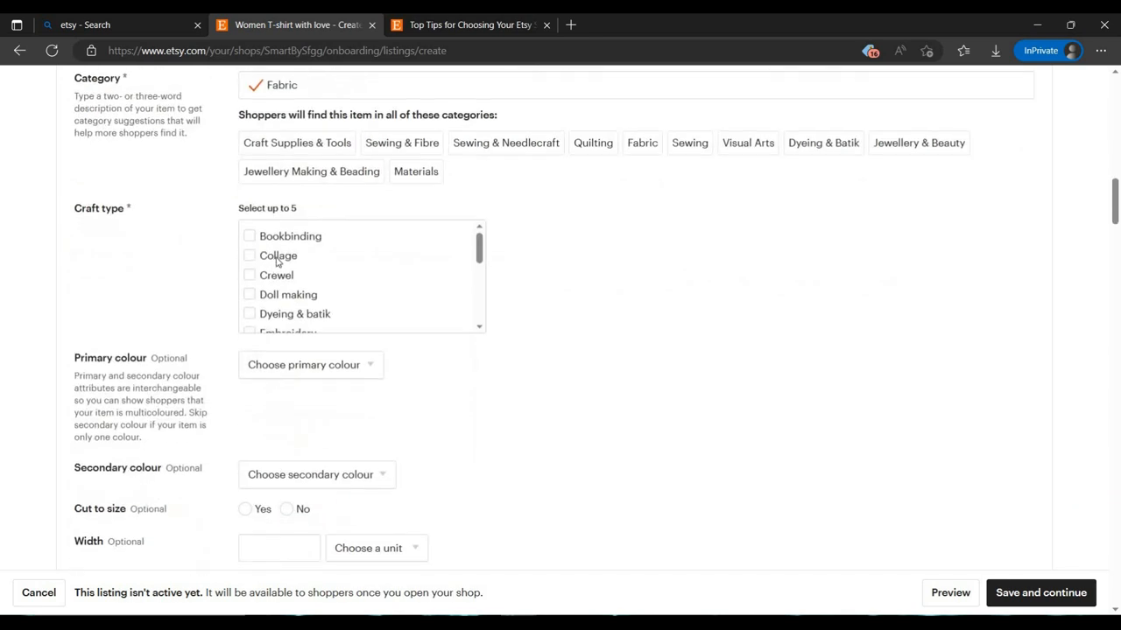
- Scroll down through the new craft type and fabric attribute fields to the description area
{"action": "scroll", "scroll_direction": "down", "scroll_amount": 3}
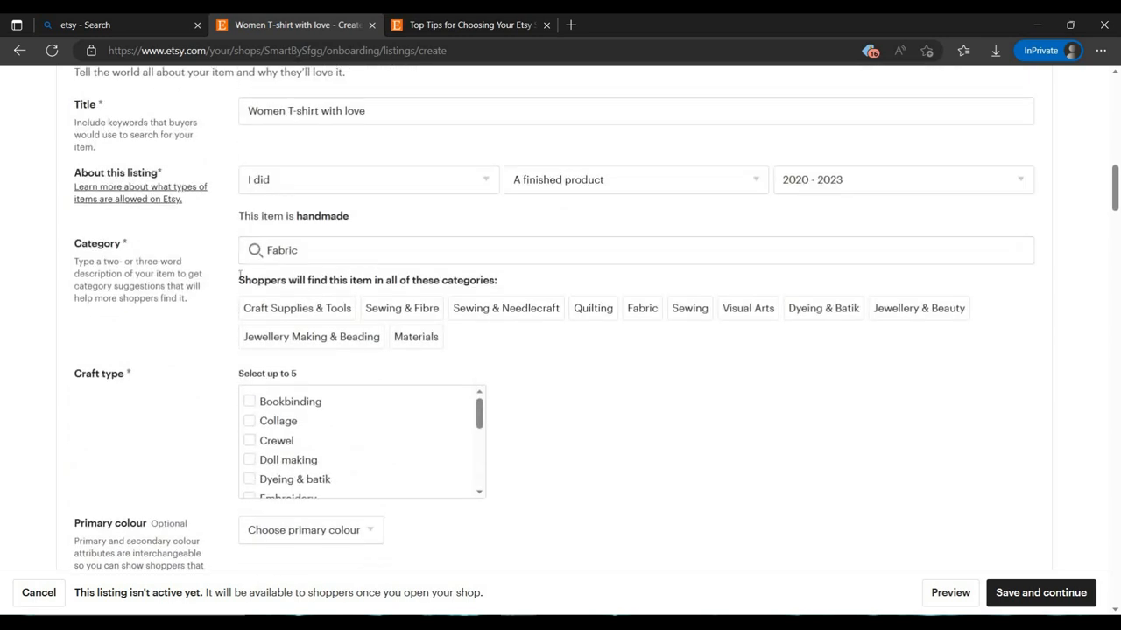
{"action": "scroll", "scroll_direction": "down", "scroll_amount": 3}
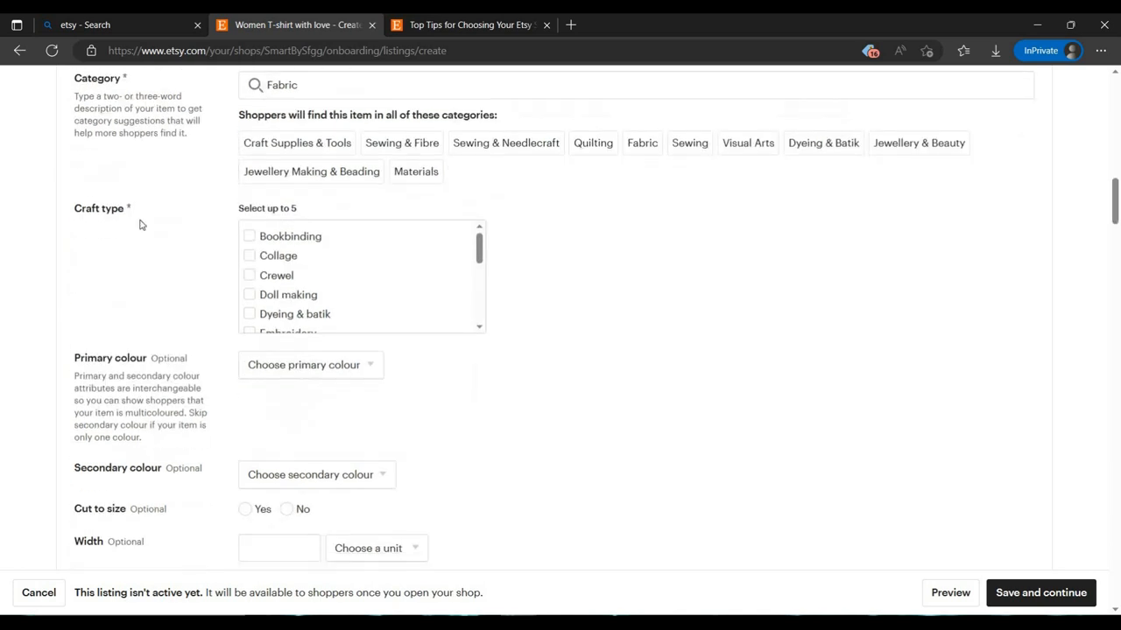
{"action": "scroll", "scroll_direction": "down", "scroll_amount": 3}
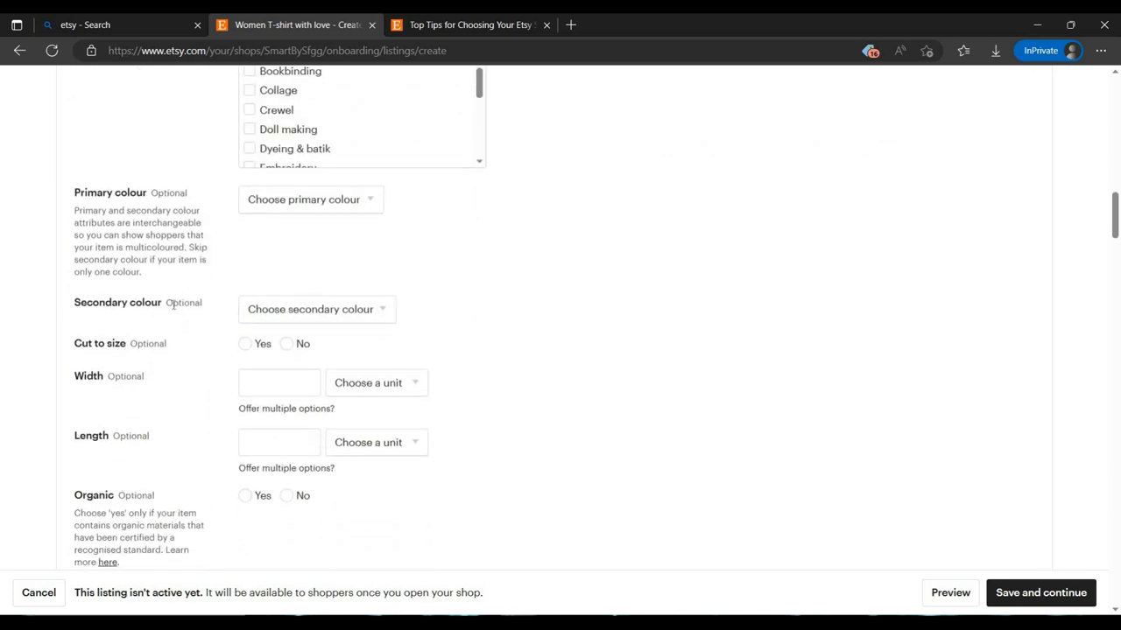
{"action": "scroll", "scroll_direction": "down", "scroll_amount": 3}
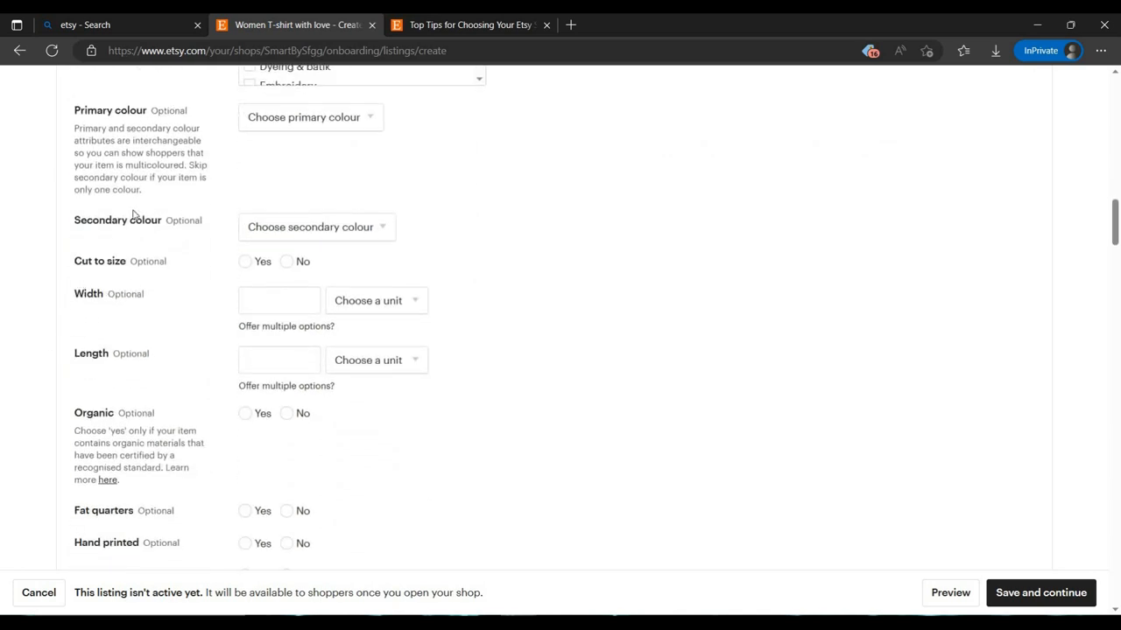
{"action": "scroll", "scroll_direction": "down", "scroll_amount": 3}
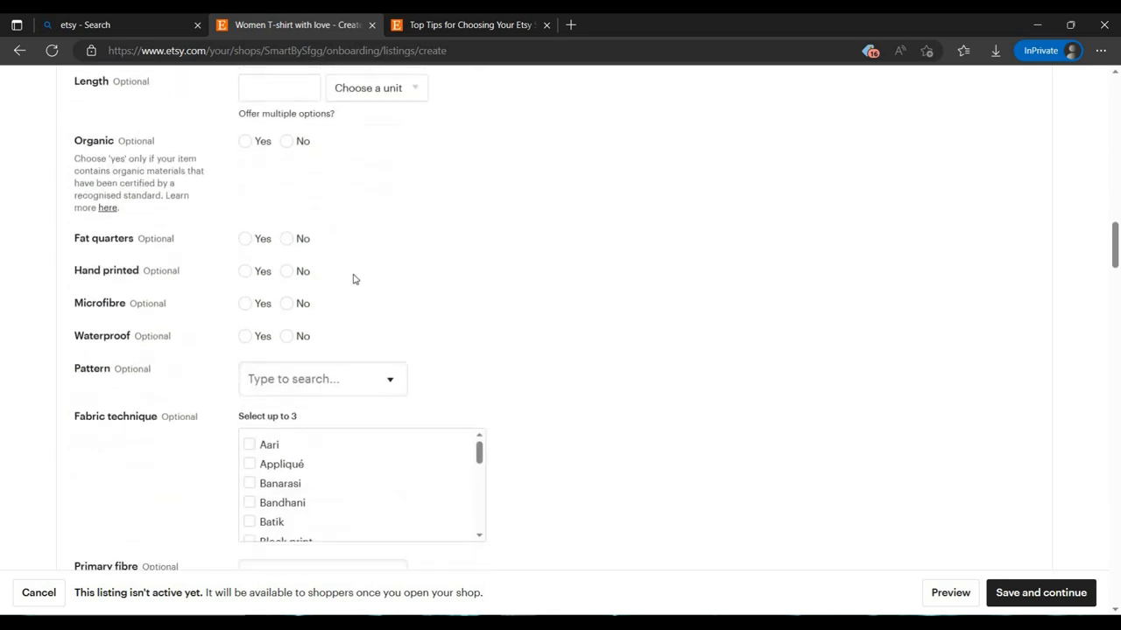
{"action": "scroll", "scroll_direction": "down", "scroll_amount": 3}
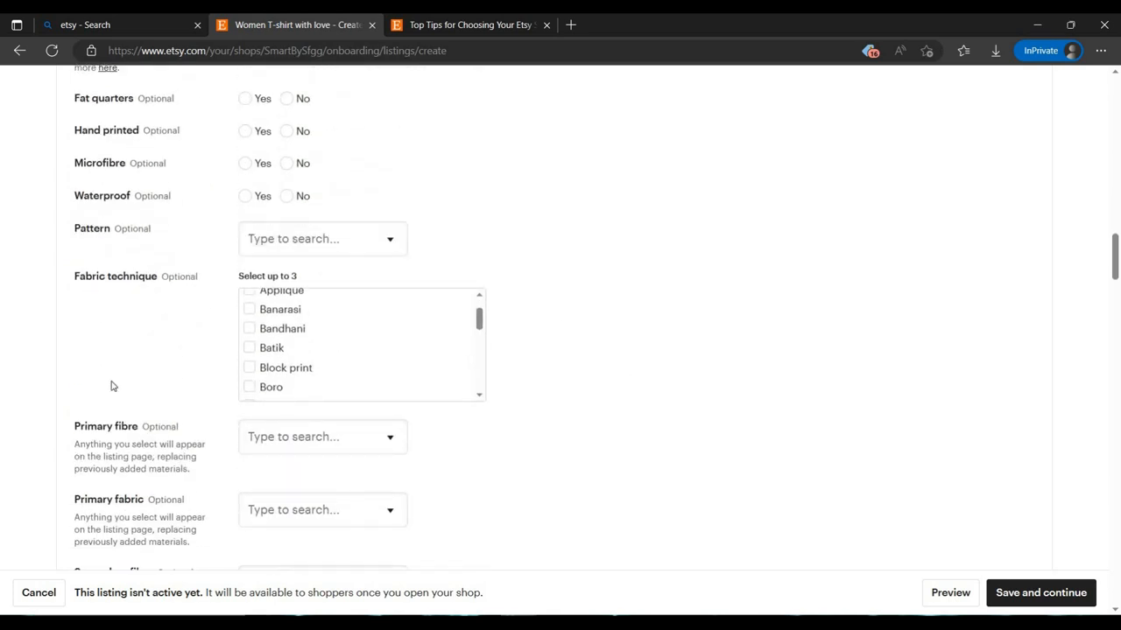
{"action": "scroll", "scroll_direction": "down", "scroll_amount": 3}
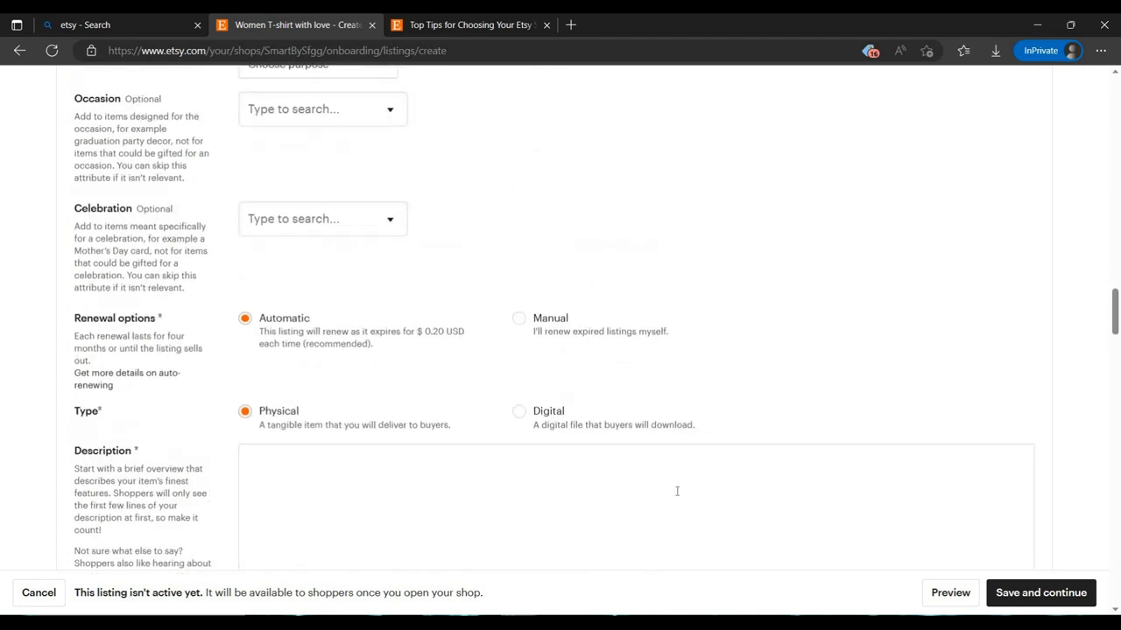
{"action": "mouse_move", "coordinate": [585, 363]}
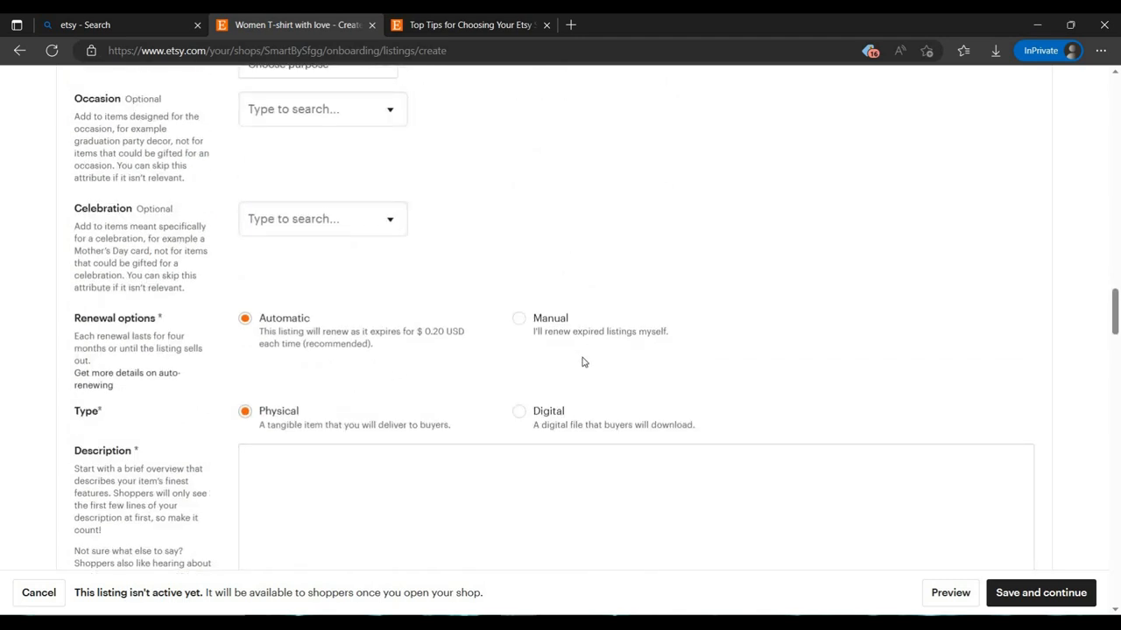
{"action": "mouse_move", "coordinate": [382, 329]}
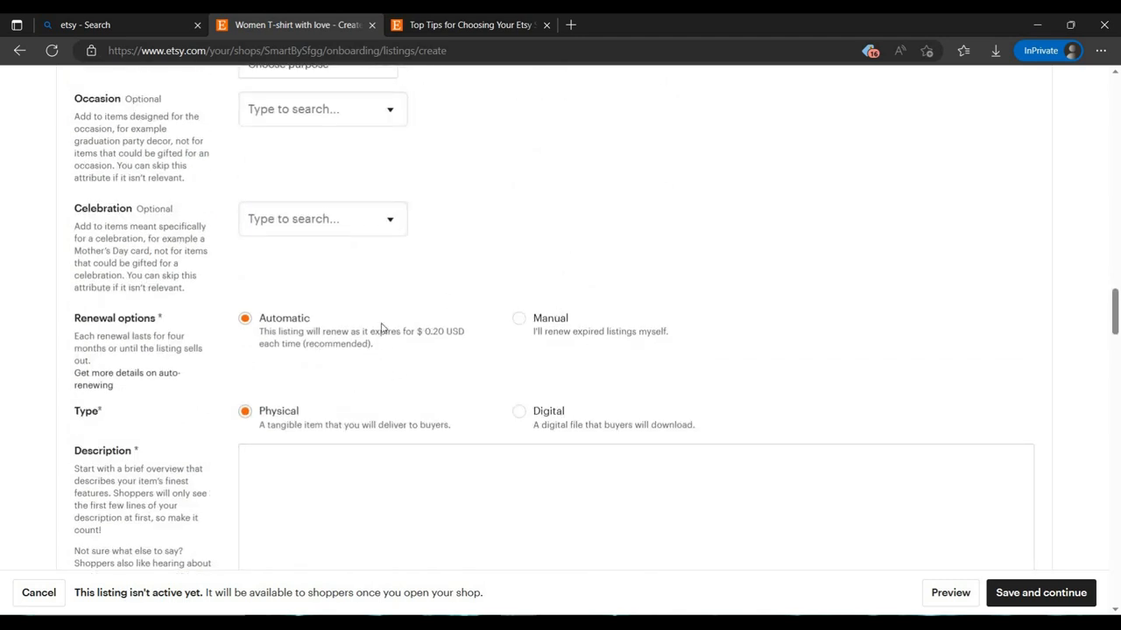
- Toggle Renewal options to Manual and back to Automatic
{"action": "double_click", "coordinate": [297, 330]}
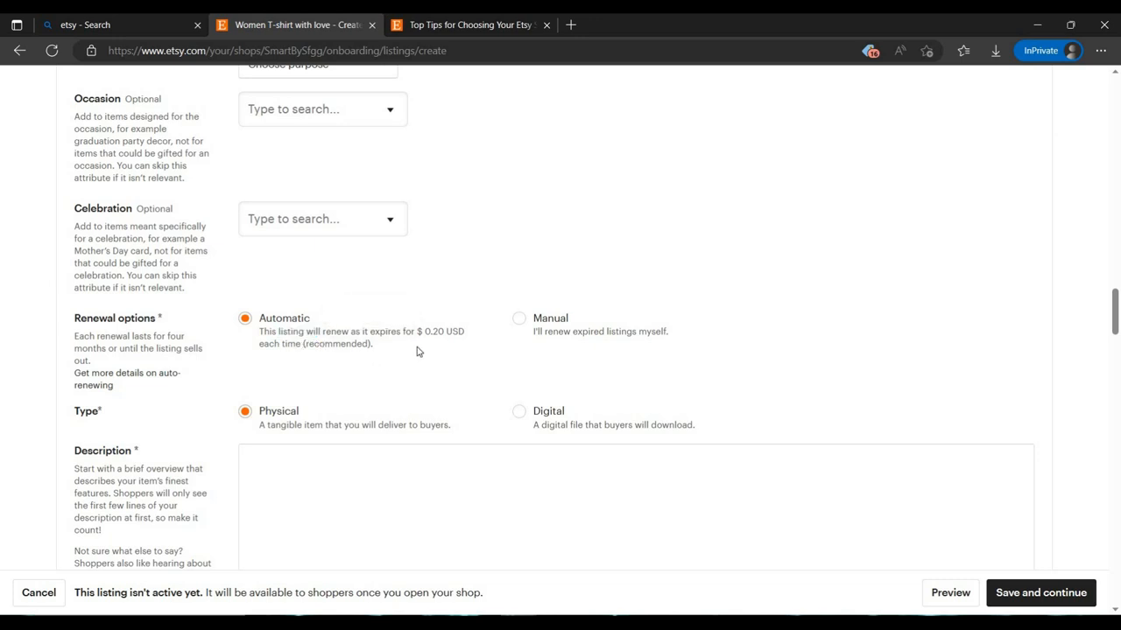
{"action": "mouse_move", "coordinate": [455, 341]}
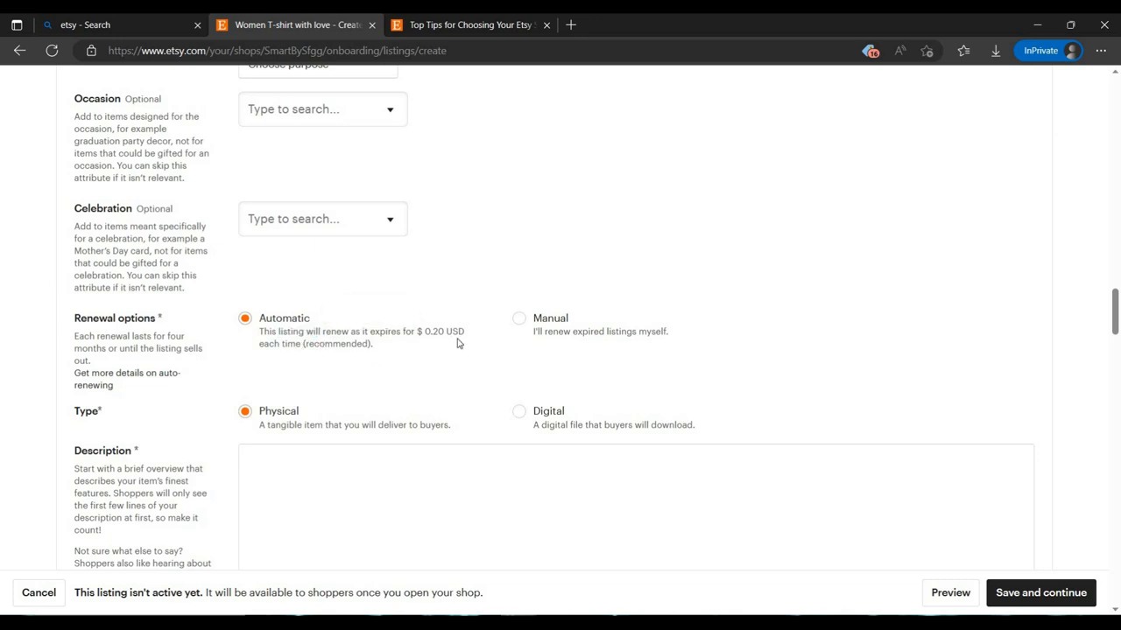
{"action": "double_click", "coordinate": [441, 331]}
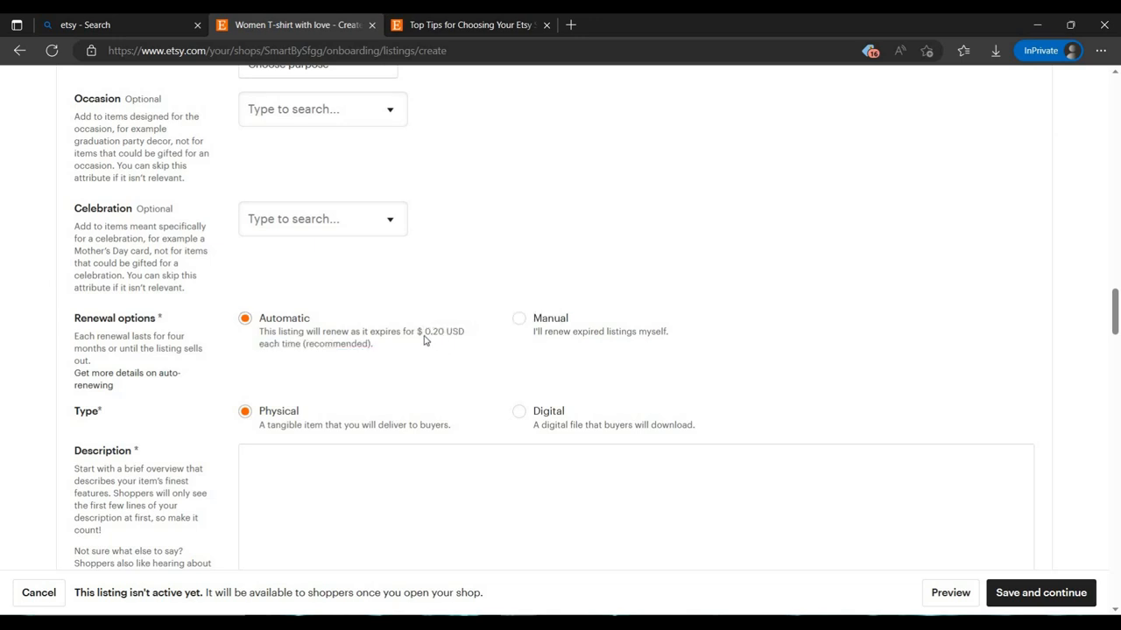
{"action": "mouse_move", "coordinate": [438, 342]}
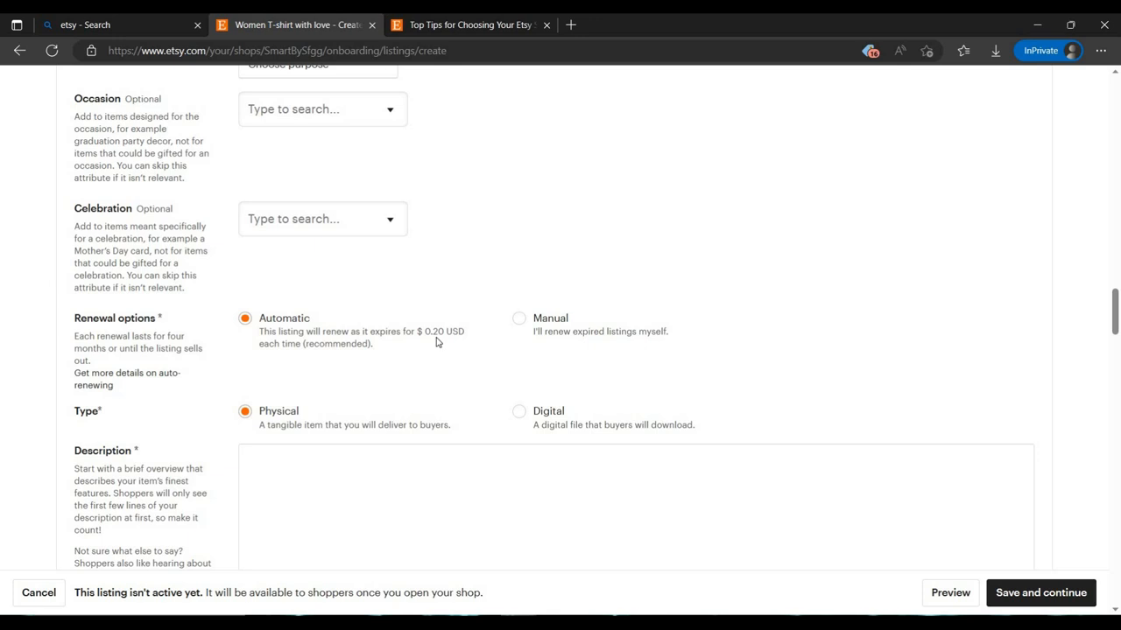
{"action": "mouse_move", "coordinate": [455, 341]}
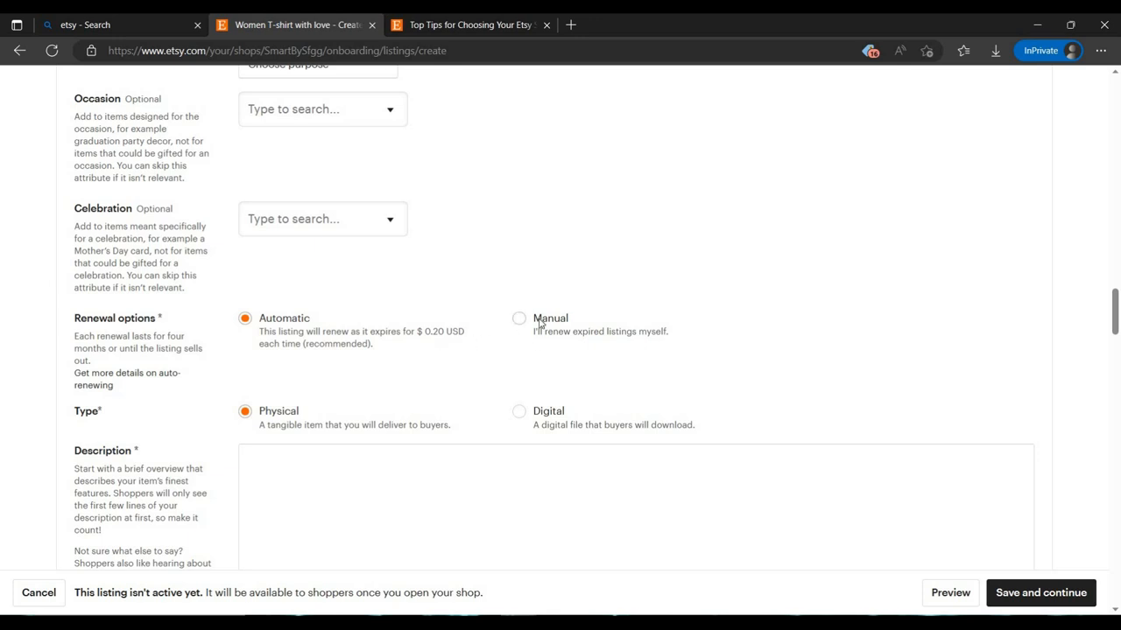
{"action": "left_click", "coordinate": [518, 319]}
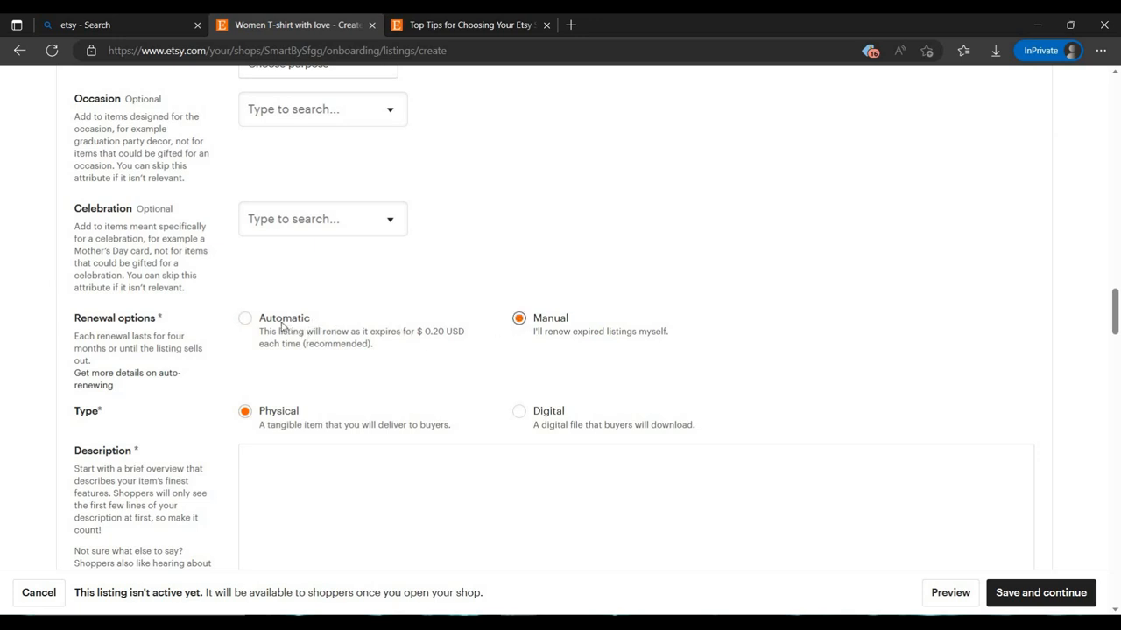
{"action": "left_click", "coordinate": [245, 319]}
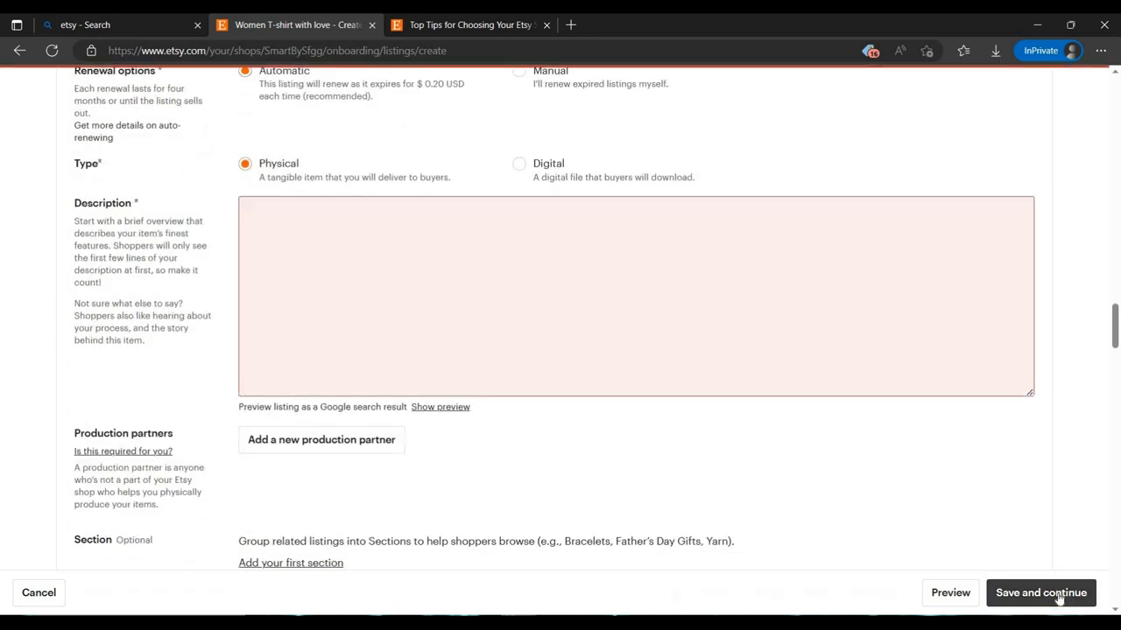
- Attempt Save and continue, then enter placeholder description text 'e2easdfwesfffds'
{"action": "left_click", "coordinate": [1040, 592]}
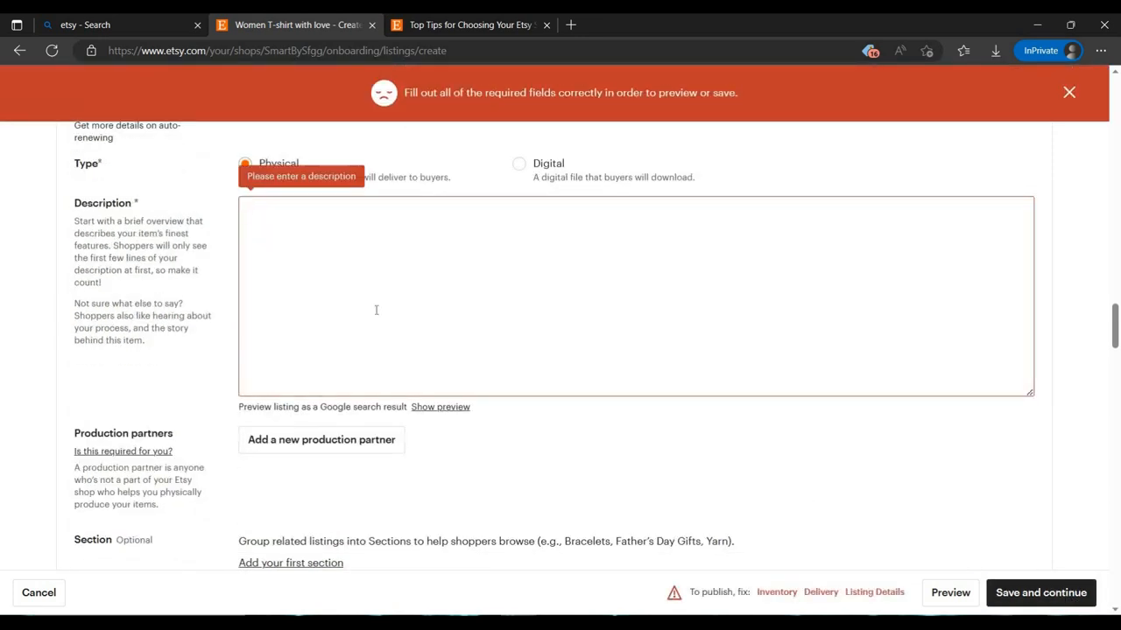
{"action": "type", "text": "e2easdfwesfffdsfsdfw"}
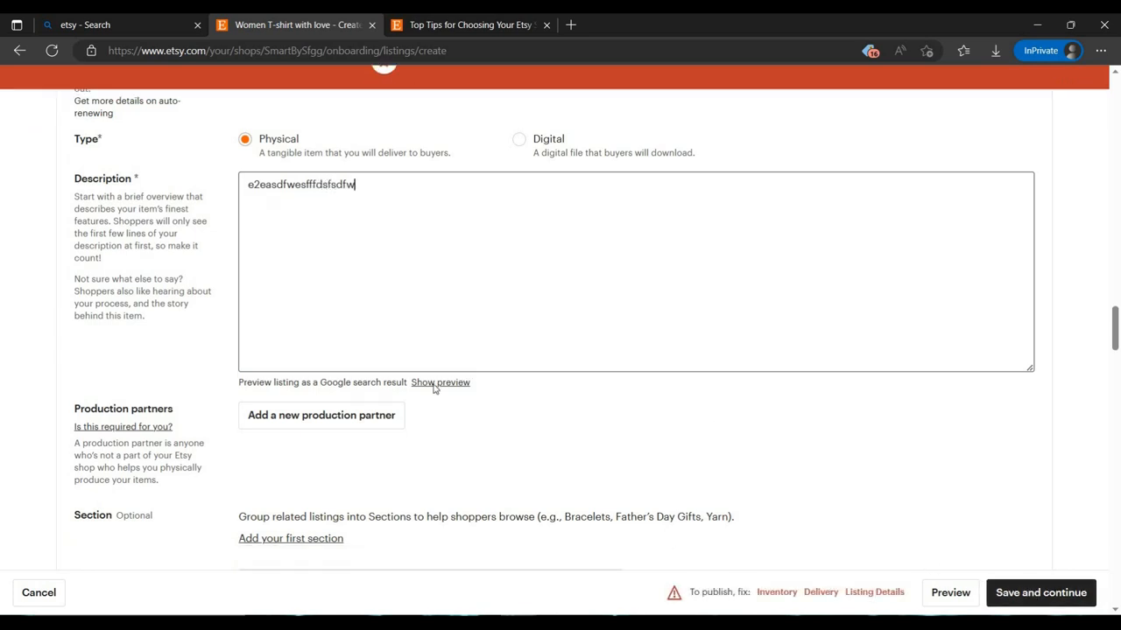
- Price the listing ₹32,432 for India and ₹3,242,343 everywhere else
{"action": "scroll", "scroll_direction": "down", "scroll_amount": 3}
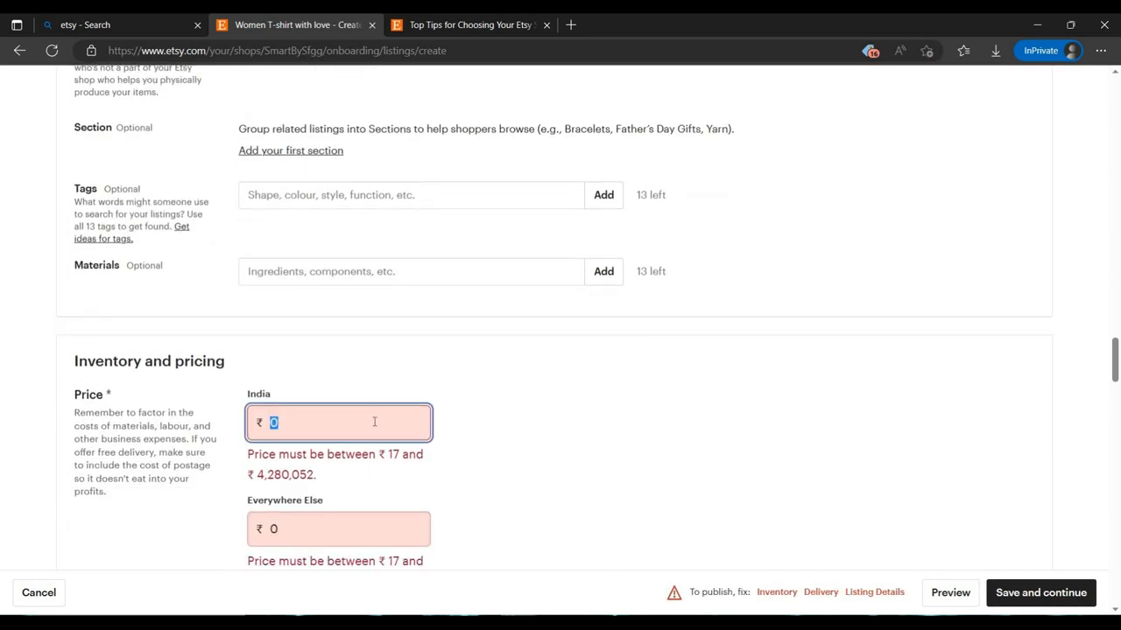
{"action": "type", "text": "32432"}
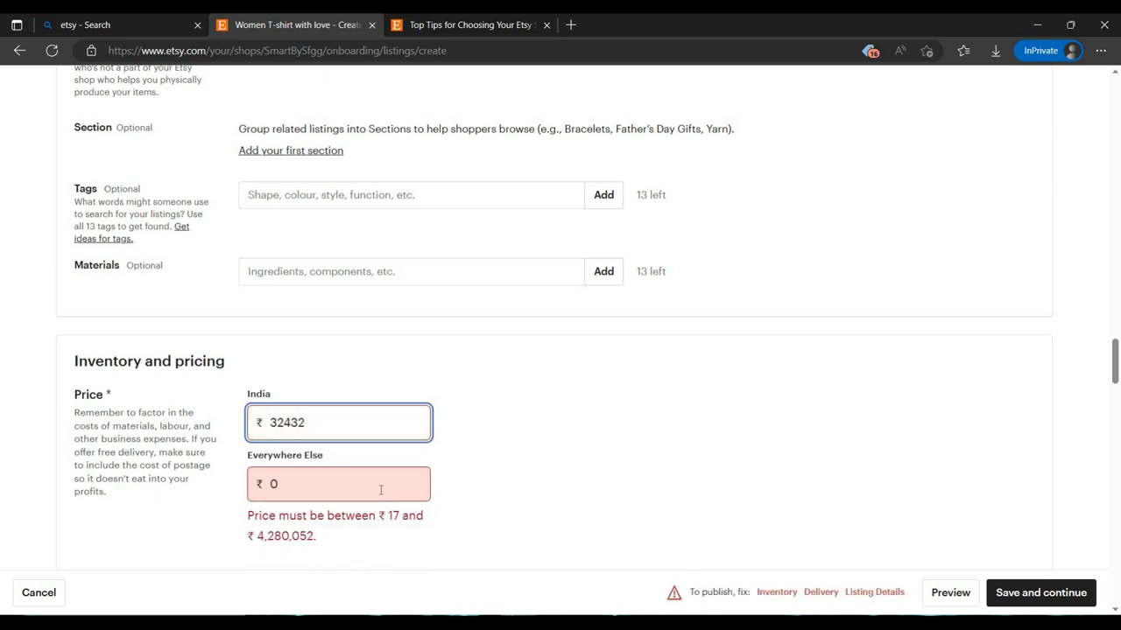
{"action": "type", "text": "32423432"}
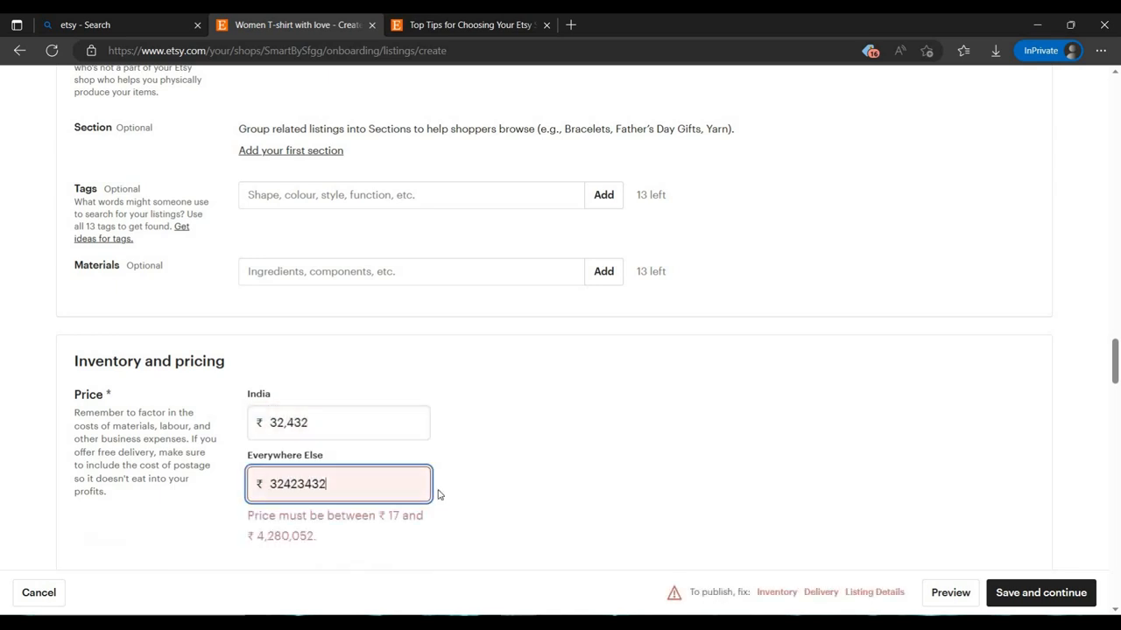
{"action": "key", "text": "Backspace"}
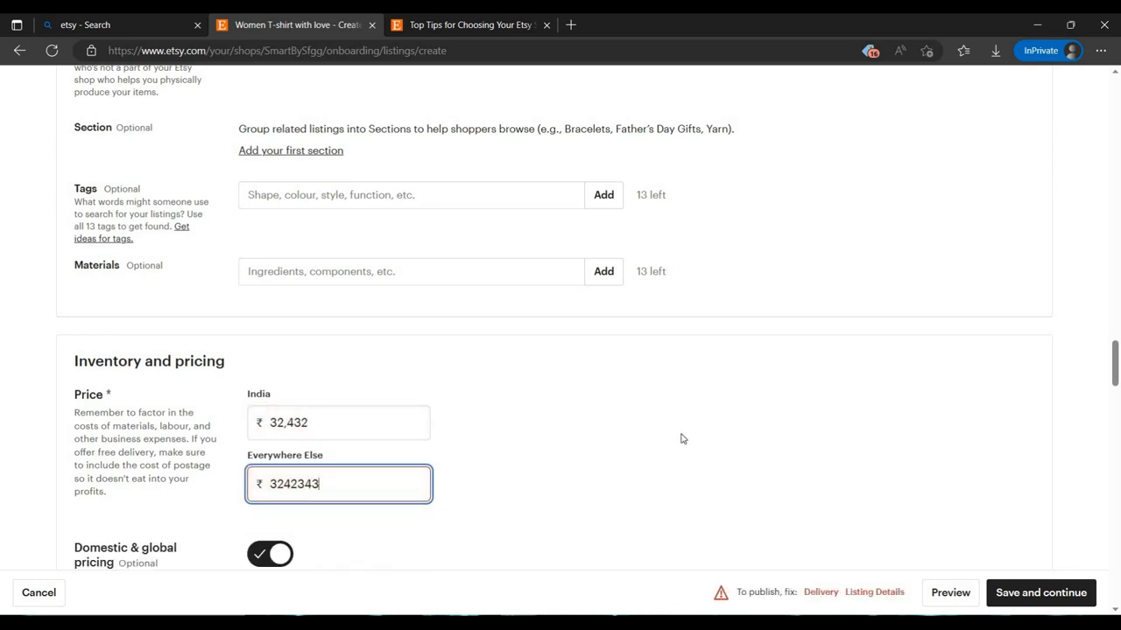
{"action": "scroll", "scroll_direction": "down", "scroll_amount": 3}
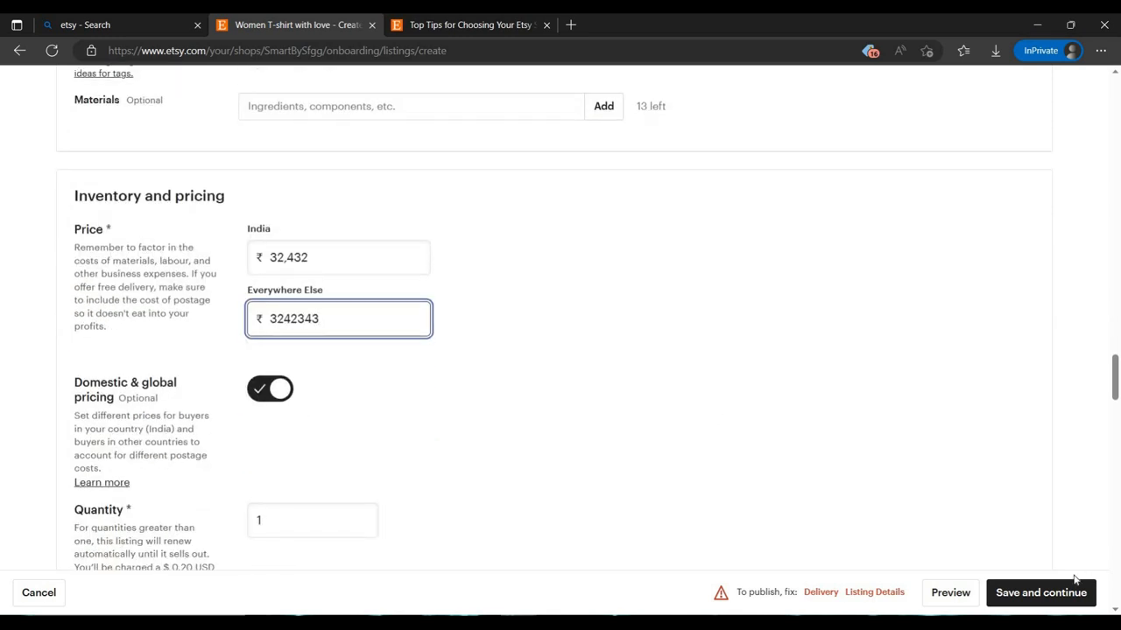
{"action": "left_click", "coordinate": [365, 453]}
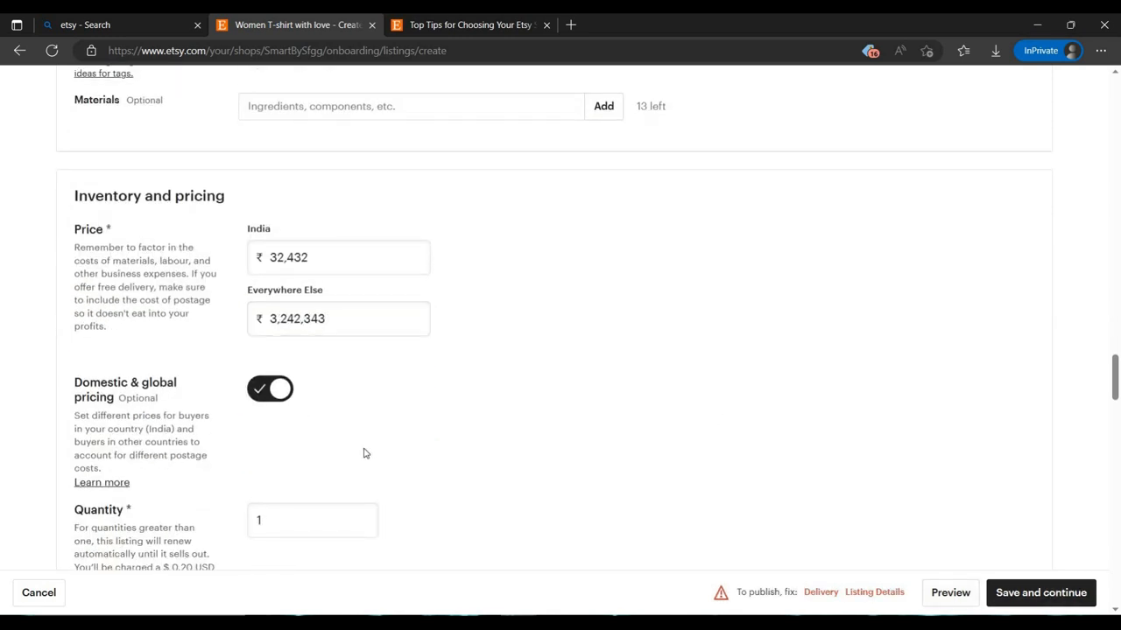
- Scroll down past pricing toward the delivery section
{"action": "scroll", "scroll_direction": "down", "scroll_amount": 3}
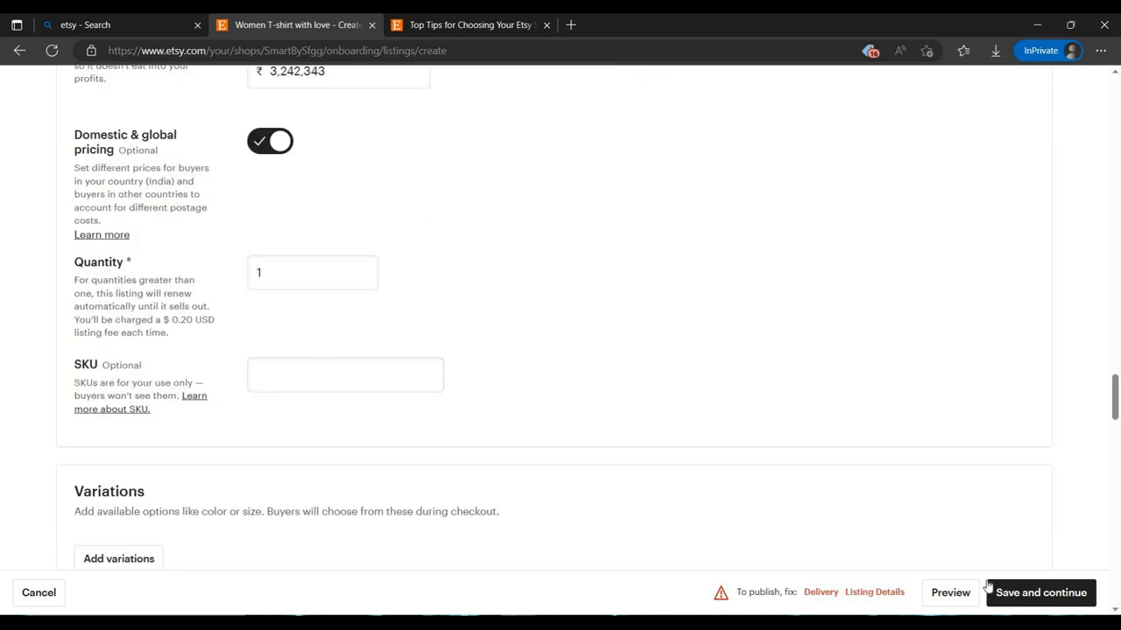
{"action": "scroll", "scroll_direction": "down", "scroll_amount": 3}
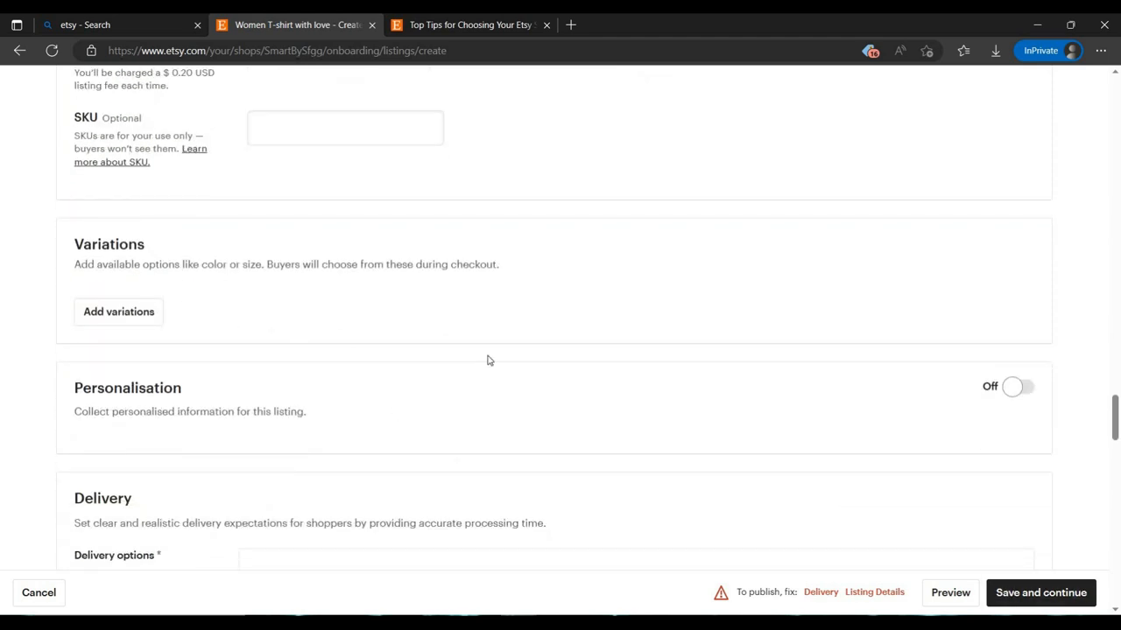
{"action": "scroll", "scroll_direction": "down", "scroll_amount": 3}
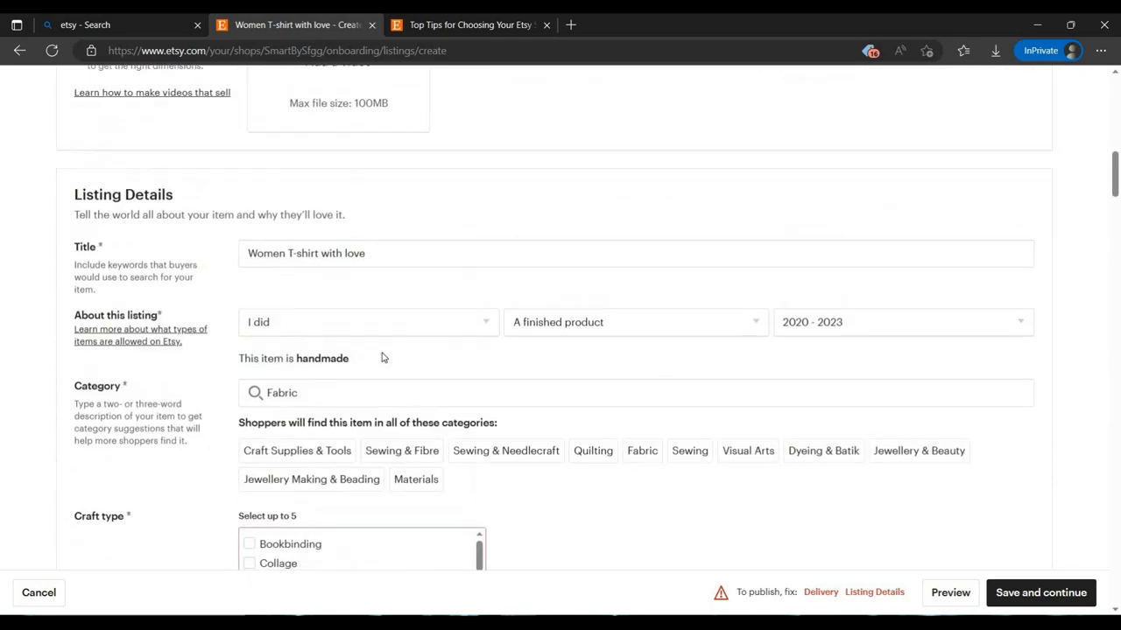
- Make the listing a digital download item
{"action": "scroll", "scroll_direction": "down", "scroll_amount": 3}
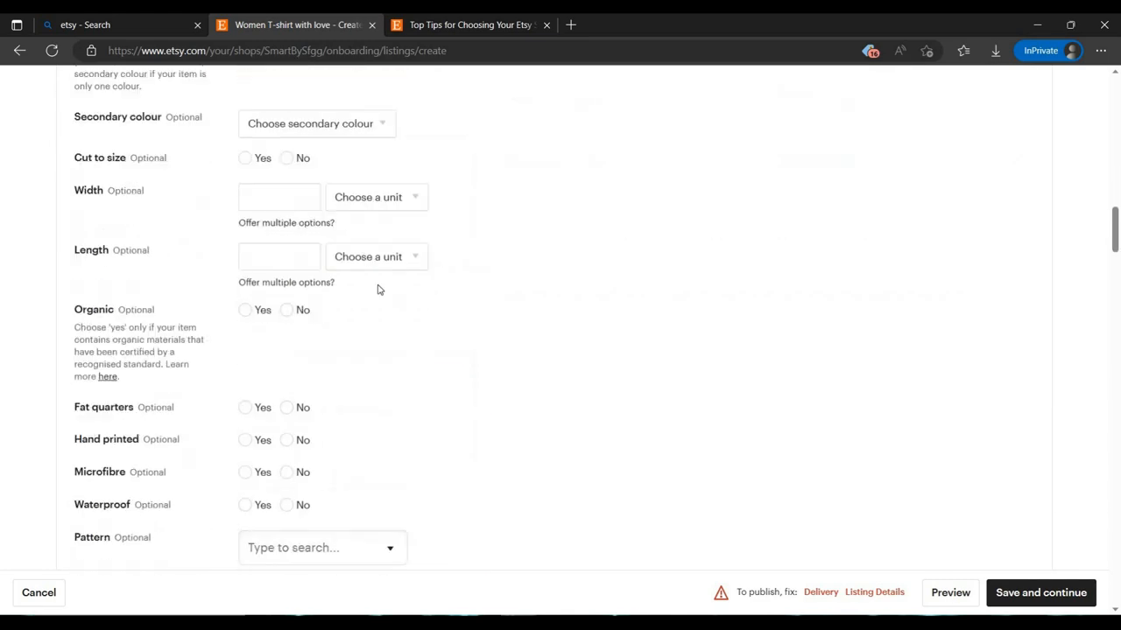
{"action": "scroll", "scroll_direction": "down", "scroll_amount": 3}
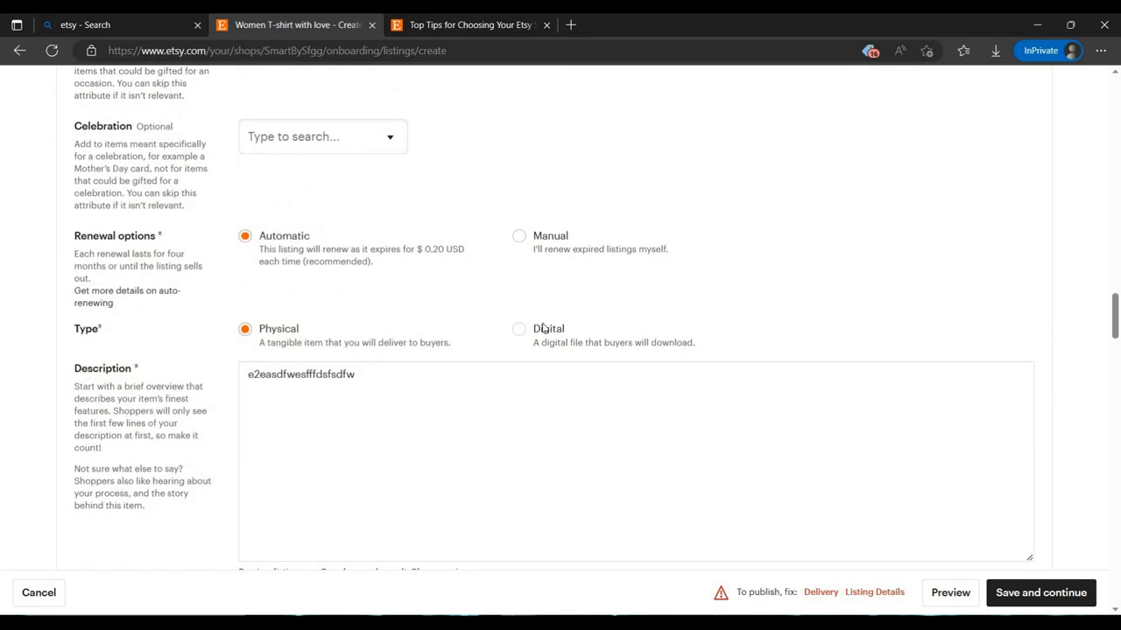
{"action": "left_click", "coordinate": [519, 329]}
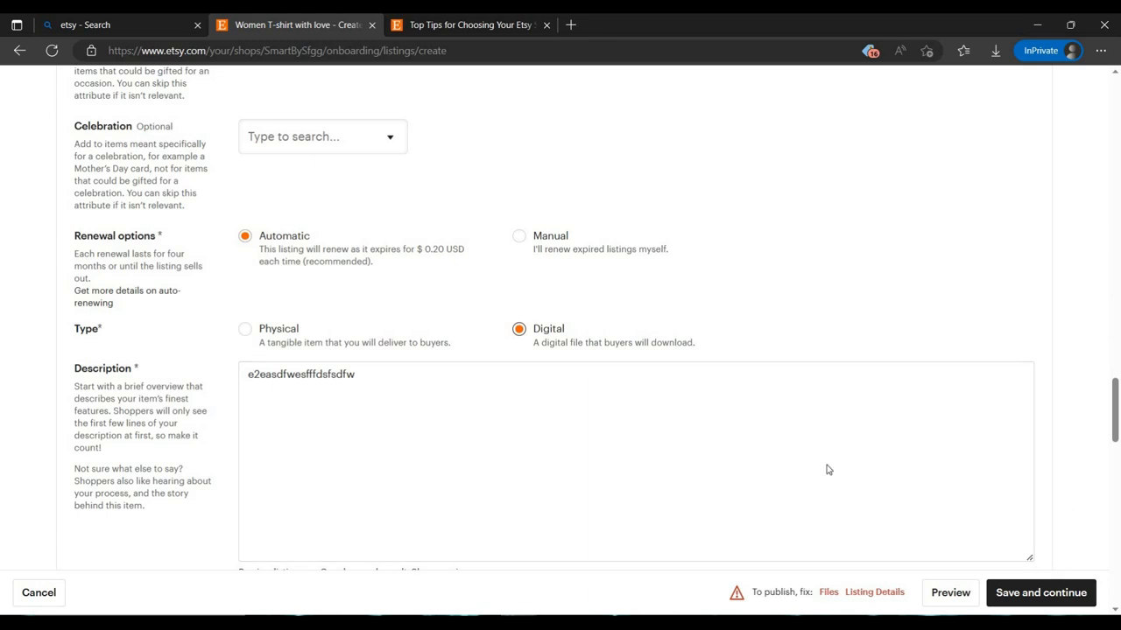
- Upload SAMPLE.png as the digital file and attempt saving; required-fields error appears
{"action": "scroll", "scroll_direction": "down", "scroll_amount": 3}
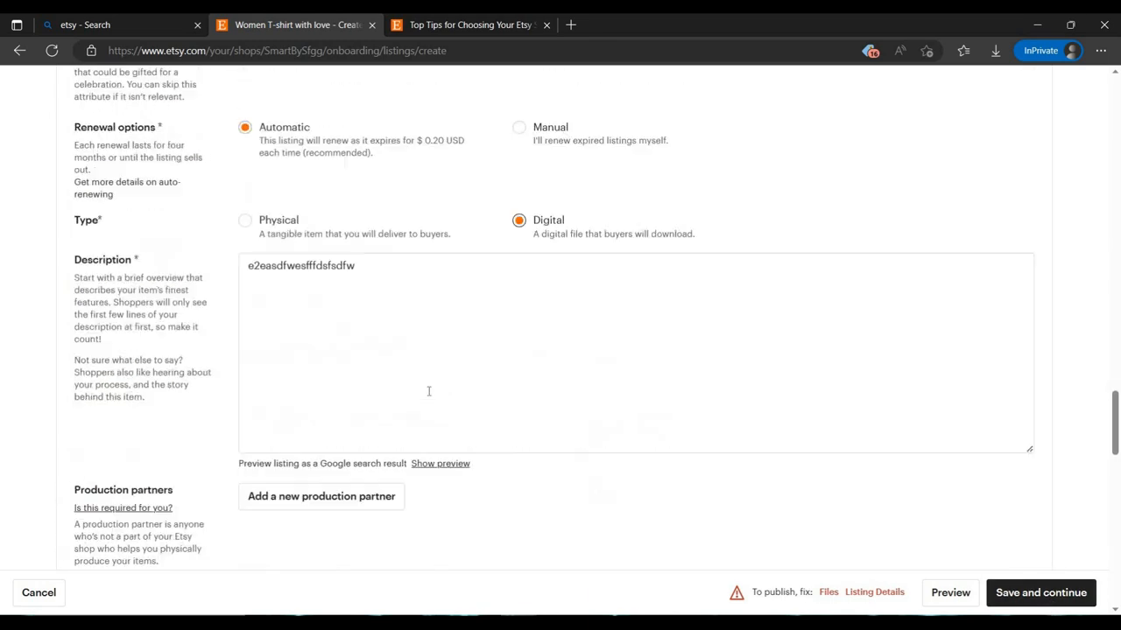
{"action": "scroll", "scroll_direction": "down", "scroll_amount": 3}
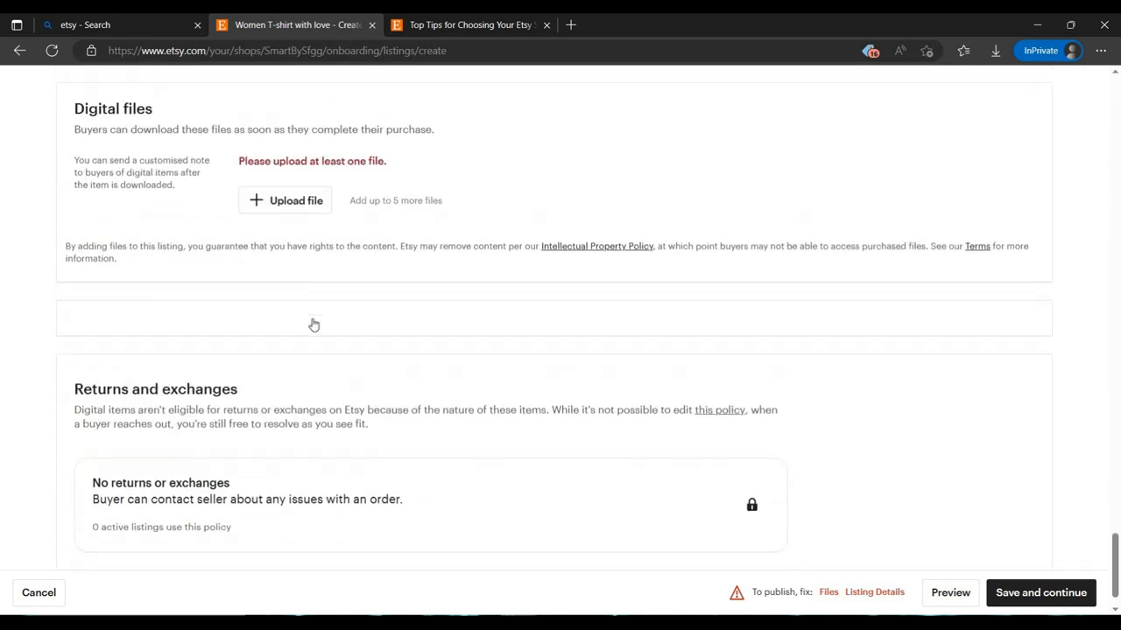
{"action": "left_click", "coordinate": [284, 199]}
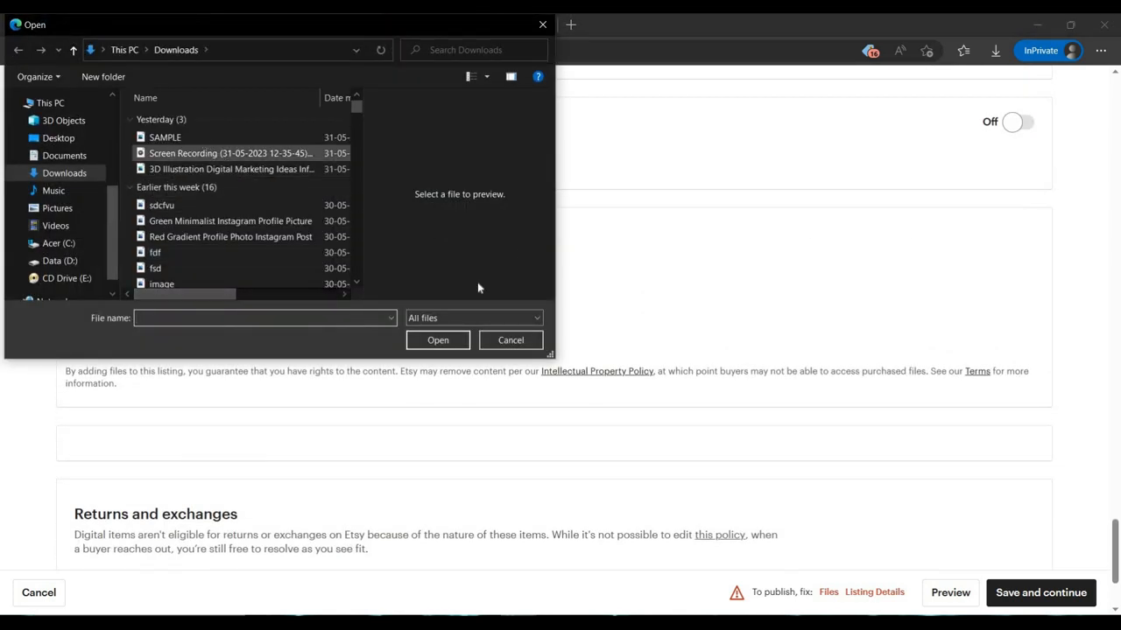
{"action": "left_click", "coordinate": [438, 340]}
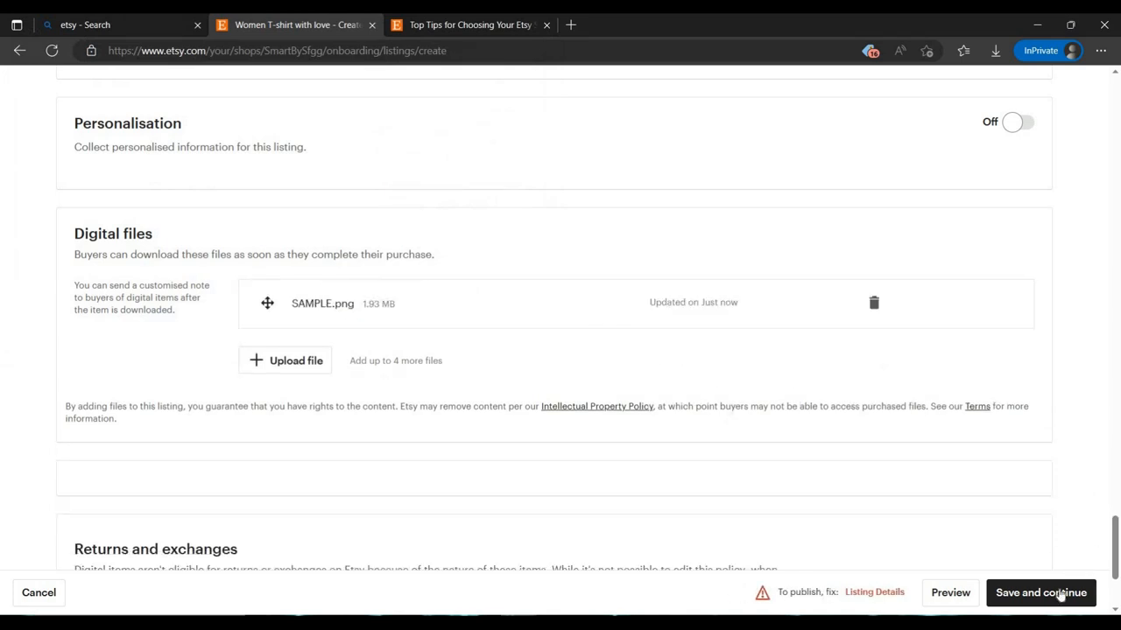
{"action": "left_click", "coordinate": [1040, 592]}
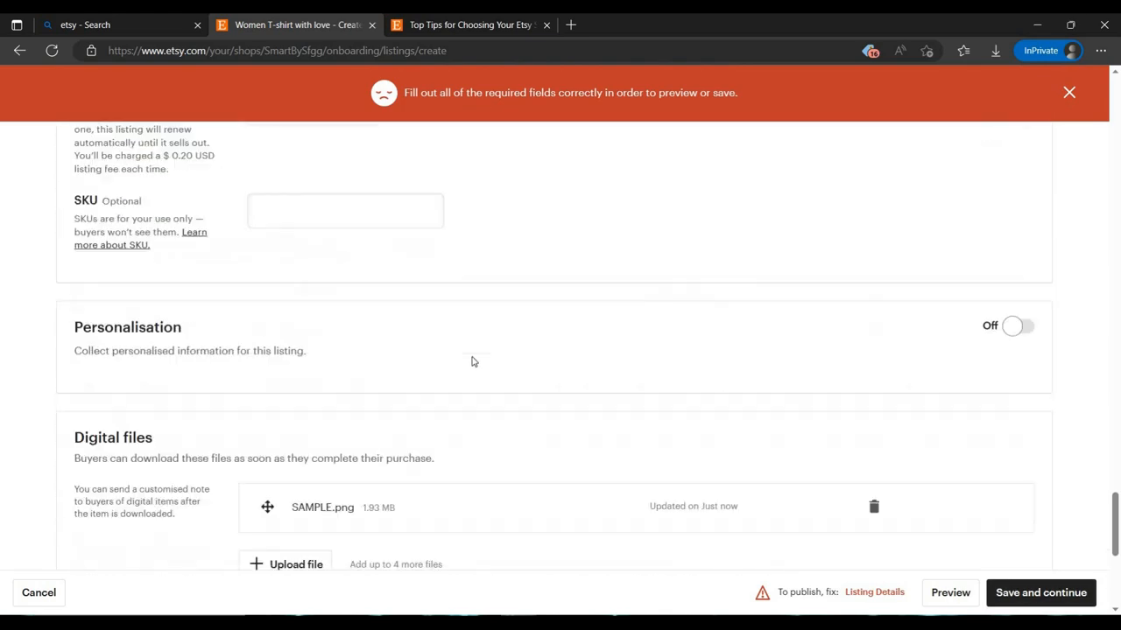
- Tick the craft types and save the completed T-shirt listing
{"action": "scroll", "scroll_direction": "down", "scroll_amount": 3}
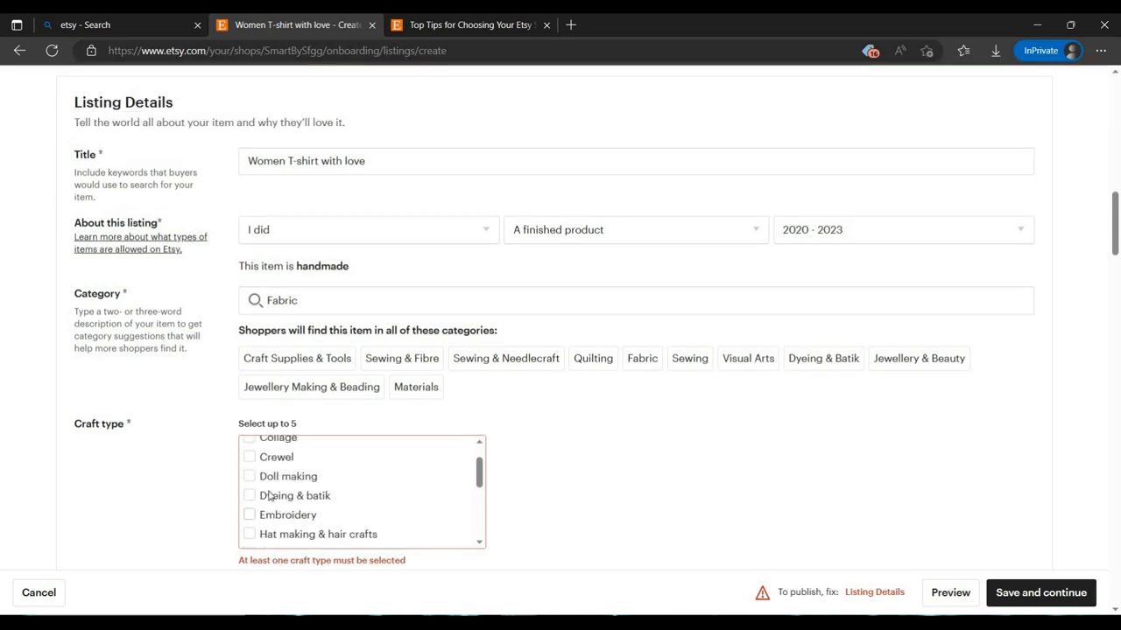
{"action": "left_click", "coordinate": [249, 496]}
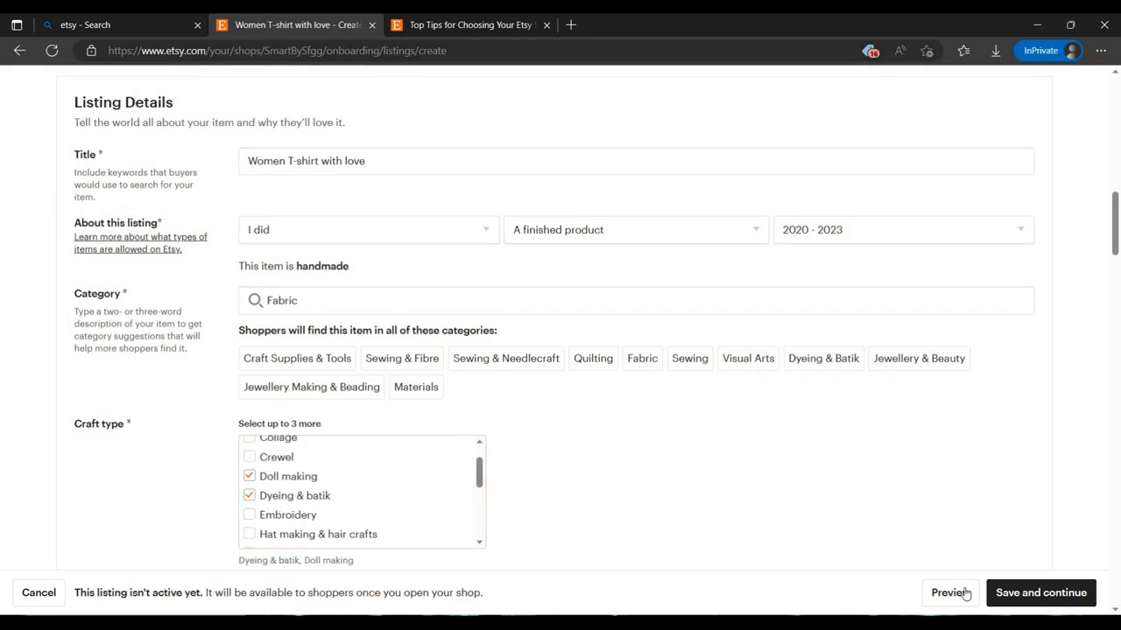
{"action": "left_click", "coordinate": [1040, 592]}
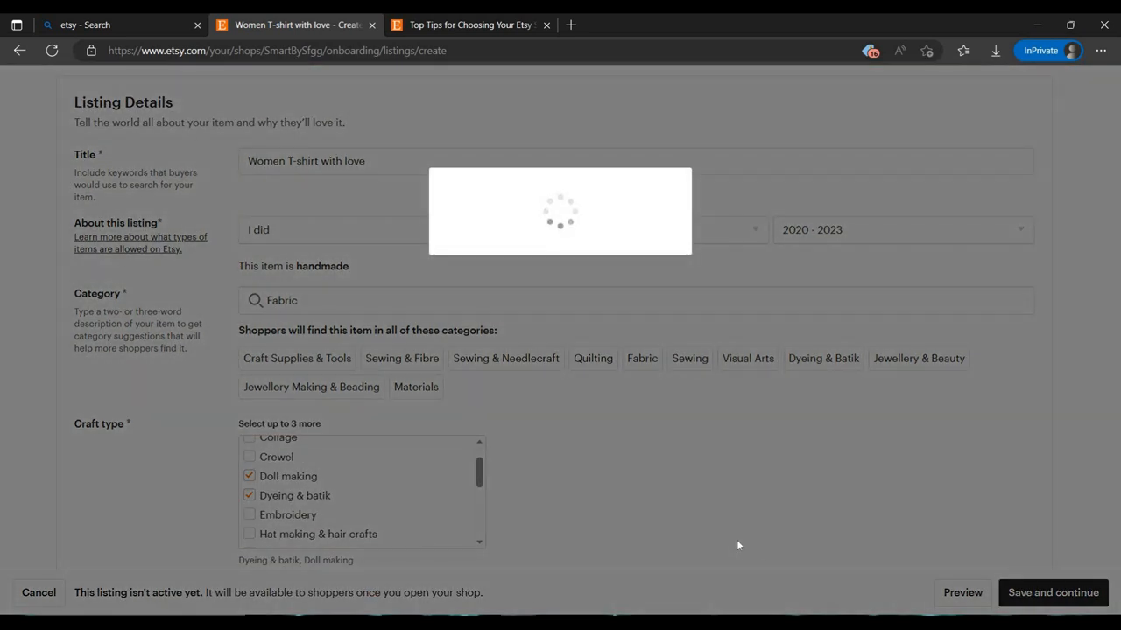
{"action": "left_click", "coordinate": [1053, 592]}
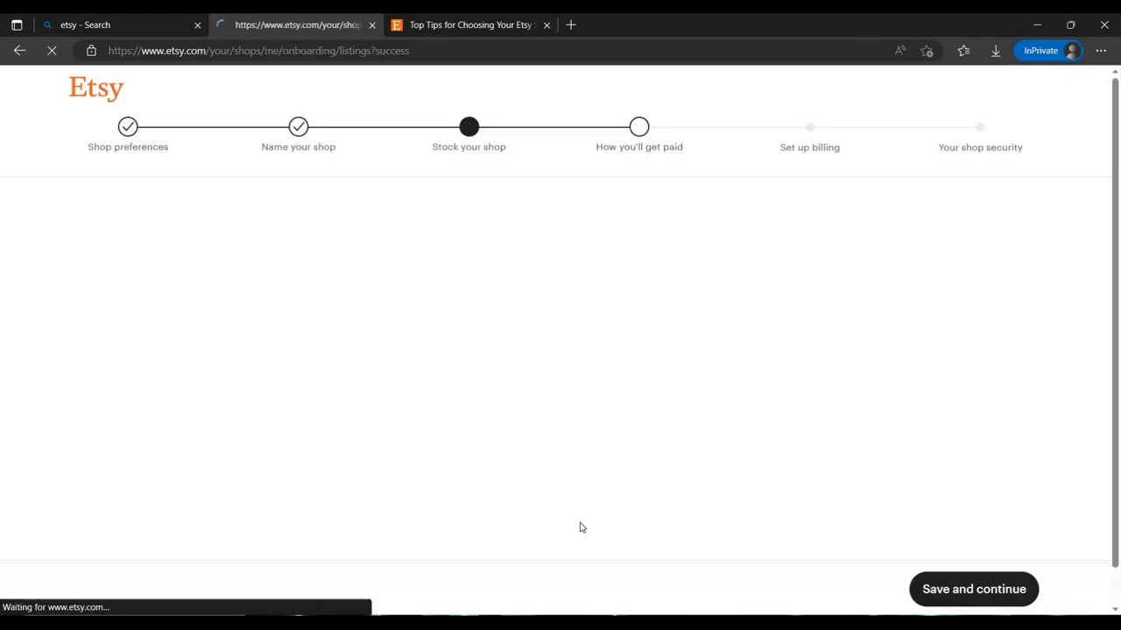
{"action": "left_click", "coordinate": [974, 588]}
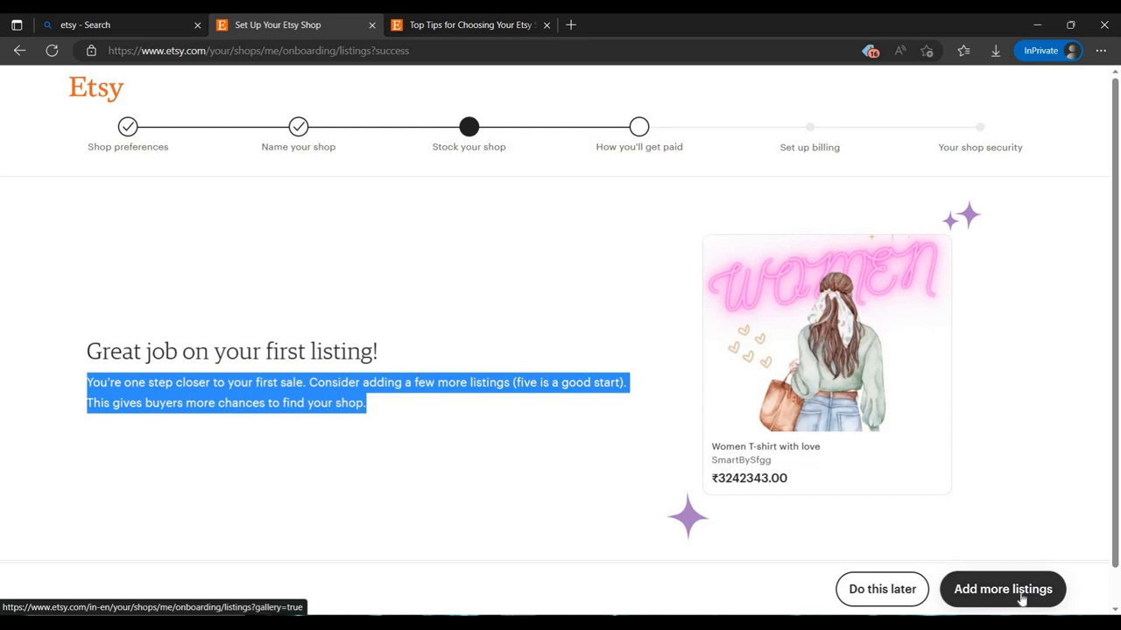
- View the listing in the Stock your shop gallery and continue onward
{"action": "left_click", "coordinate": [1001, 589]}
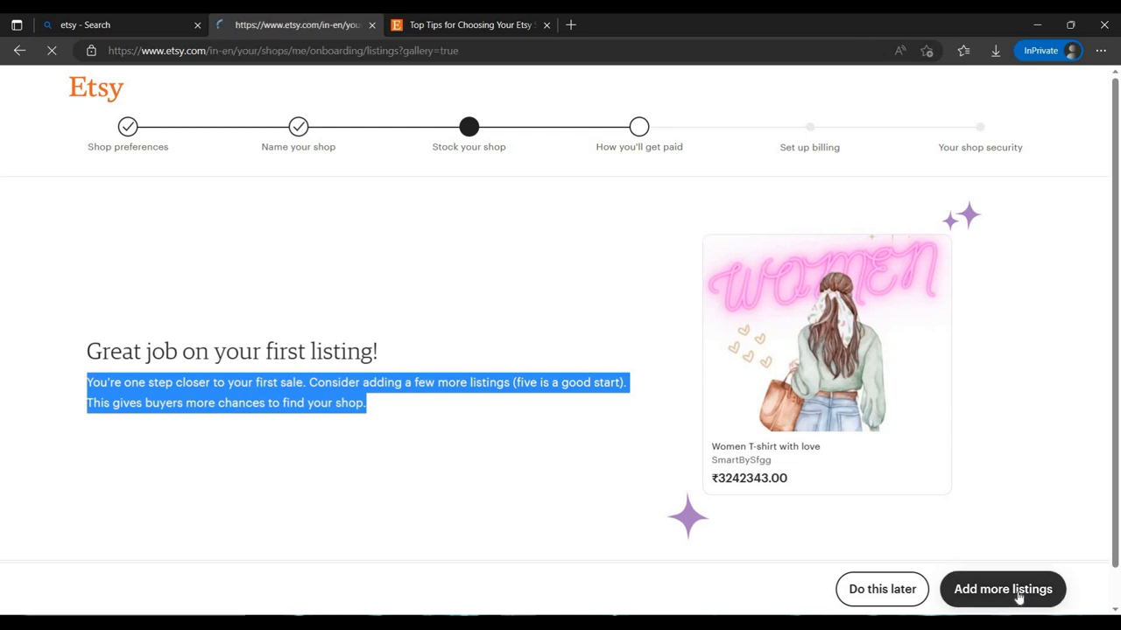
{"action": "left_click", "coordinate": [1002, 588]}
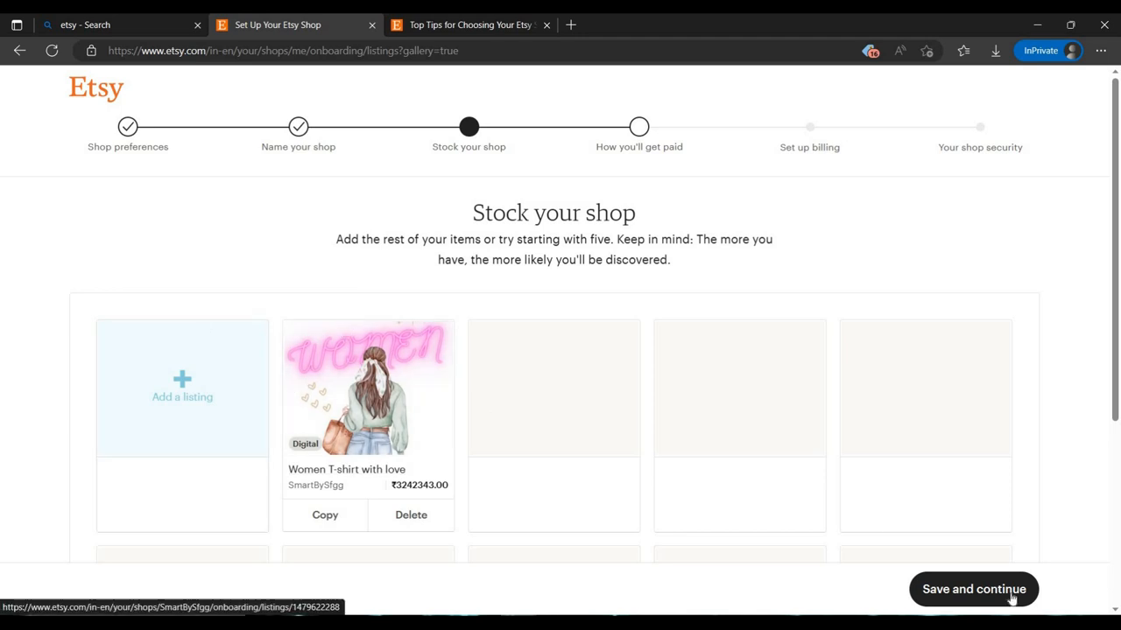
{"action": "left_click", "coordinate": [973, 588]}
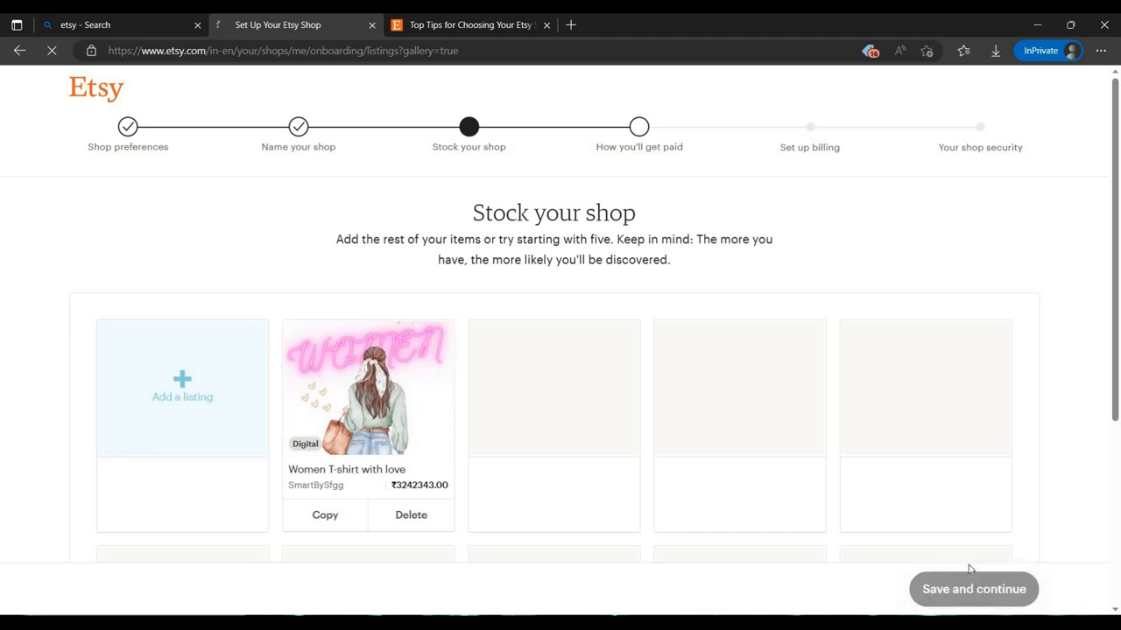
- Reach the How you'll get paid page and scroll through its empty form without filling it
{"action": "left_click", "coordinate": [973, 588]}
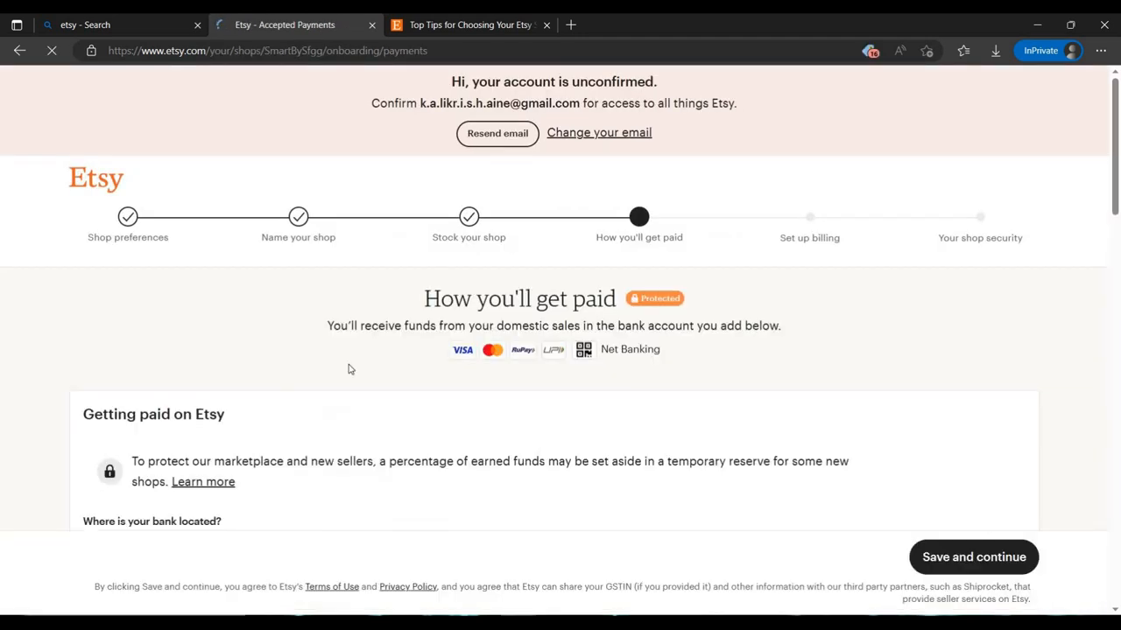
{"action": "scroll", "scroll_direction": "down", "scroll_amount": 3}
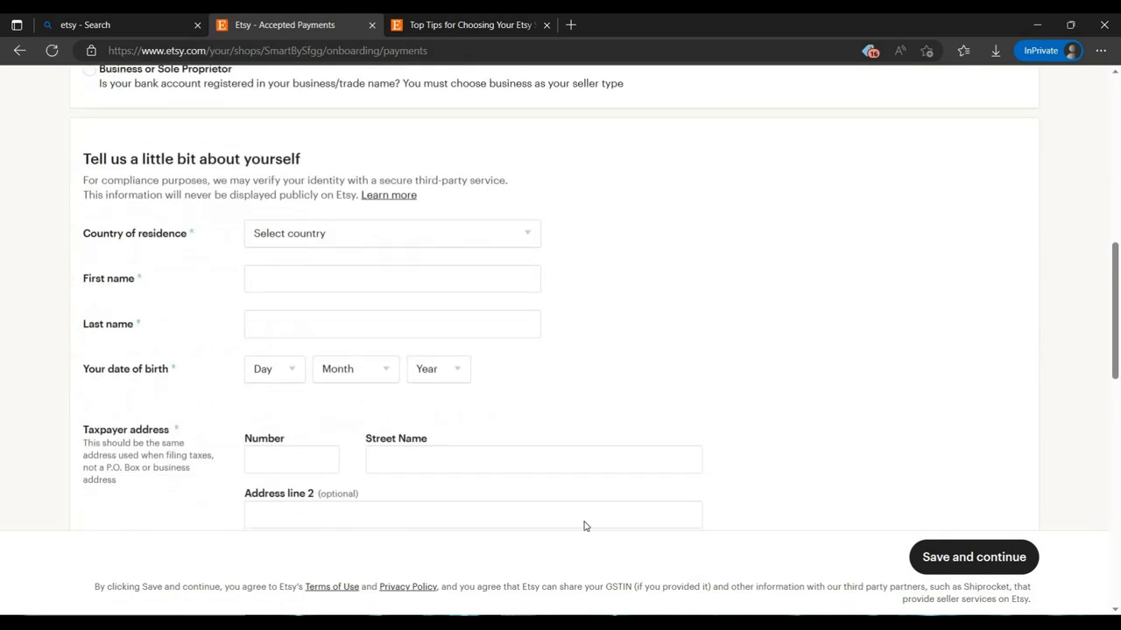
{"action": "scroll", "scroll_direction": "down", "scroll_amount": 3}
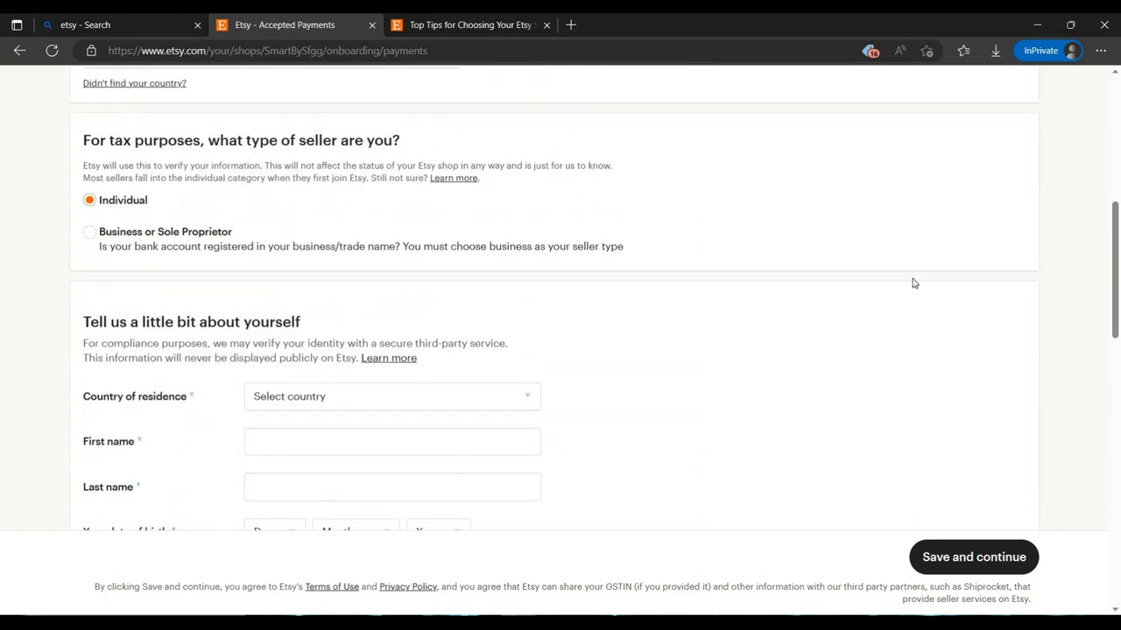
{"action": "scroll", "scroll_direction": "down", "scroll_amount": 3}
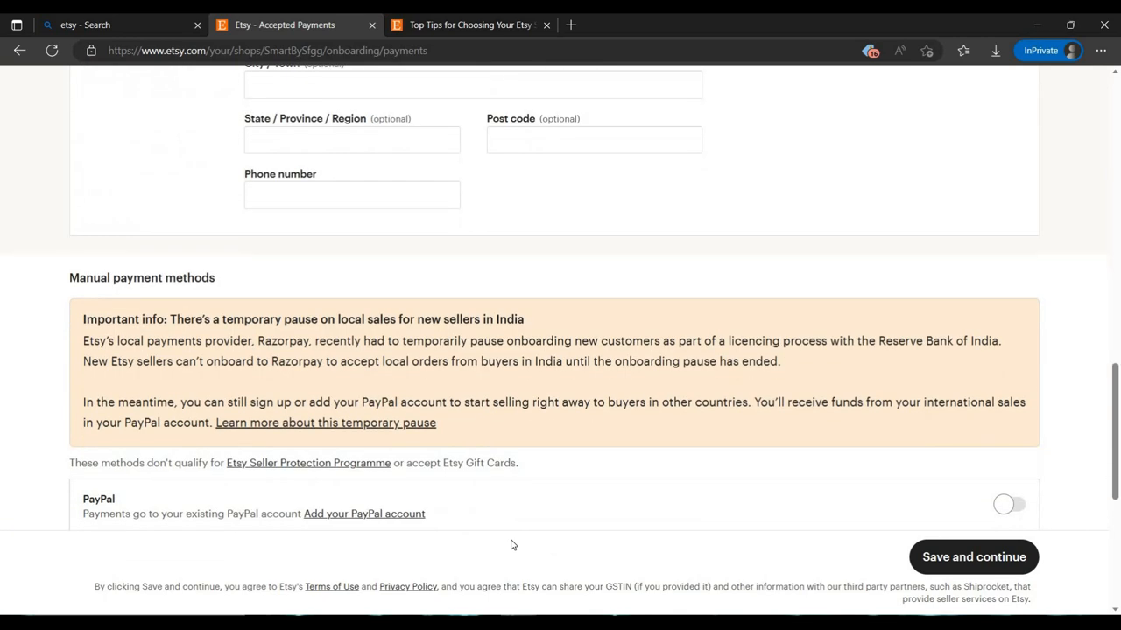
{"action": "scroll", "scroll_direction": "down", "scroll_amount": 3}
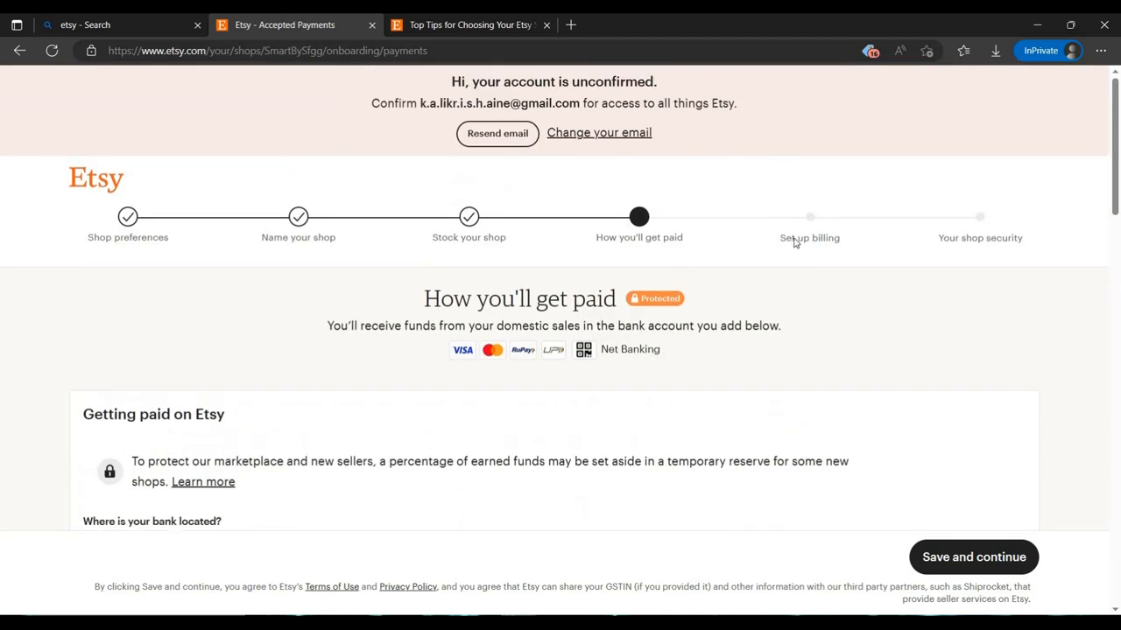
{"action": "mouse_move", "coordinate": [781, 210]}
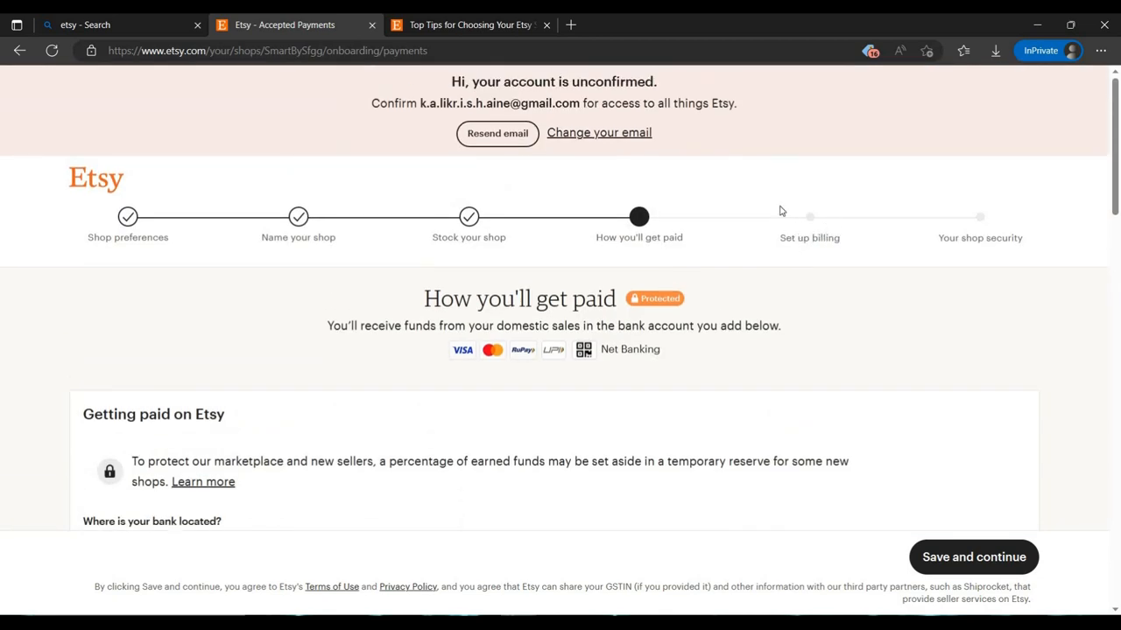
{"action": "mouse_move", "coordinate": [786, 257]}
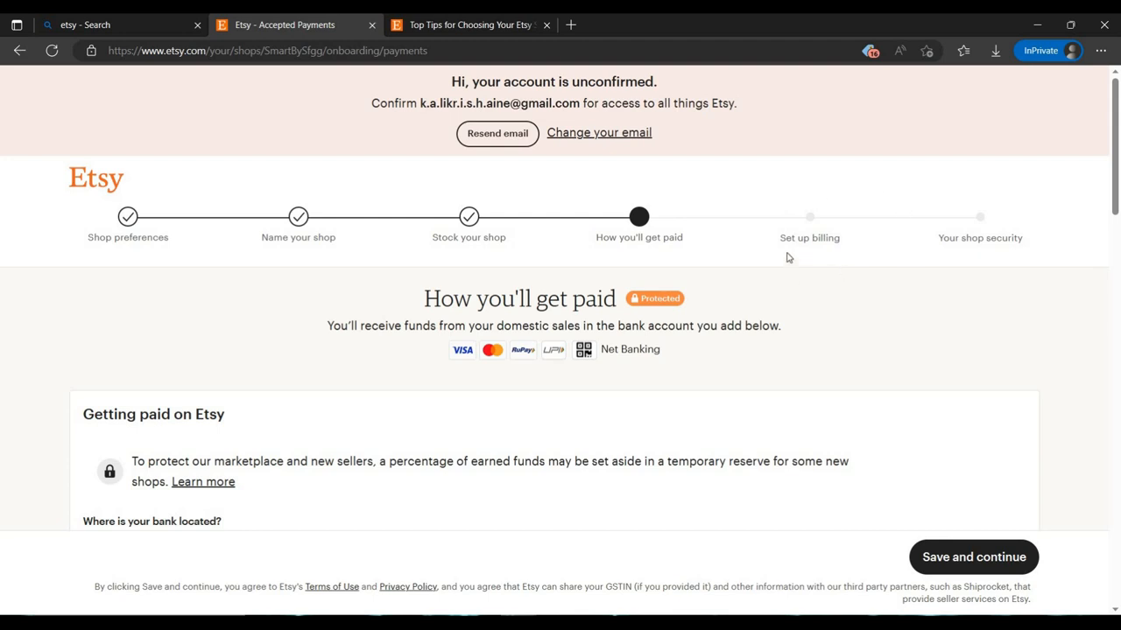
{"action": "mouse_move", "coordinate": [799, 350]}
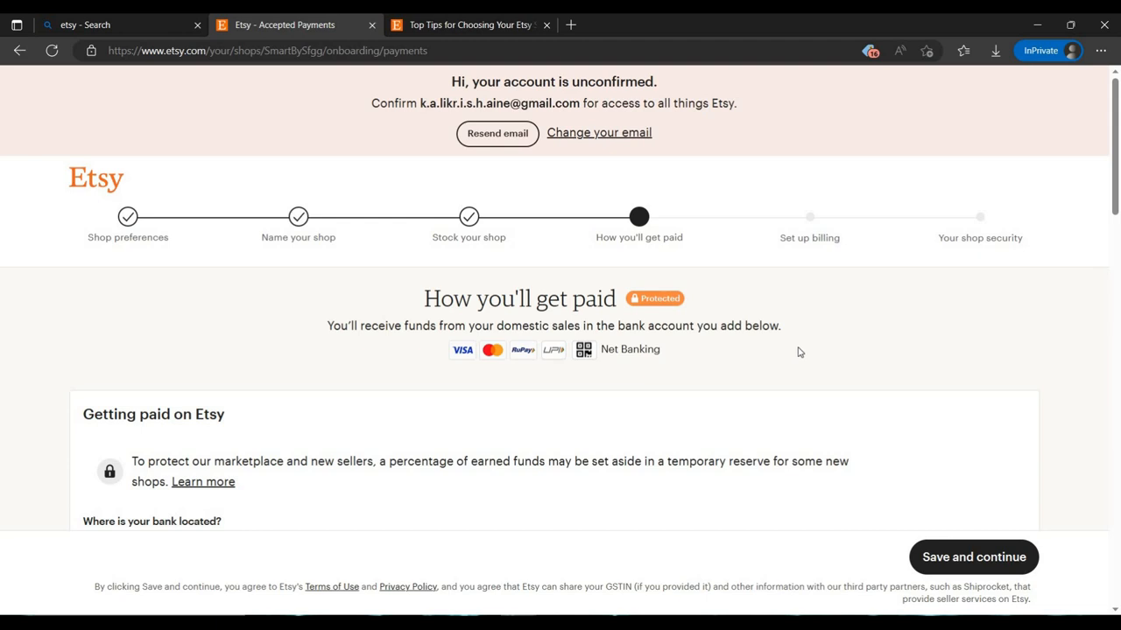
{"action": "mouse_move", "coordinate": [917, 178]}
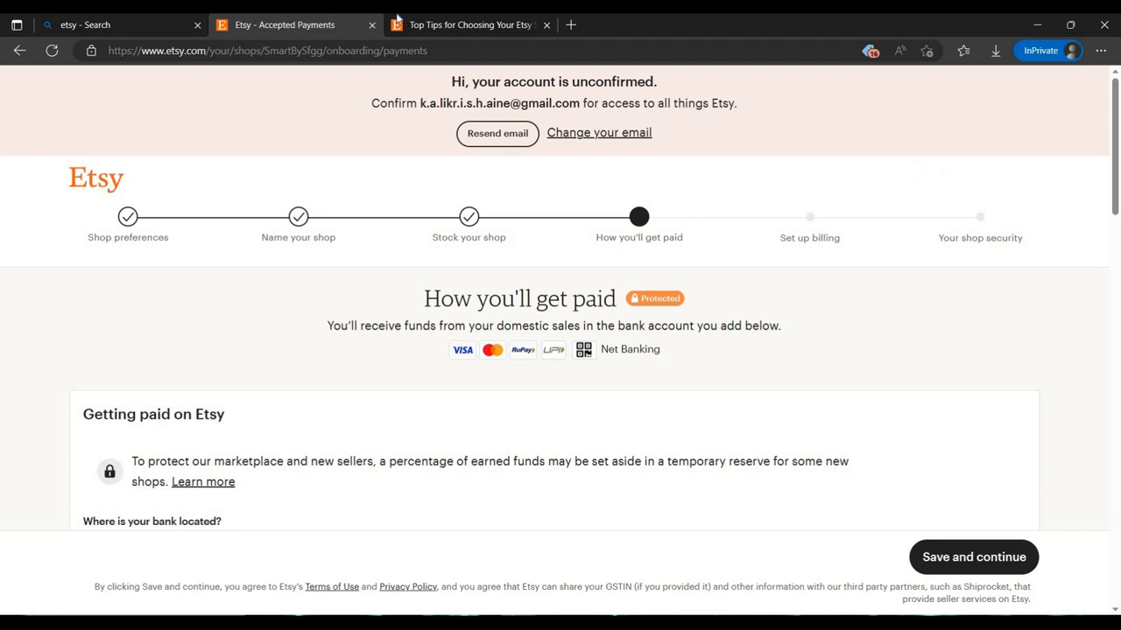
{"action": "left_click", "coordinate": [470, 25]}
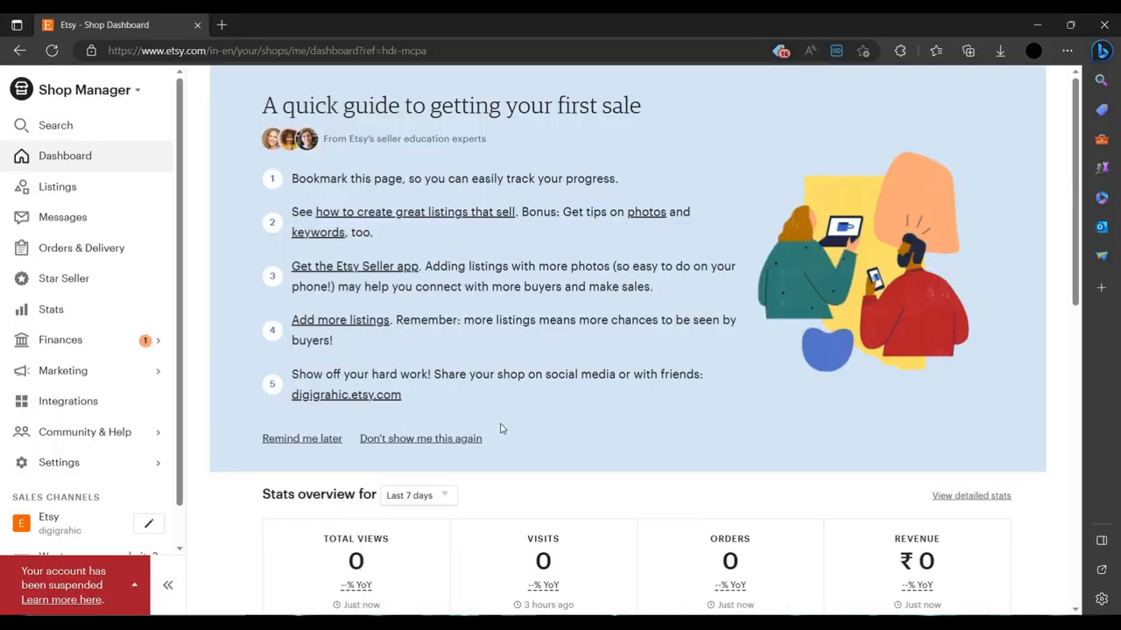
- Scroll slightly through the Shop Manager dashboard's first-sale guide
{"action": "scroll", "scroll_direction": "down", "scroll_amount": 3}
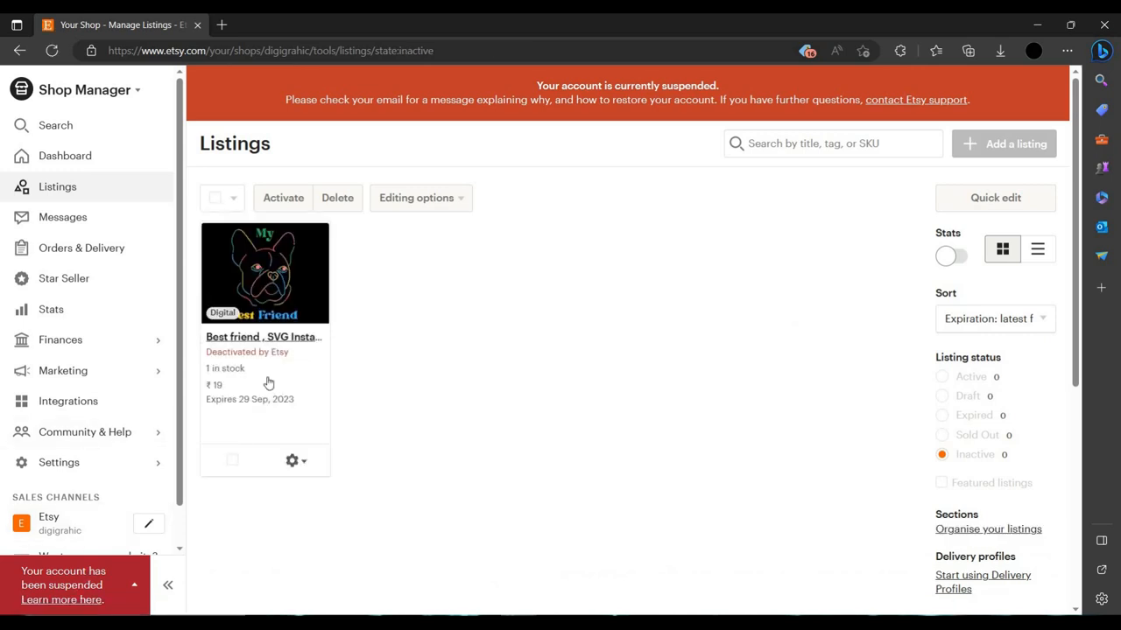
{"action": "mouse_move", "coordinate": [317, 549]}
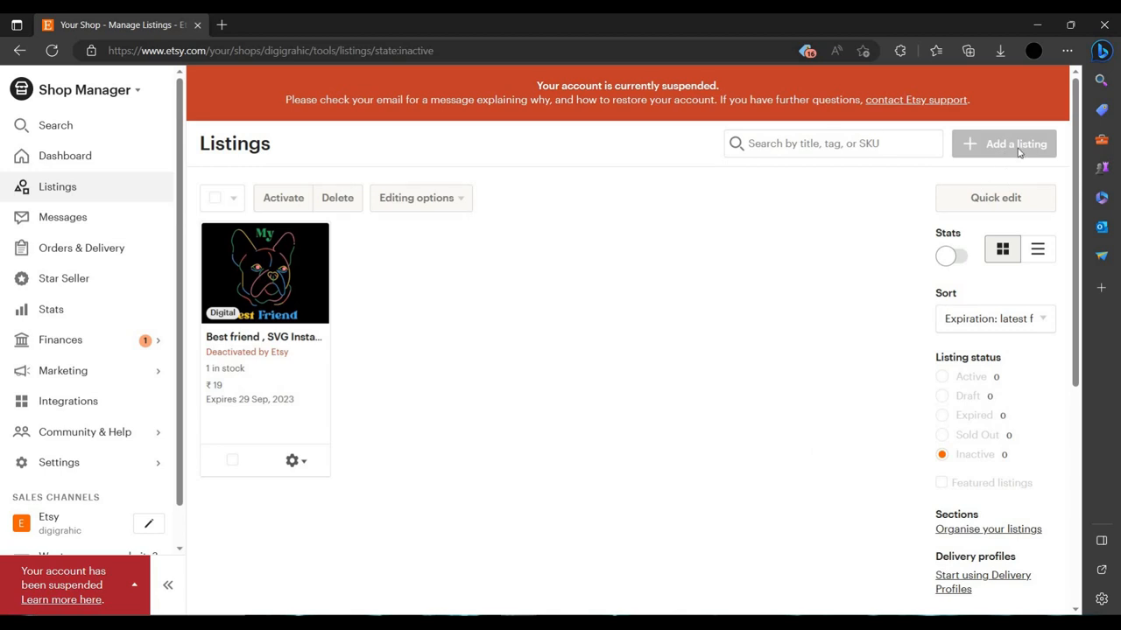
{"action": "mouse_move", "coordinate": [392, 487]}
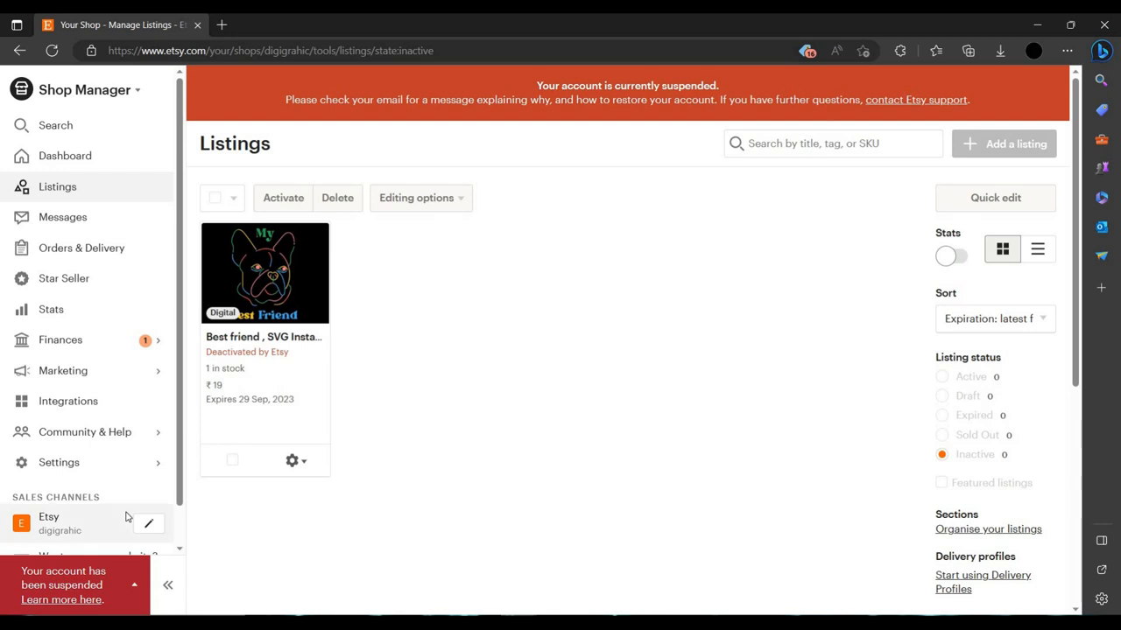
{"action": "mouse_move", "coordinate": [252, 518]}
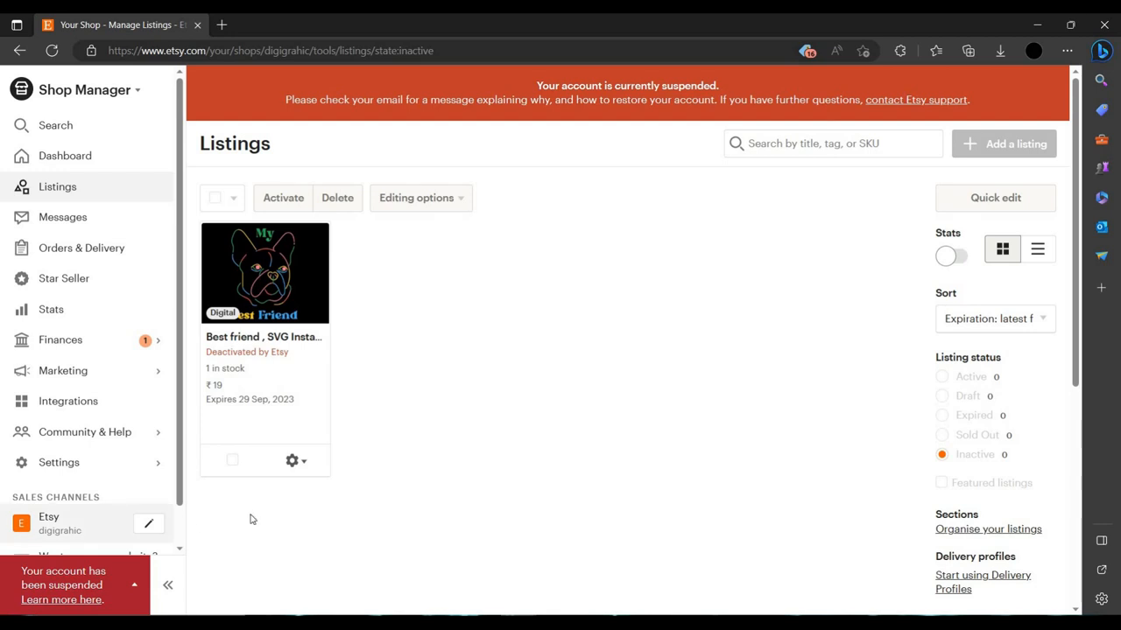
{"action": "mouse_move", "coordinate": [238, 511]}
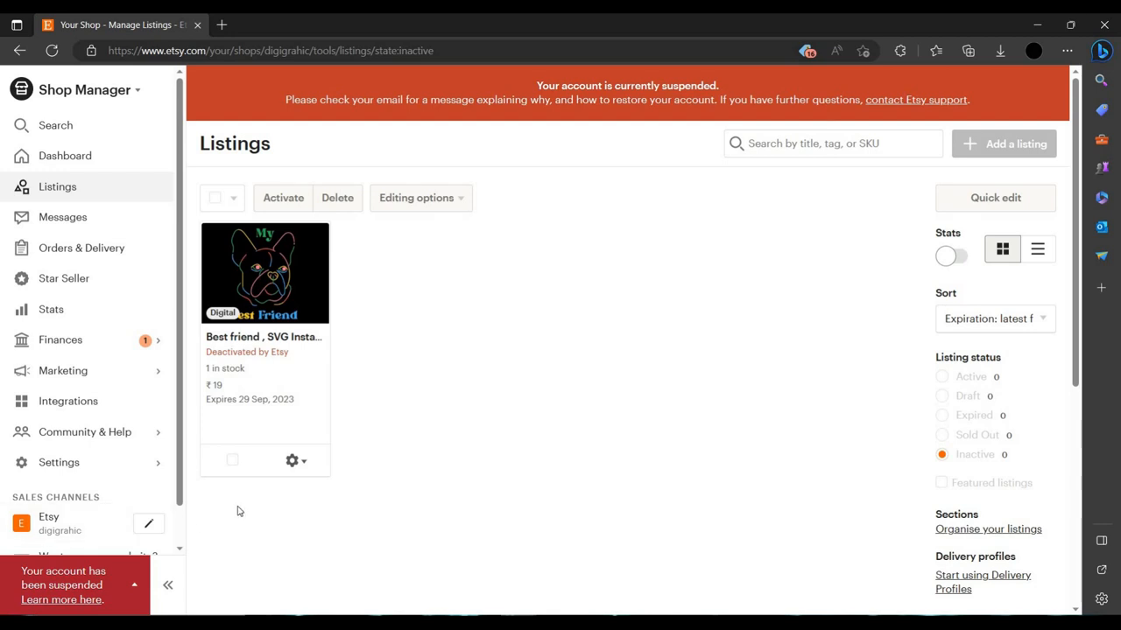
{"action": "mouse_move", "coordinate": [896, 561]}
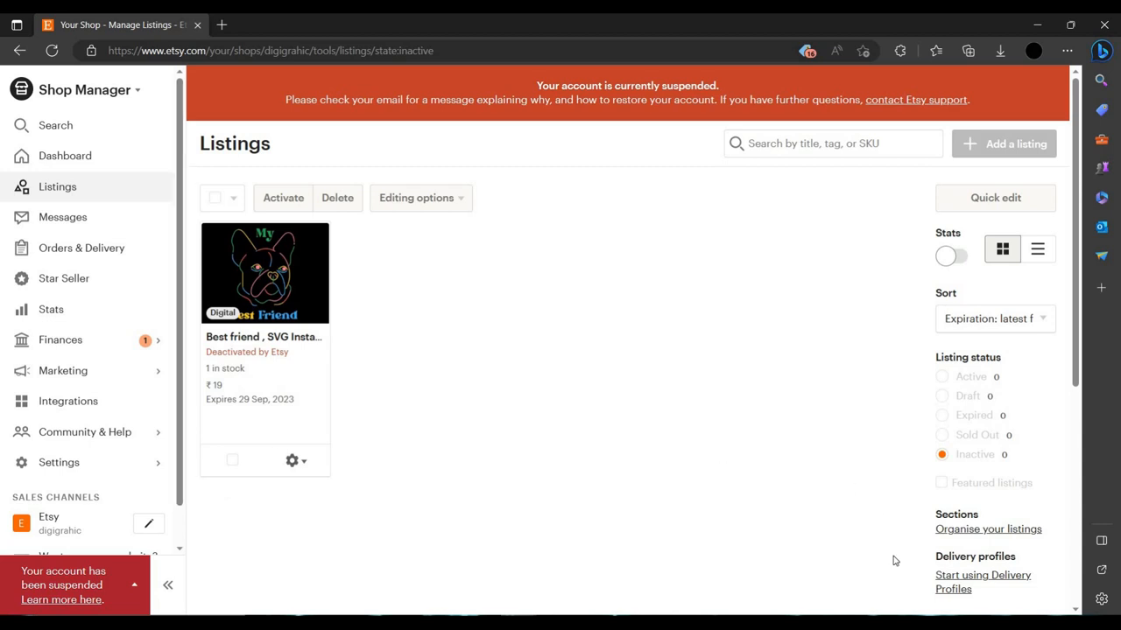
{"action": "mouse_move", "coordinate": [925, 585]}
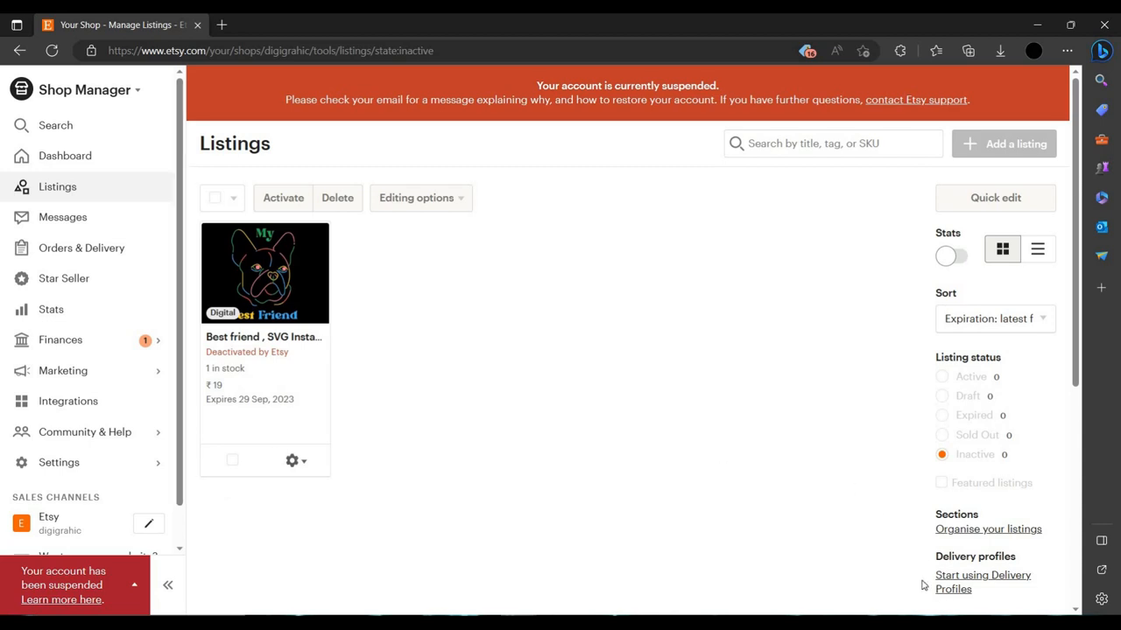